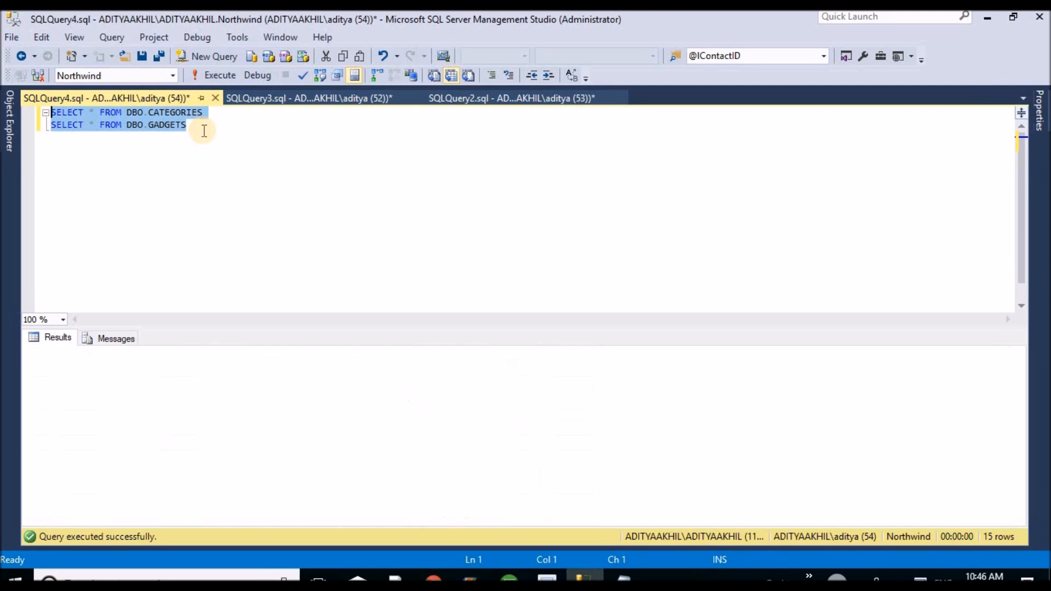
Run both SELECTs to list the three categories and the gadgets with their CategoryID values.
{"action": "left_click", "coordinate": [220, 75]}
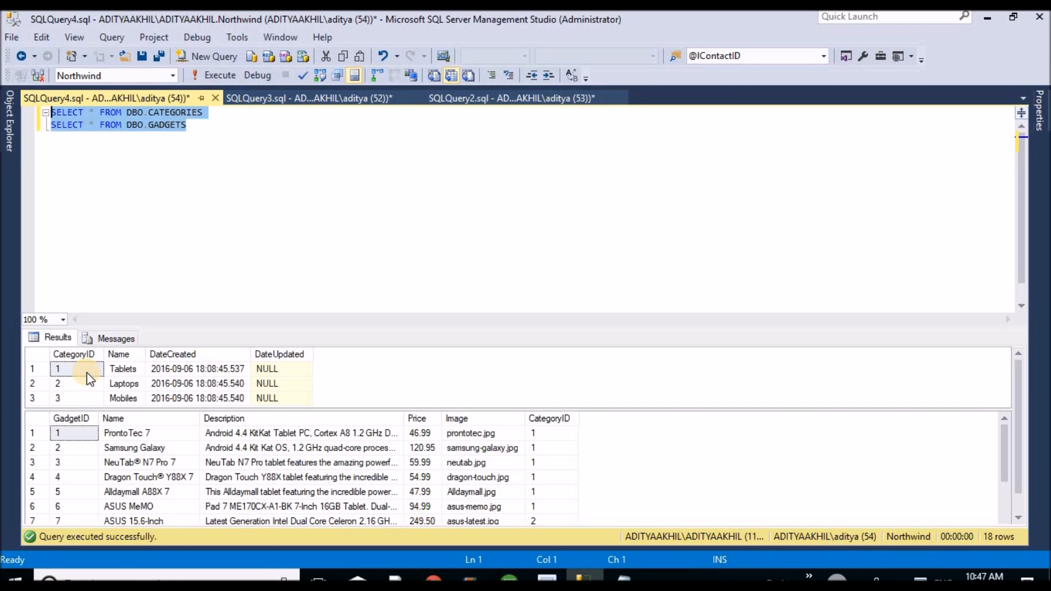
{"action": "mouse_move", "coordinate": [165, 142]}
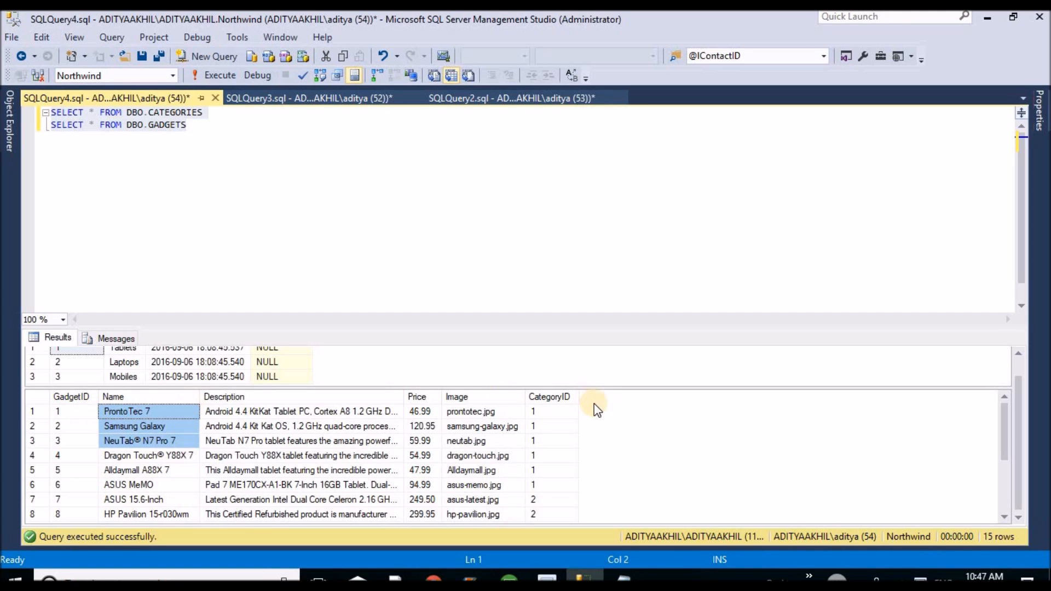
{"action": "mouse_move", "coordinate": [553, 416]}
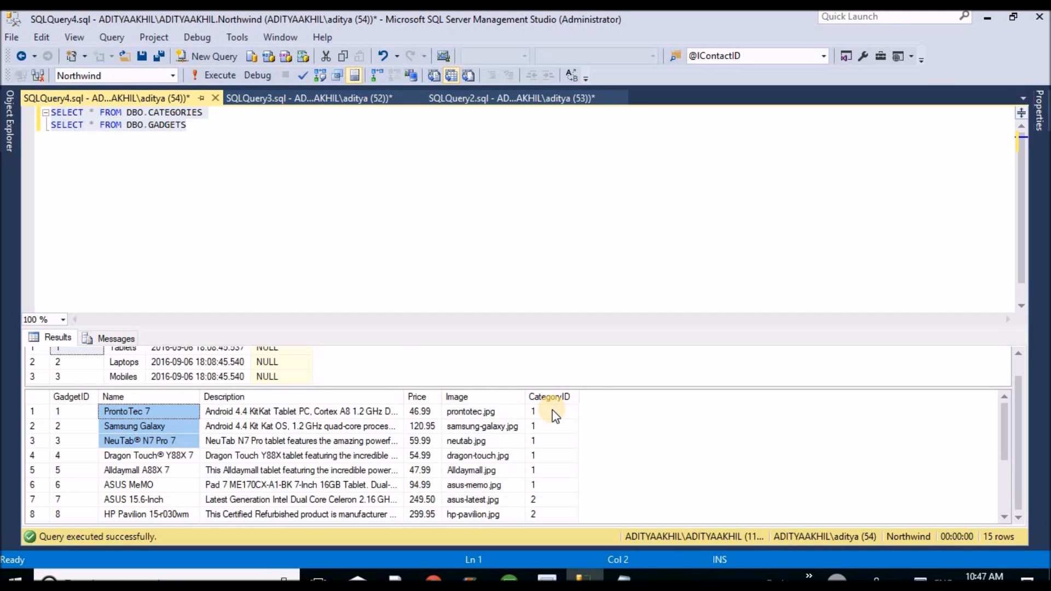
{"action": "left_click", "coordinate": [550, 411]}
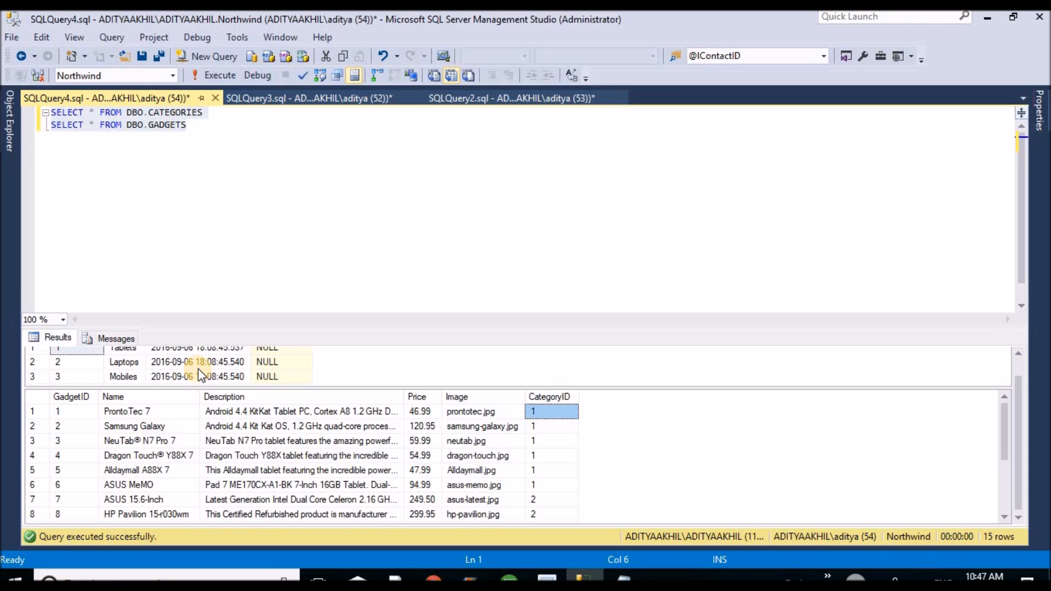
{"action": "mouse_move", "coordinate": [277, 217]}
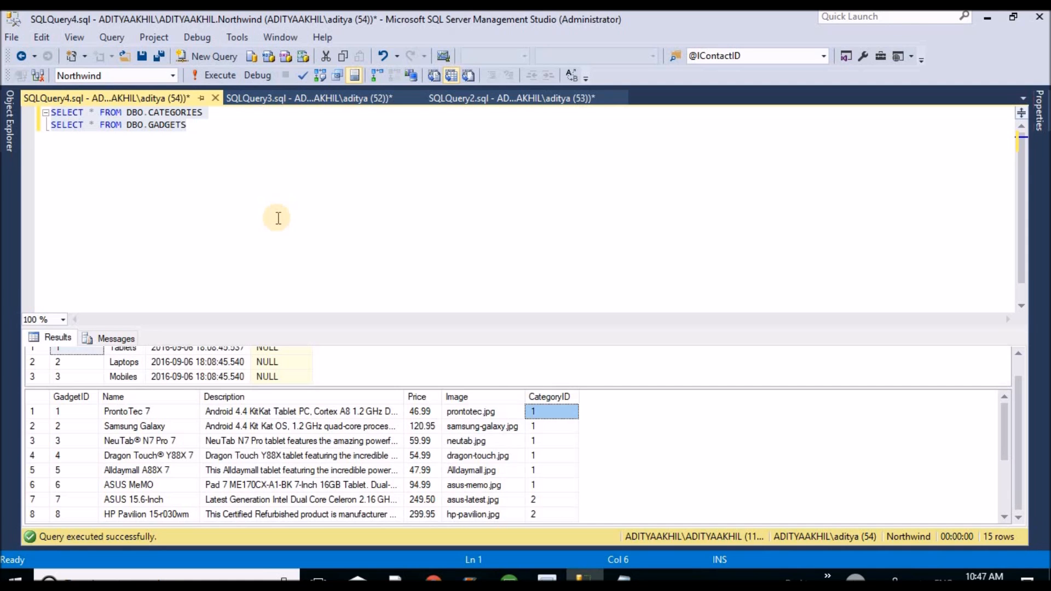
{"action": "mouse_move", "coordinate": [10, 141]}
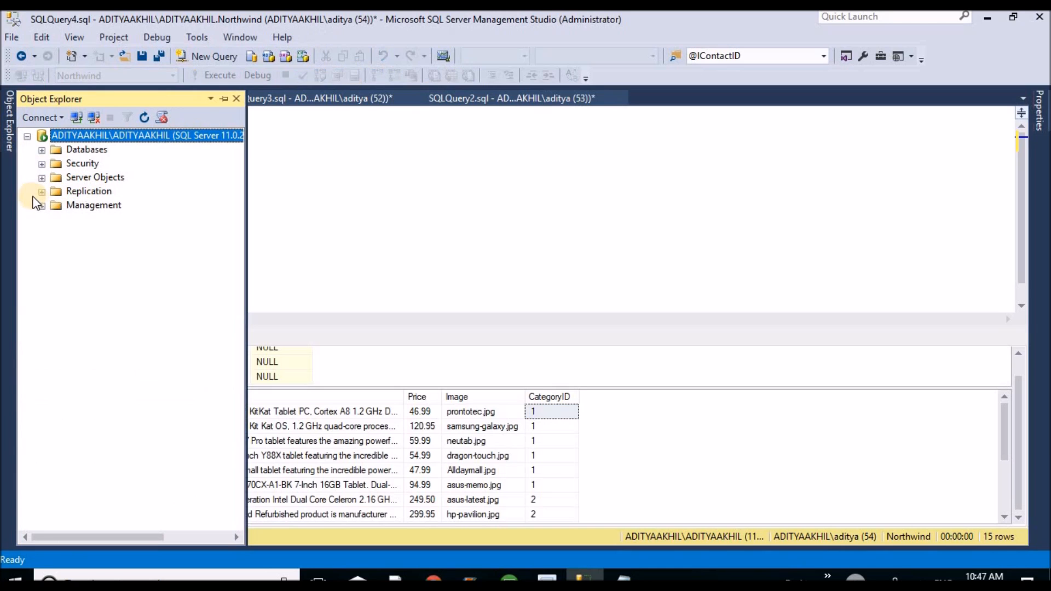
Start a New Stored Procedure from Northwind > Programmability > Stored Procedures in Object Explorer.
{"action": "left_click", "coordinate": [41, 149]}
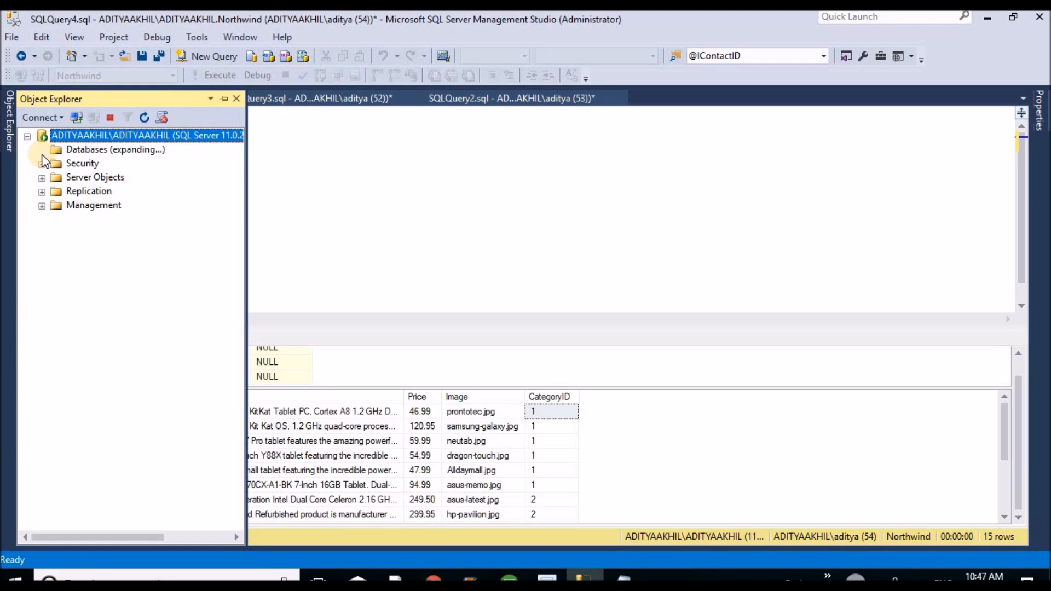
{"action": "left_click", "coordinate": [42, 149]}
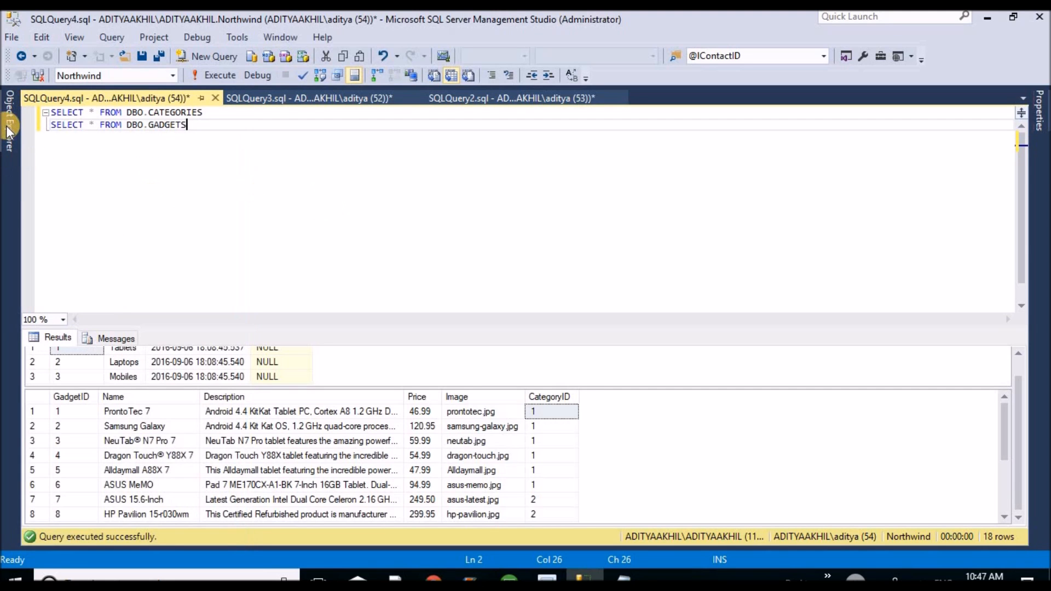
{"action": "left_click", "coordinate": [8, 127]}
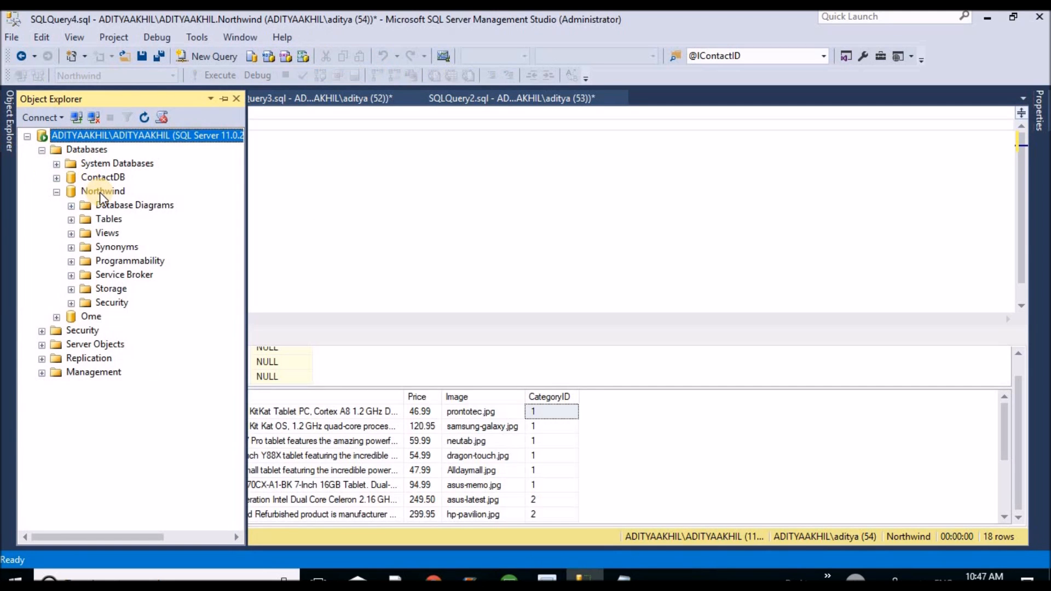
{"action": "left_click", "coordinate": [103, 191]}
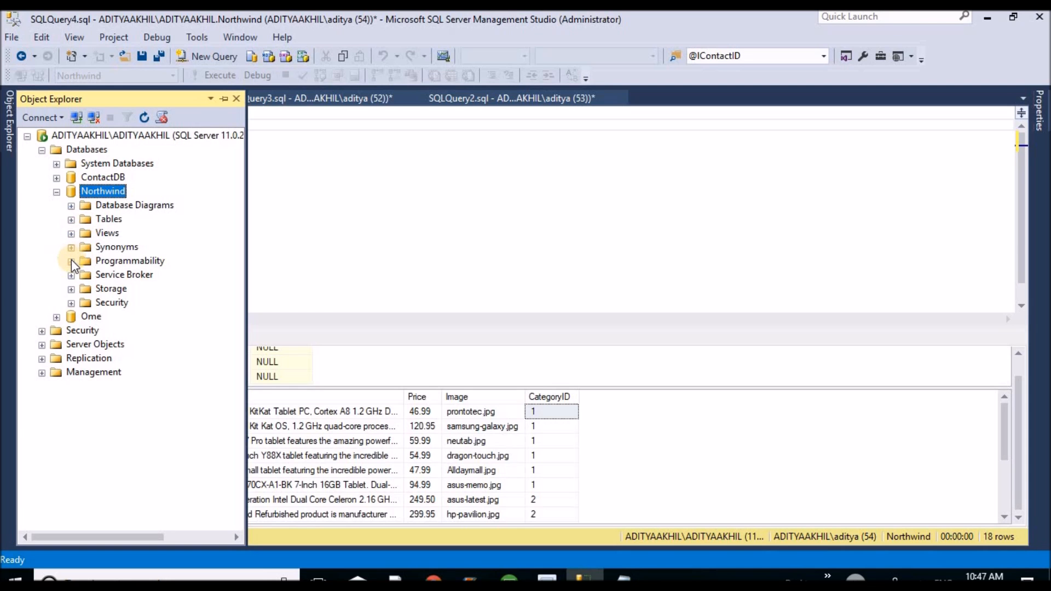
{"action": "left_click", "coordinate": [71, 261]}
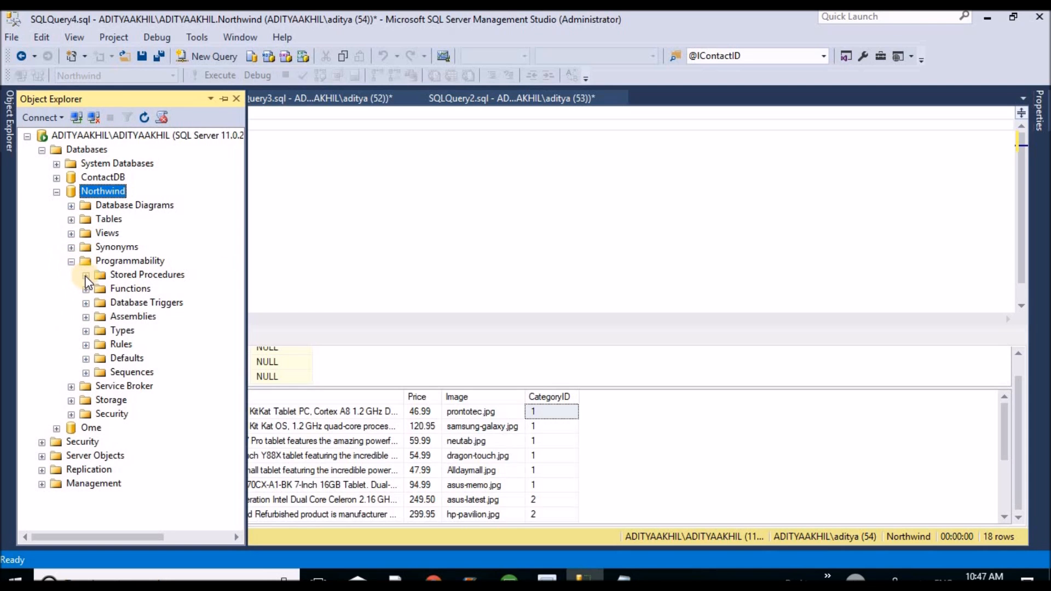
{"action": "left_click", "coordinate": [86, 274]}
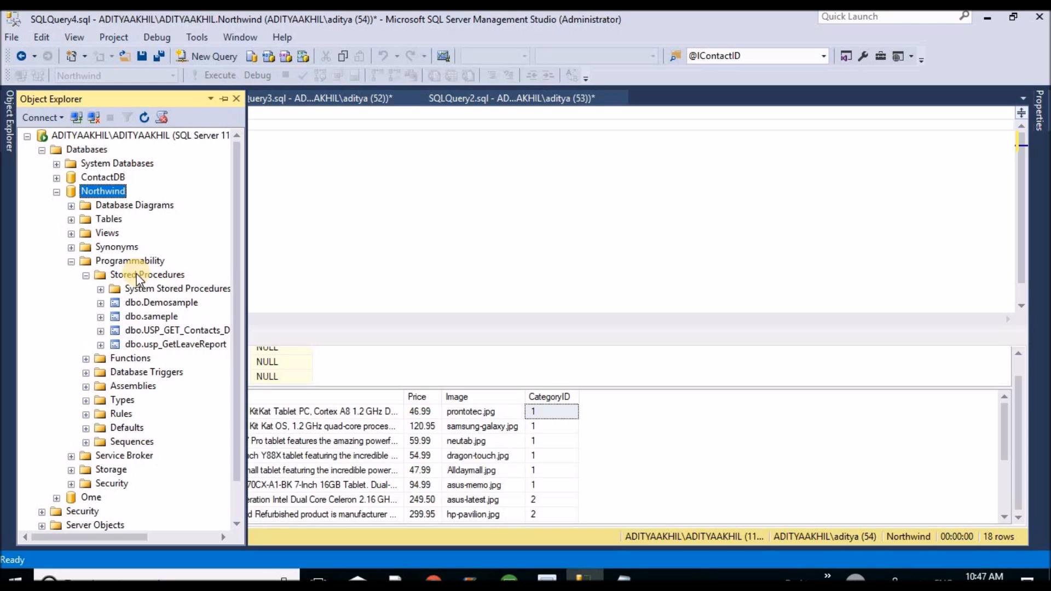
{"action": "left_click", "coordinate": [145, 274]}
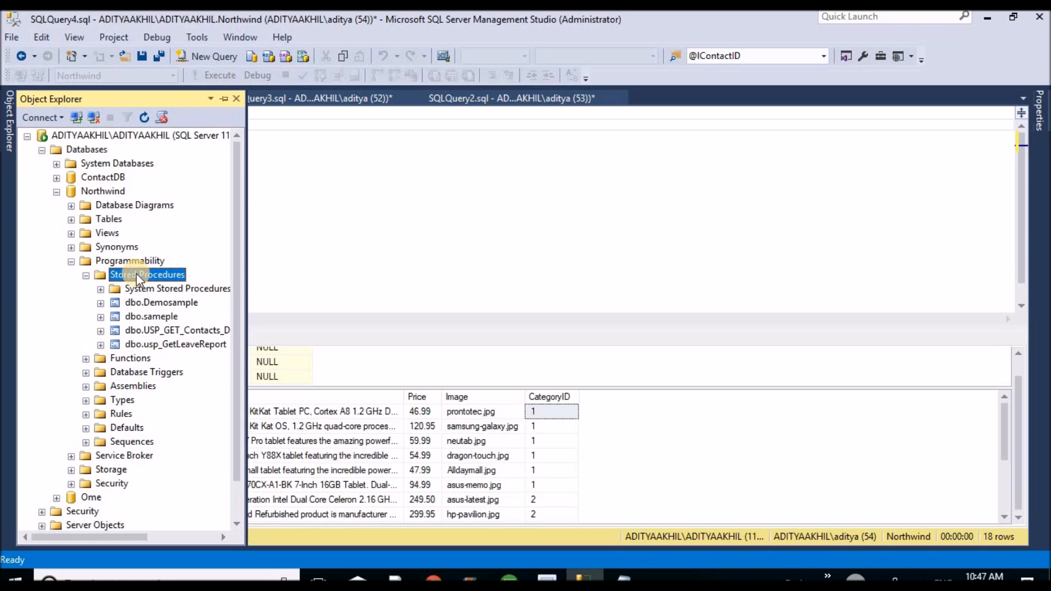
{"action": "right_click", "coordinate": [146, 274]}
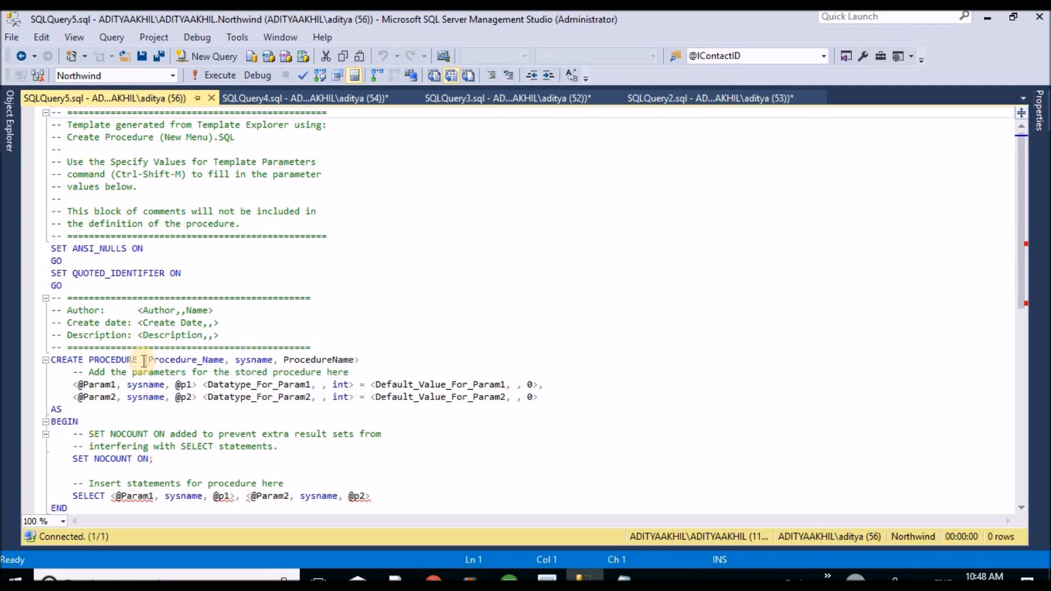
Replace the template's procedure-name placeholder with DynamicSp.
{"action": "left_click", "coordinate": [357, 359]}
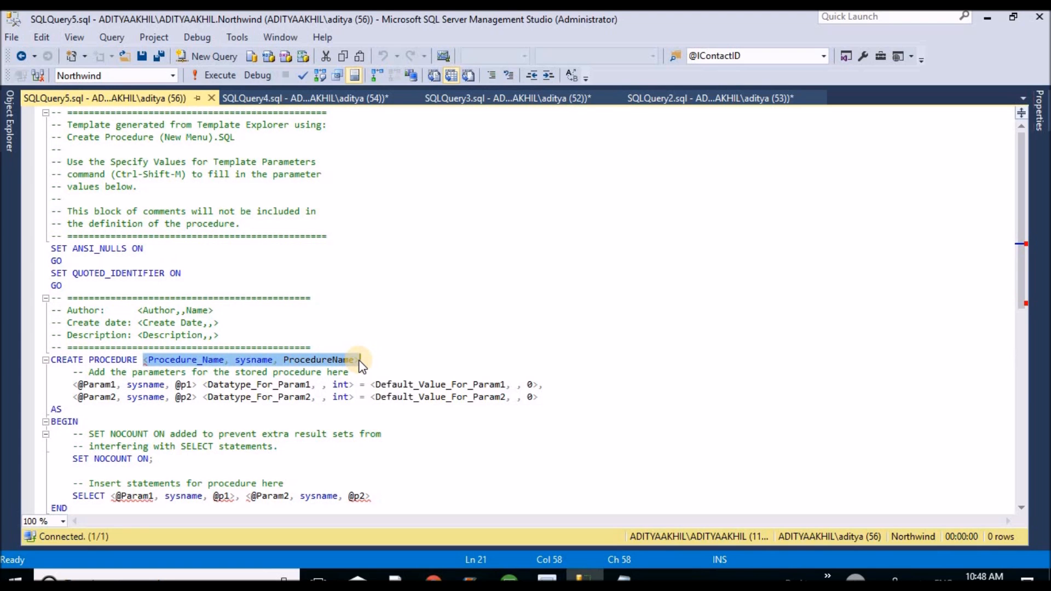
{"action": "type", "text": "Dy"}
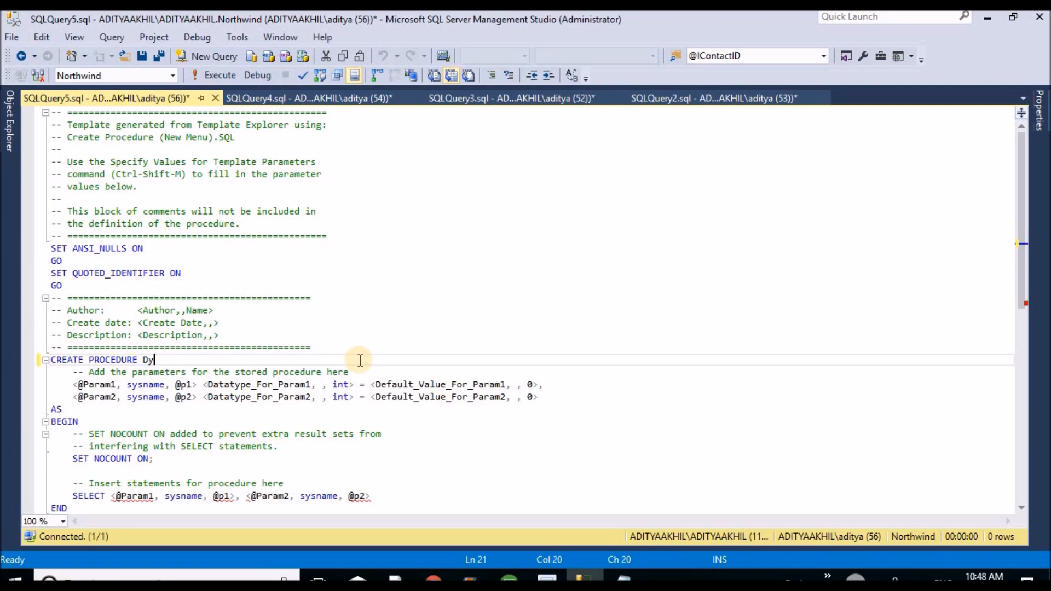
{"action": "type", "text": "n"}
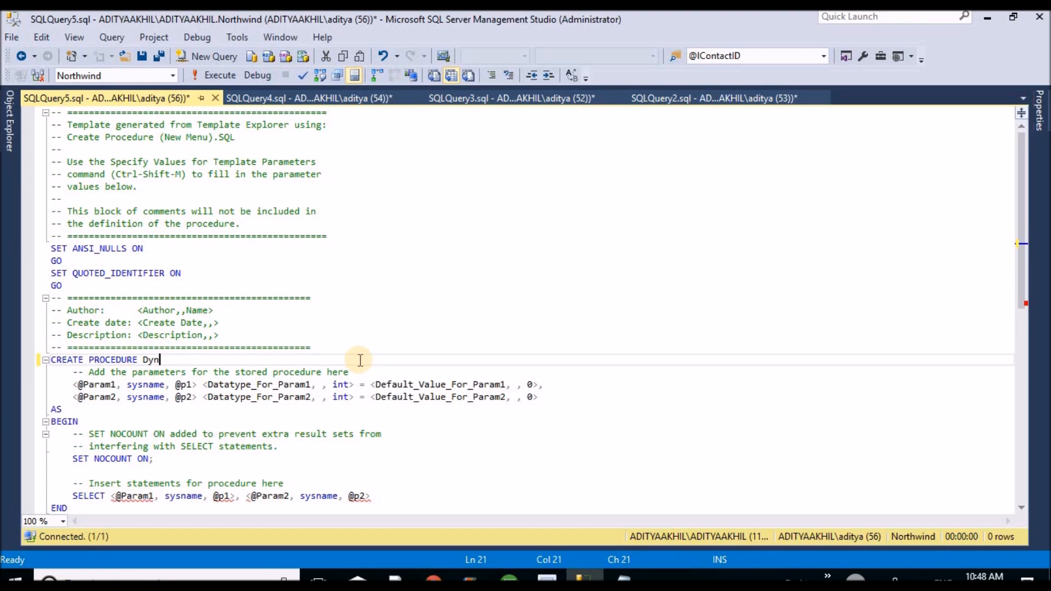
{"action": "type", "text": "ami"}
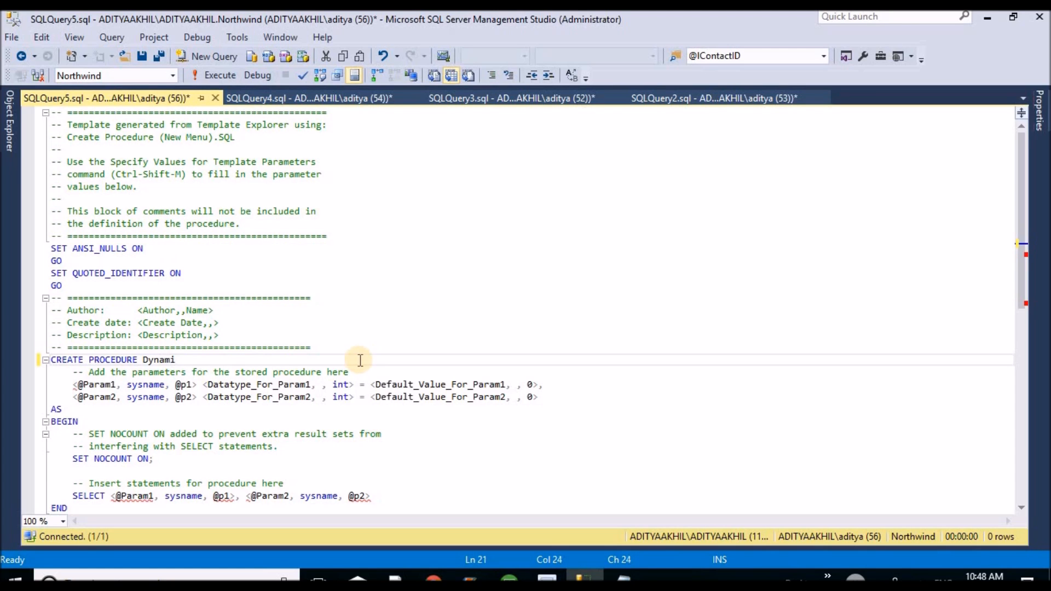
{"action": "type", "text": "cs"}
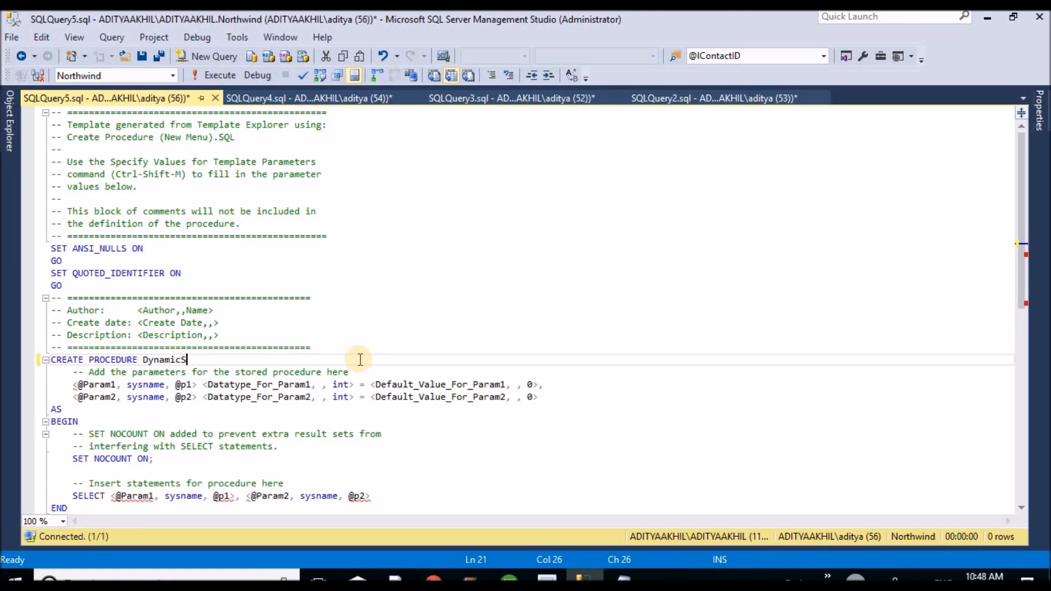
{"action": "type", "text": "p"}
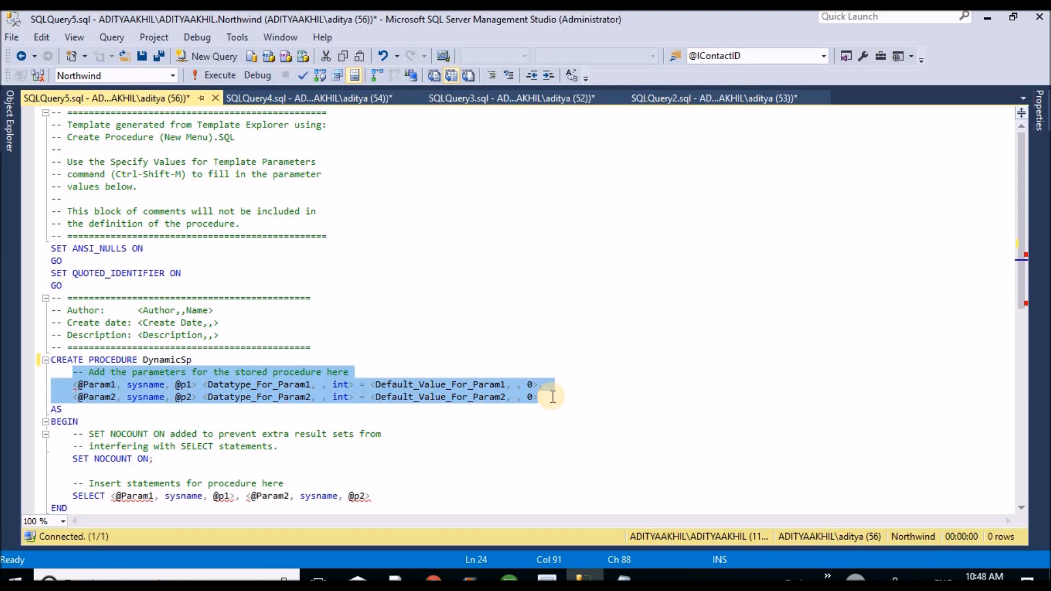
{"action": "key", "text": "Delete"}
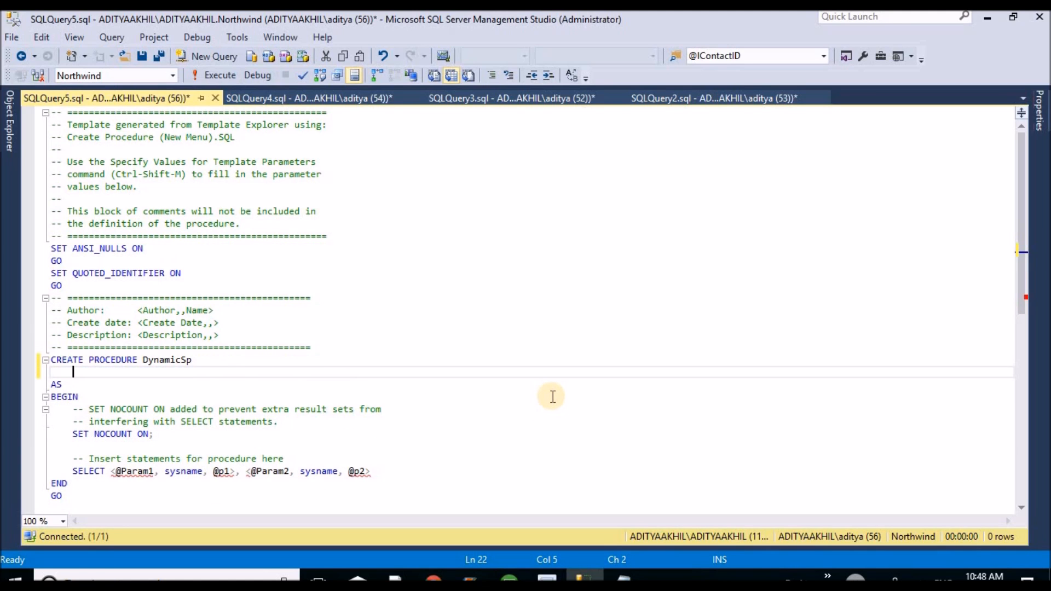
{"action": "type", "text": "@"}
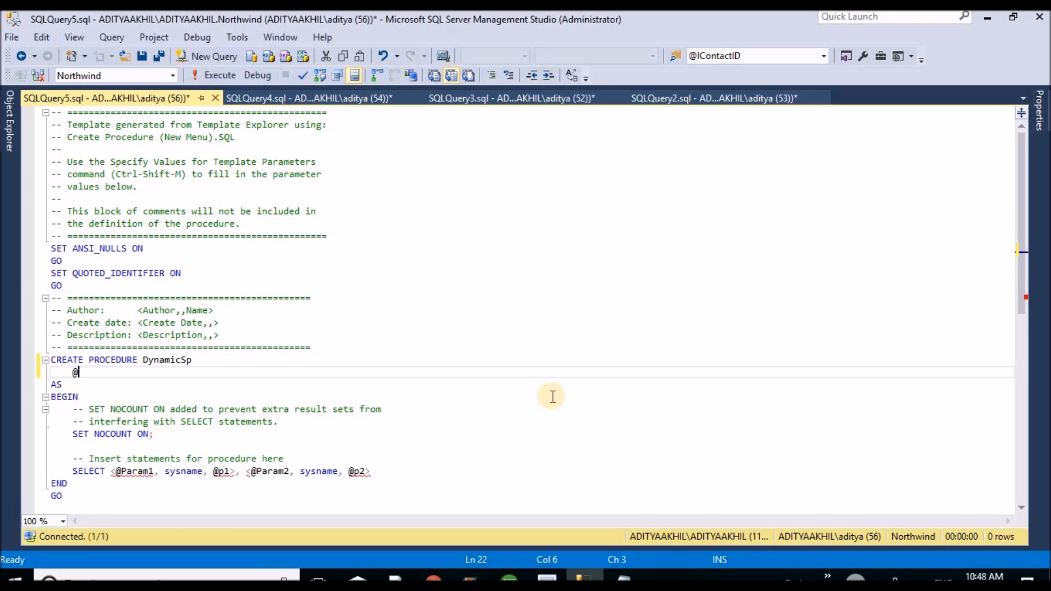
{"action": "type", "text": "Be"}
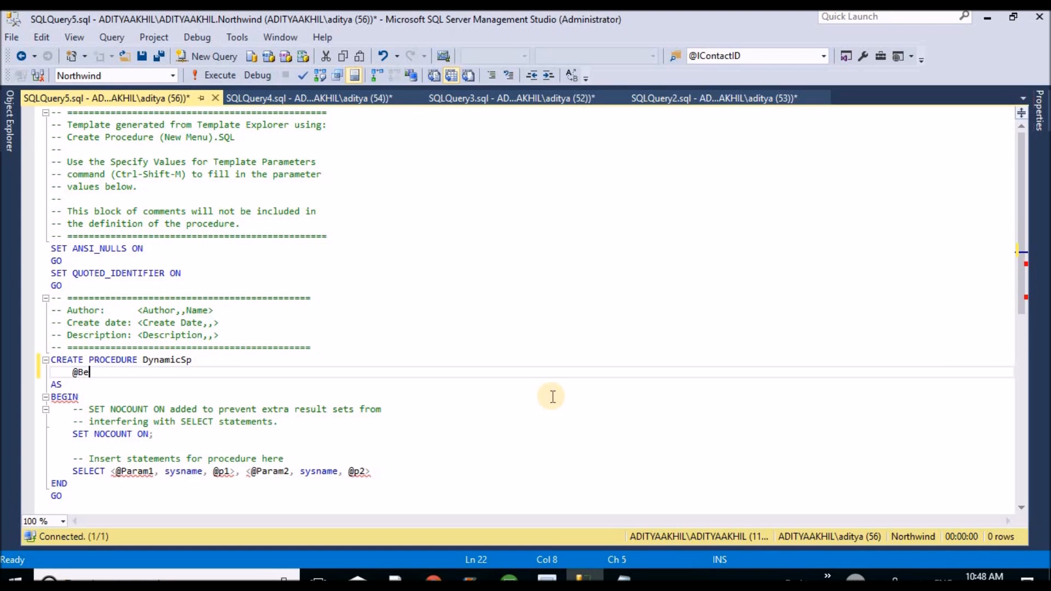
{"action": "type", "text": "ginDae"}
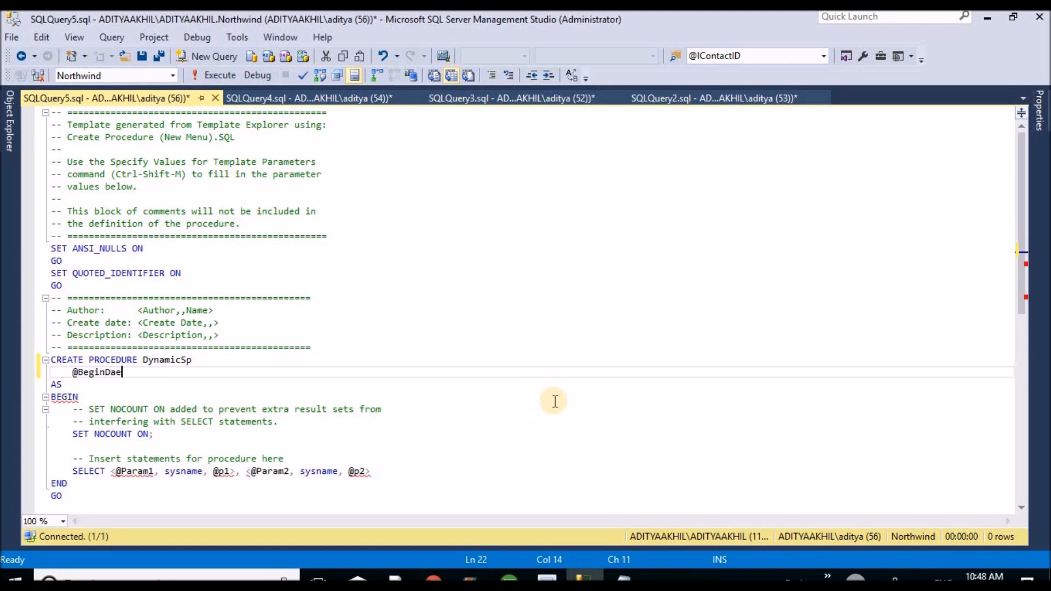
{"action": "type", "text": "t"}
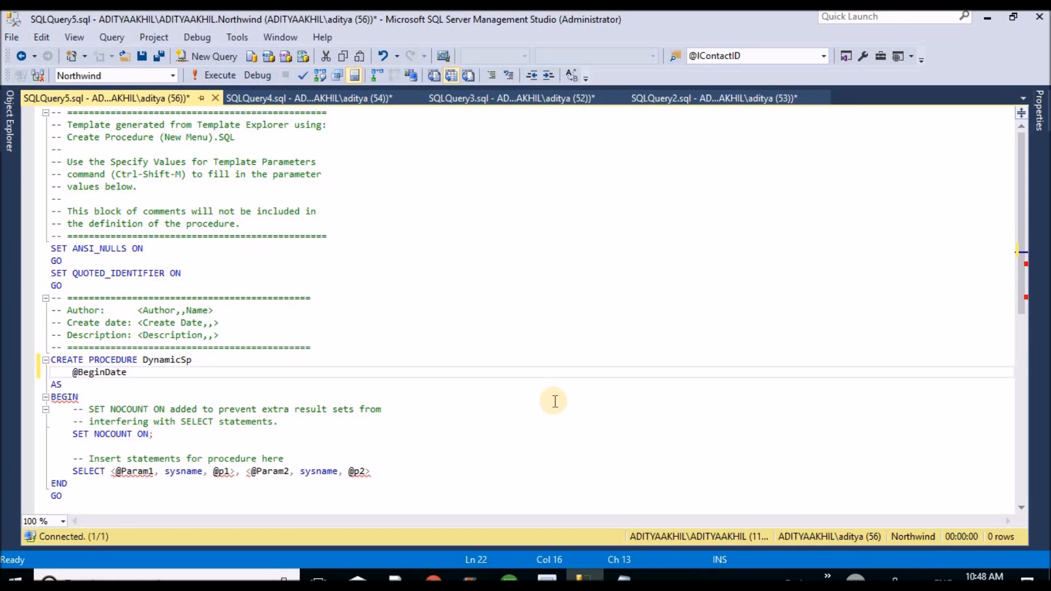
{"action": "type", "text": "date"}
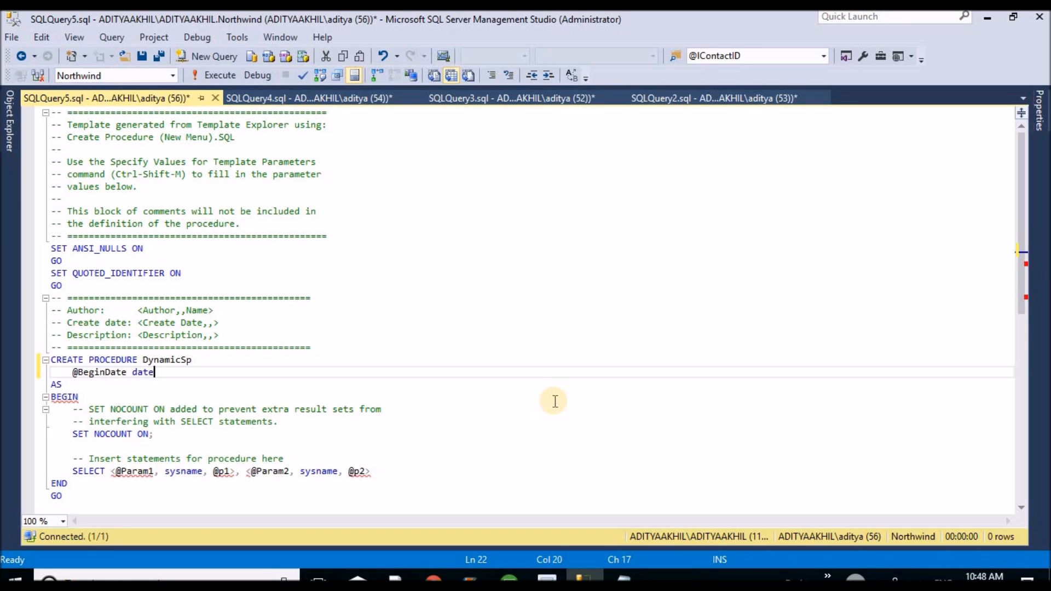
{"action": "type", "text": "=null"}
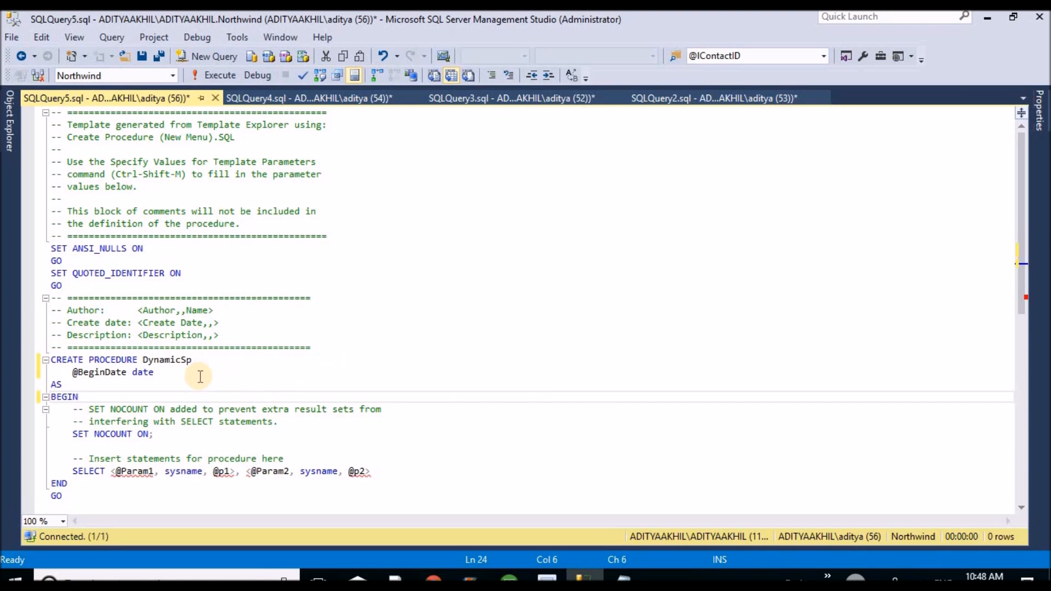
{"action": "type", "text": "=null,"}
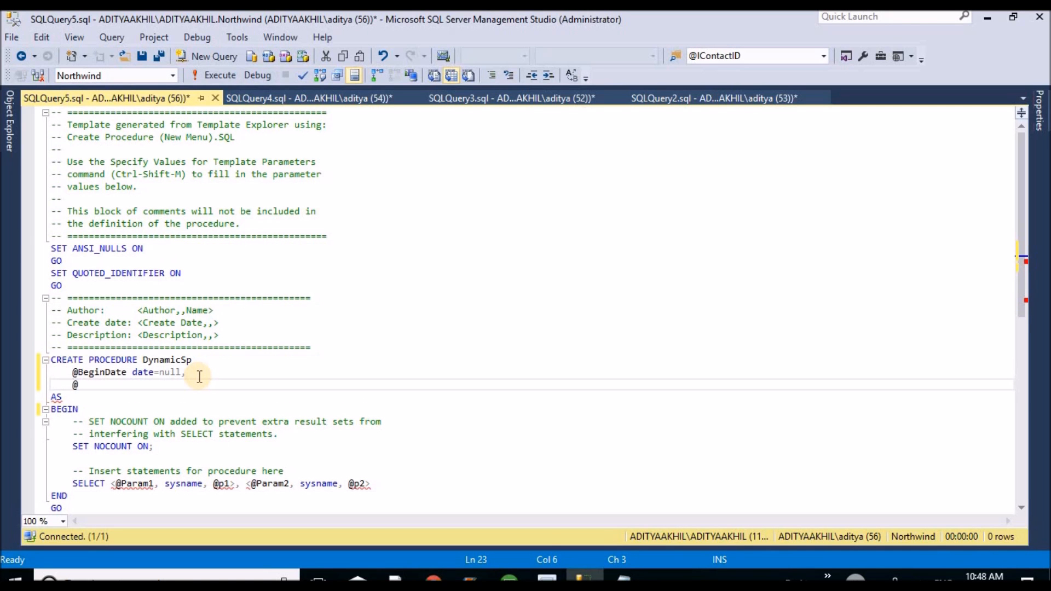
{"action": "type", "text": "@EndDate"}
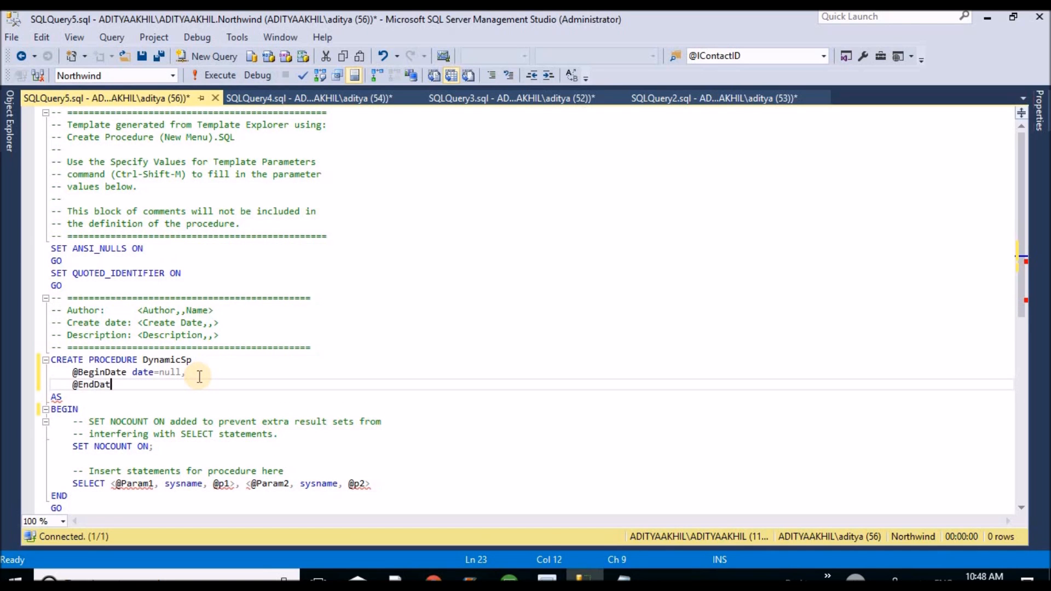
{"action": "type", "text": "Dae"}
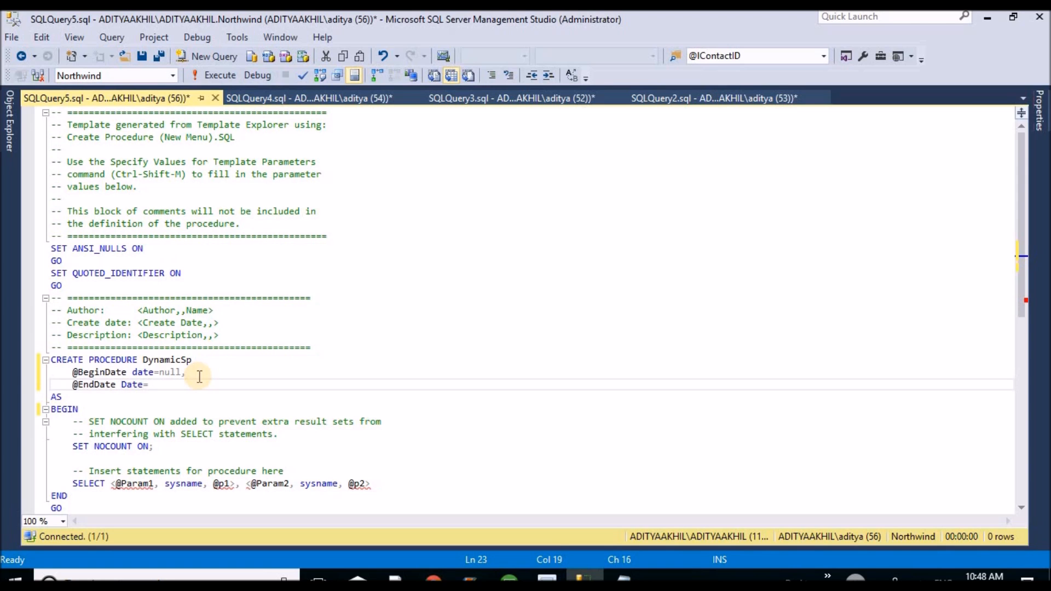
{"action": "type", "text": "Null,"}
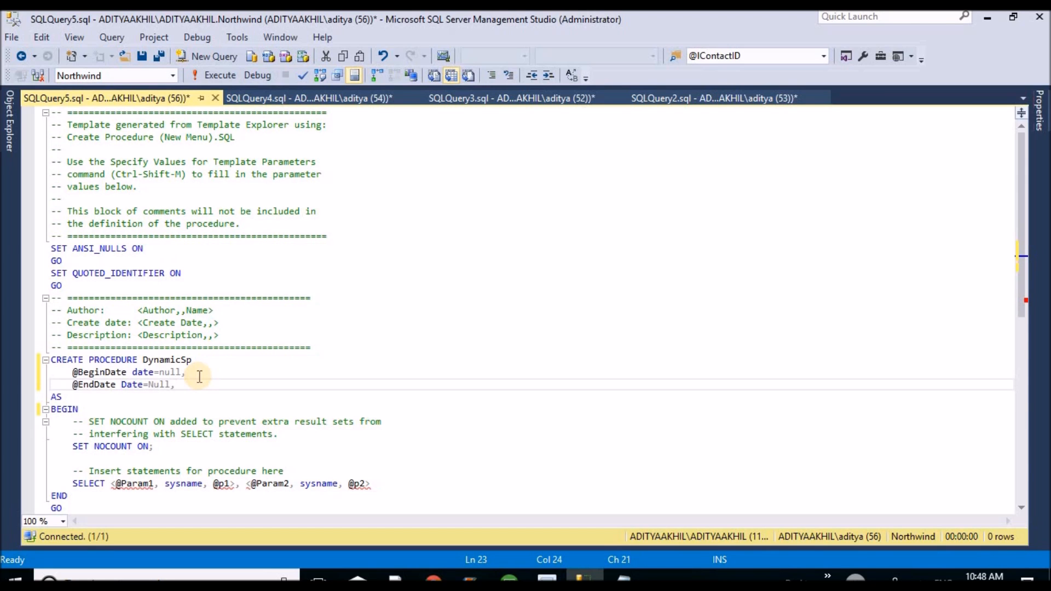
{"action": "type", "text": "@"}
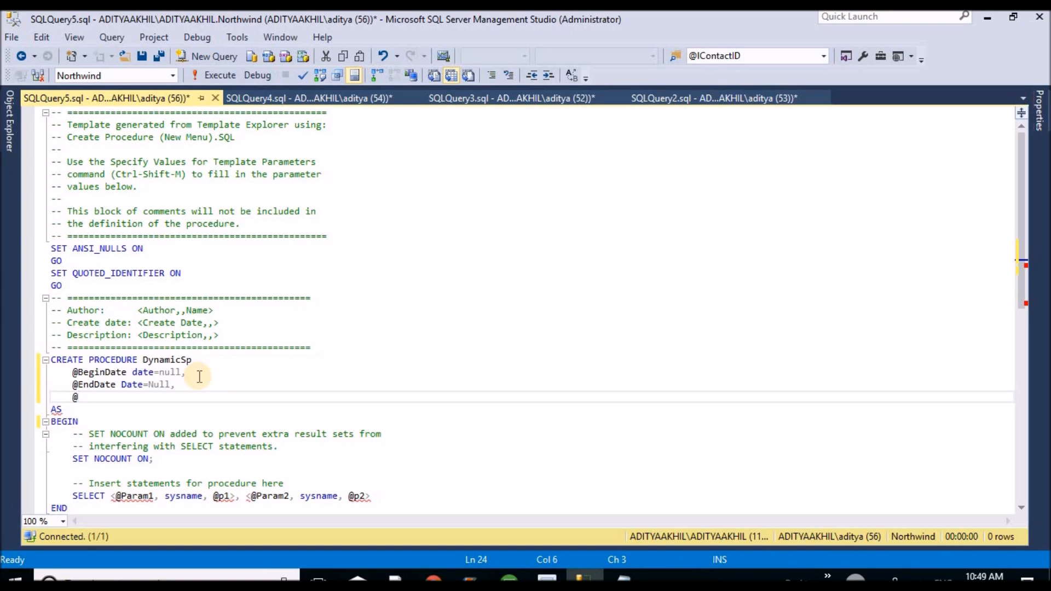
{"action": "type", "text": "Name"}
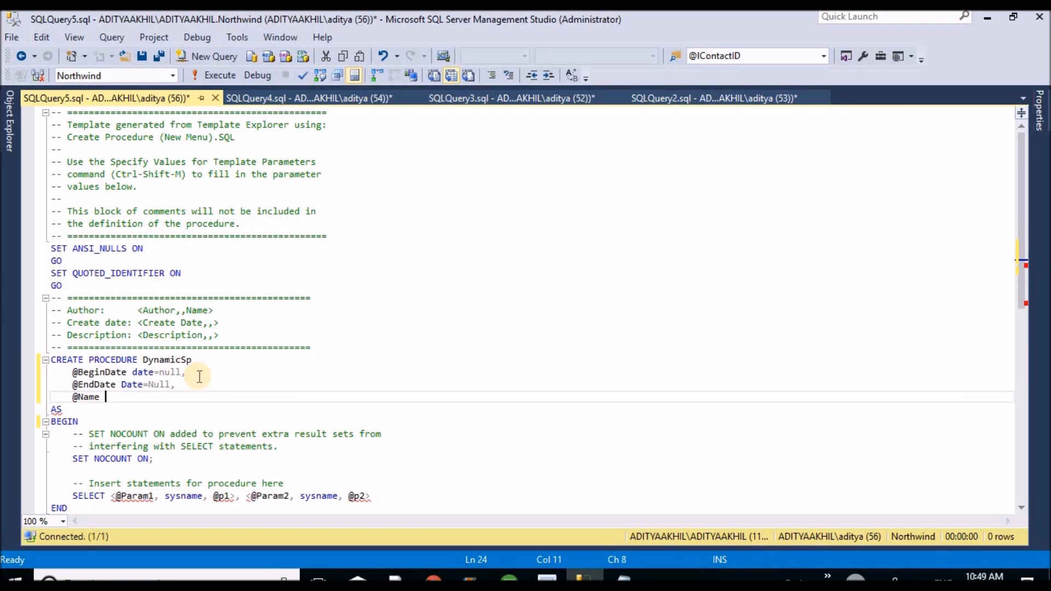
{"action": "type", "text": "Varchar"}
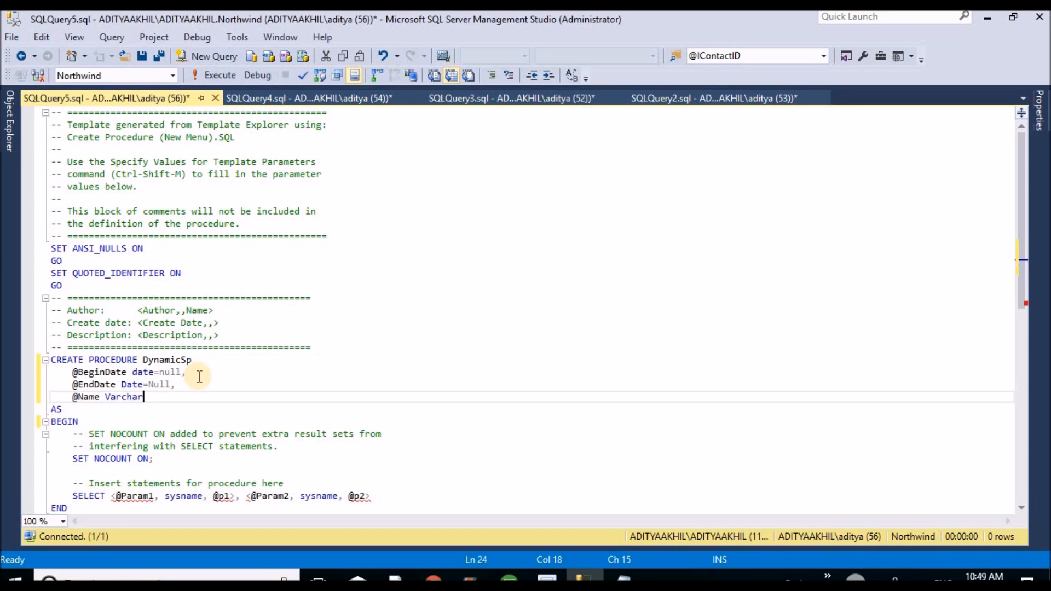
{"action": "type", "text": "(30"}
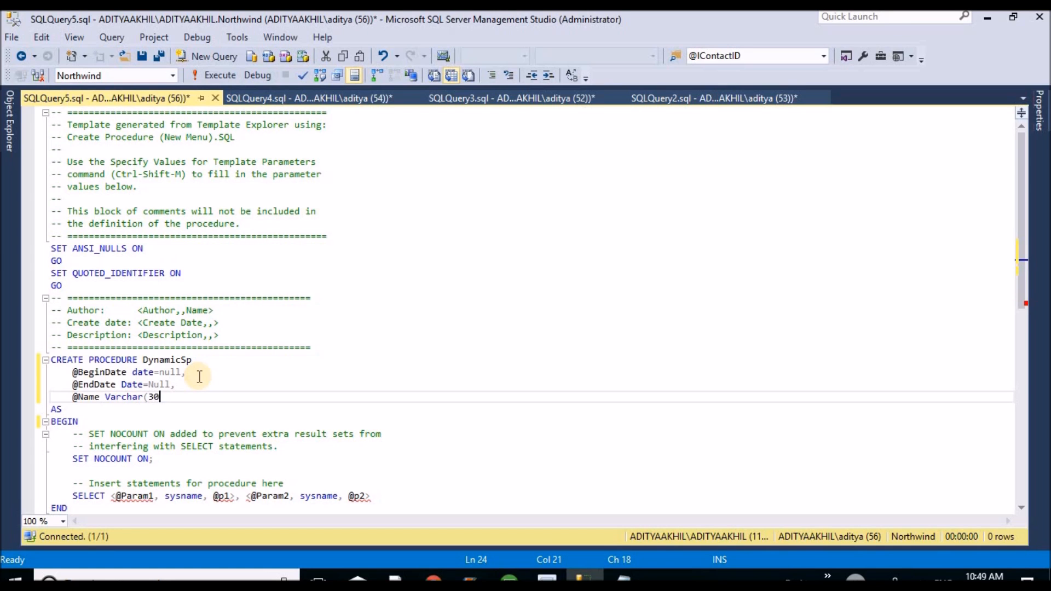
{"action": "type", "text": ")=nul"}
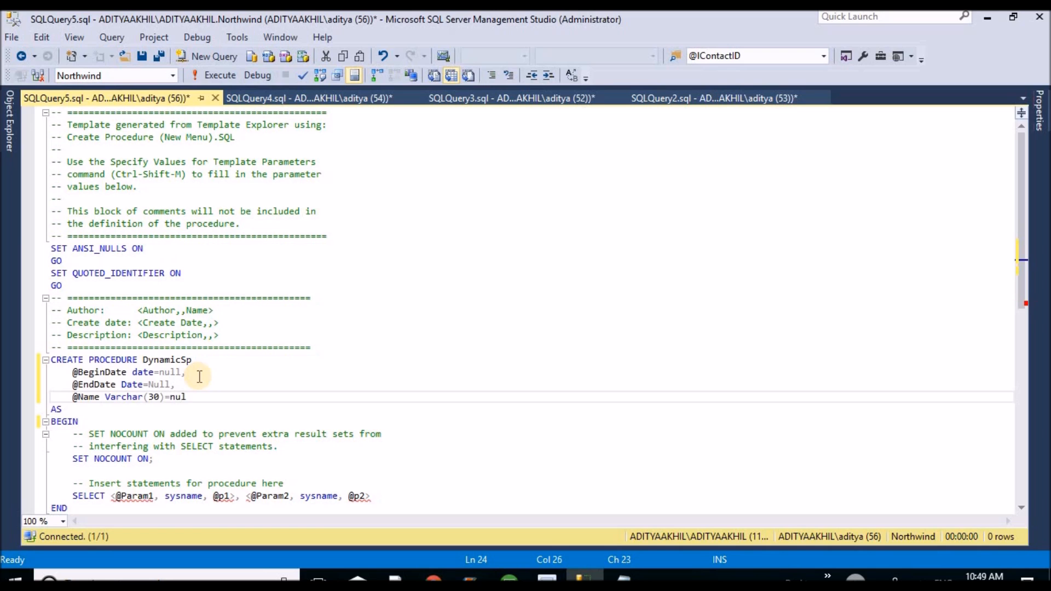
{"action": "type", "text": "l"}
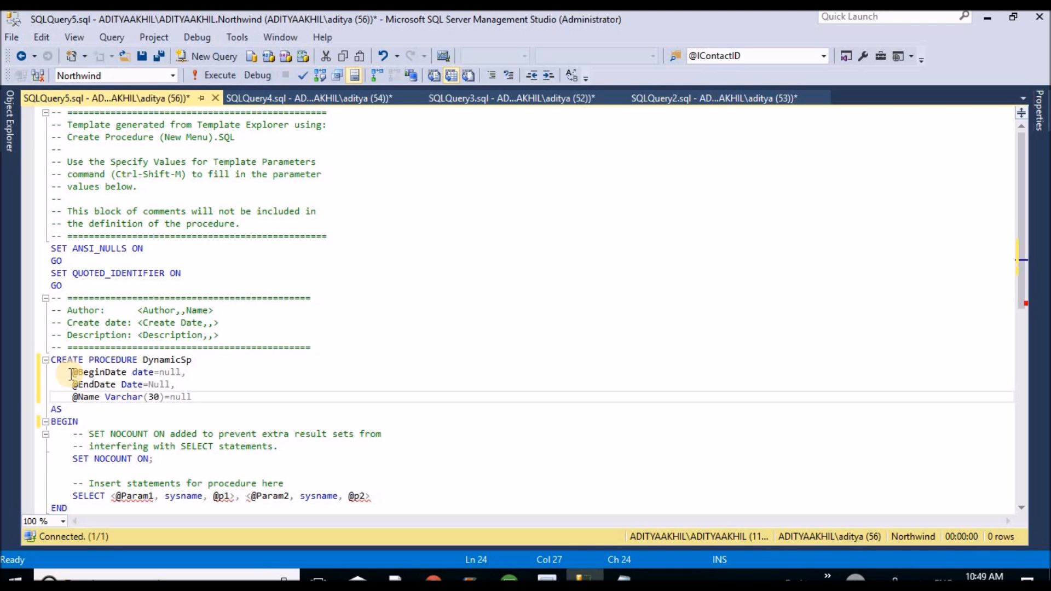
Enclose the parameter list in parentheses and delete the template comment lines above SET NOCOUNT ON.
{"action": "left_click", "coordinate": [192, 396]}
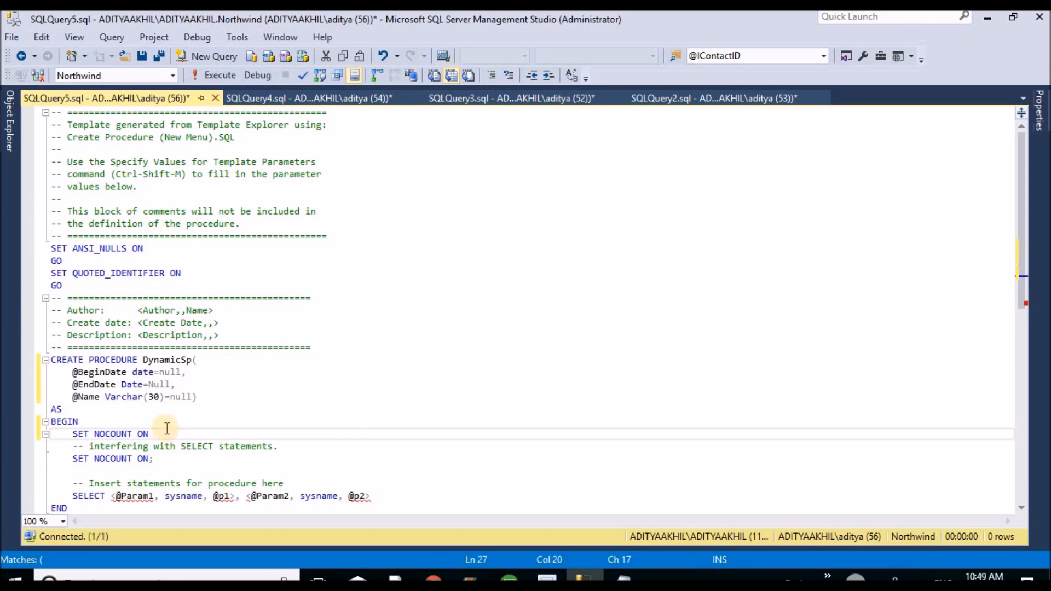
{"action": "mouse_move", "coordinate": [213, 445]}
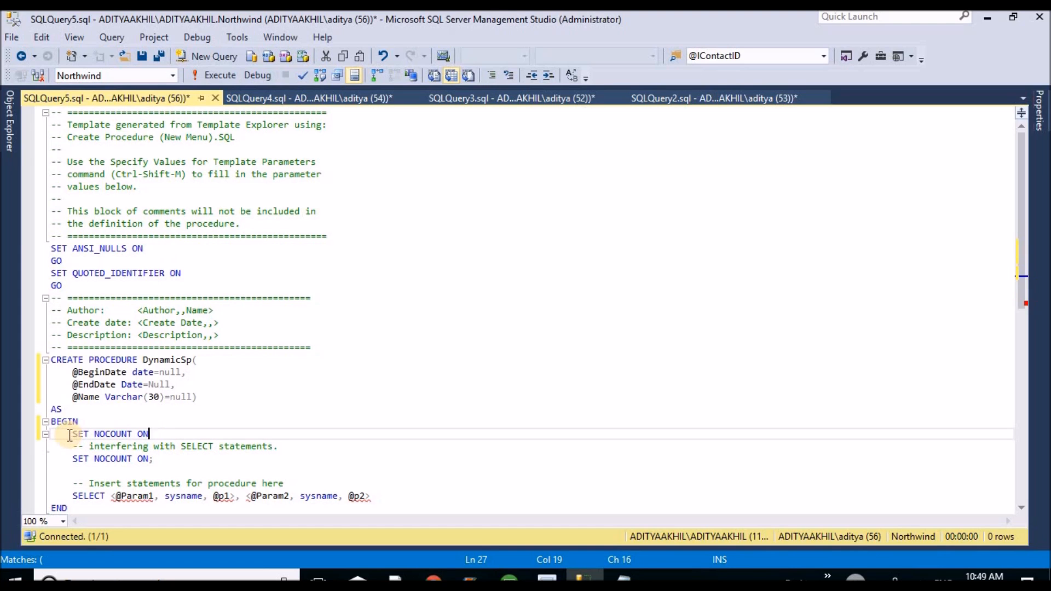
{"action": "left_click_drag", "start_coordinate": [68, 433], "coordinate": [277, 446]}
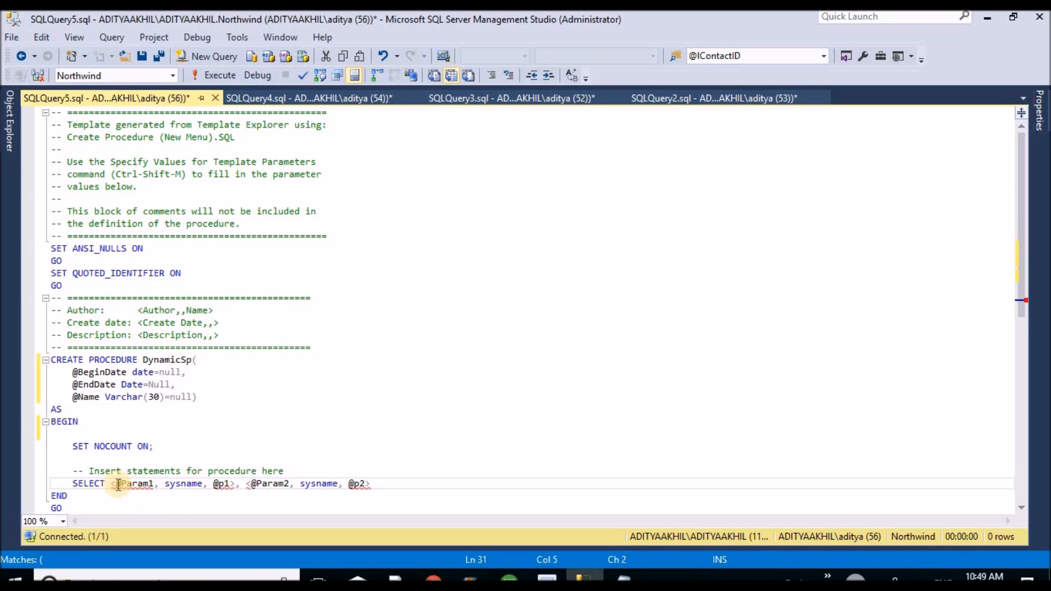
{"action": "left_click", "coordinate": [112, 483]}
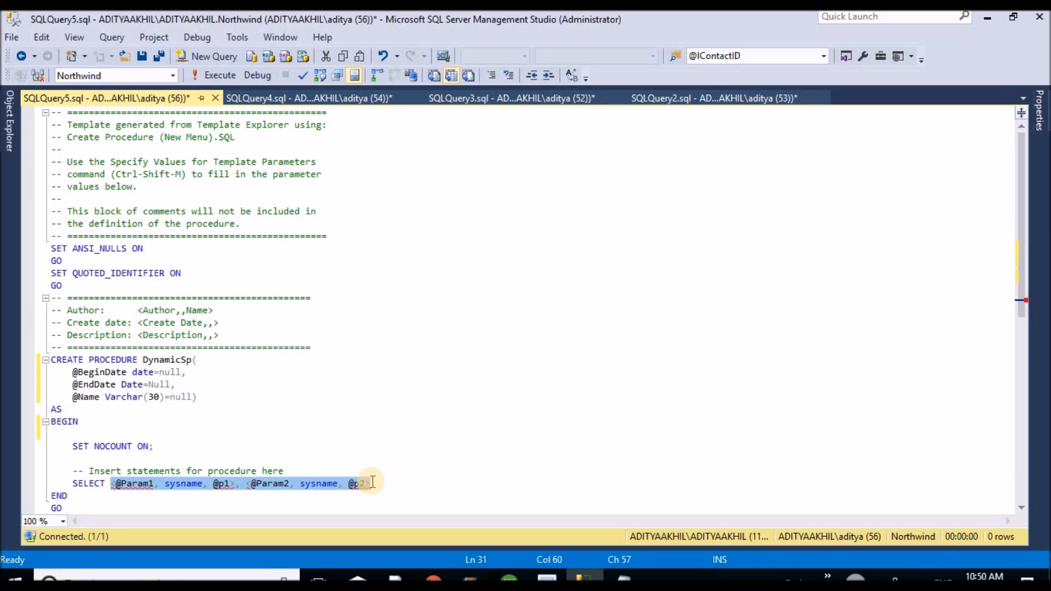
Write SELECT * FROM DBO.Categories CT inner join Dbo.Gadgets GD as the procedure body.
{"action": "type", "text": "* F"}
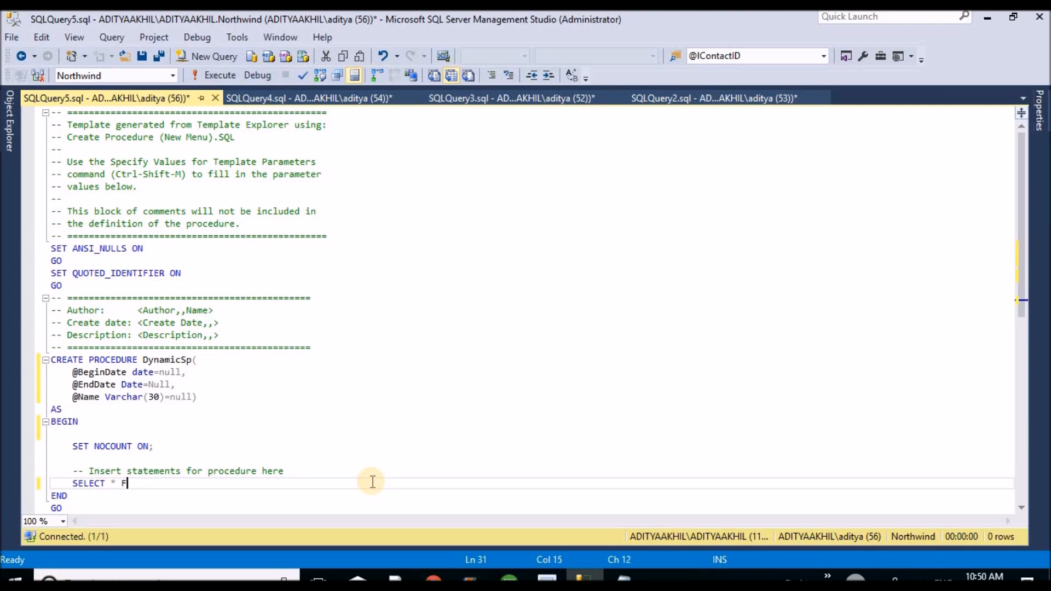
{"action": "type", "text": "ROM"}
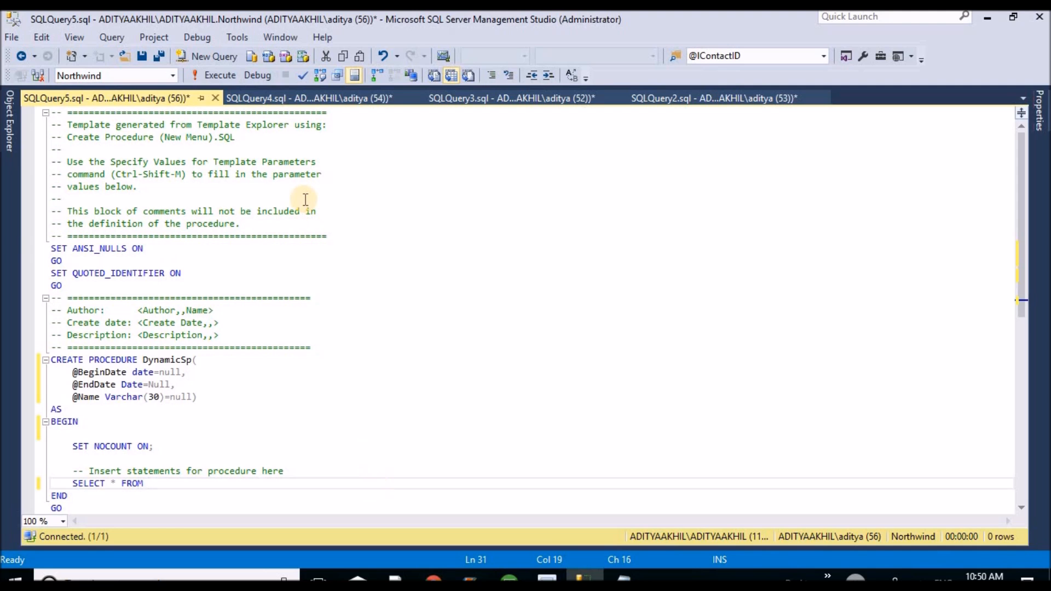
{"action": "mouse_move", "coordinate": [314, 230]}
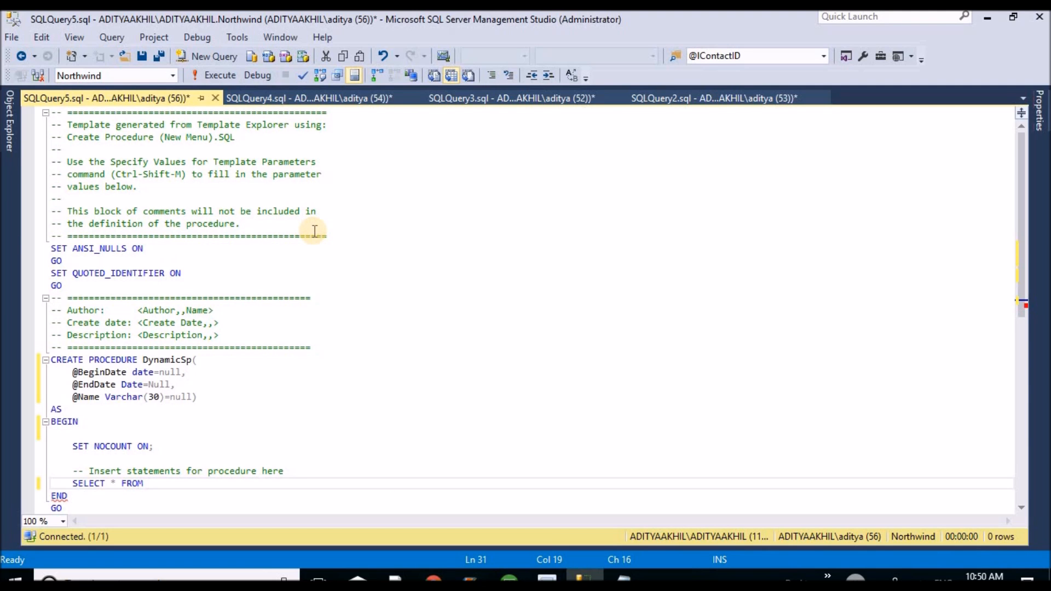
{"action": "type", "text": "DBO"}
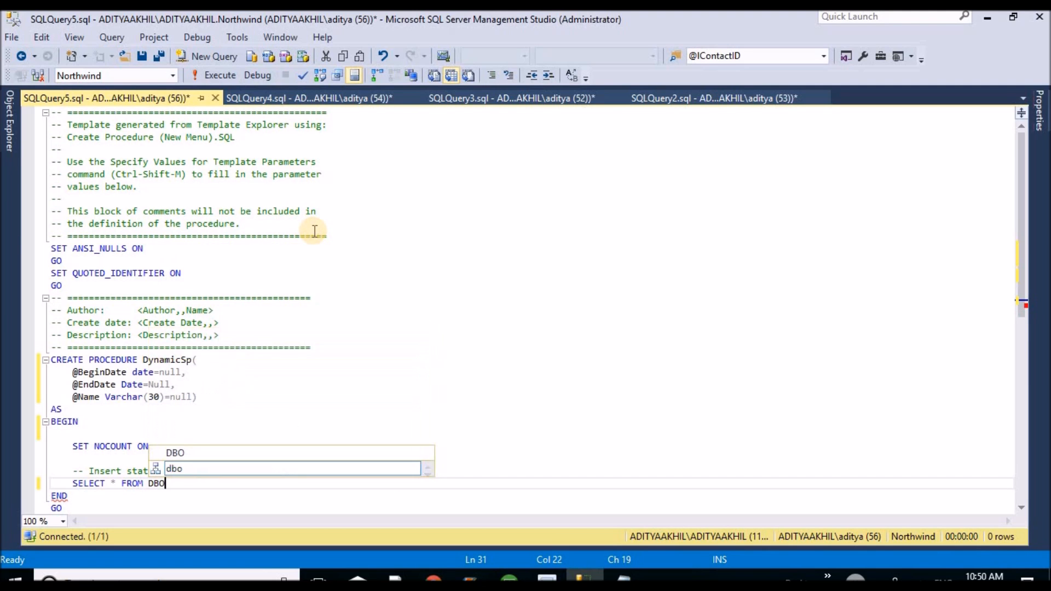
{"action": "type", "text": "."}
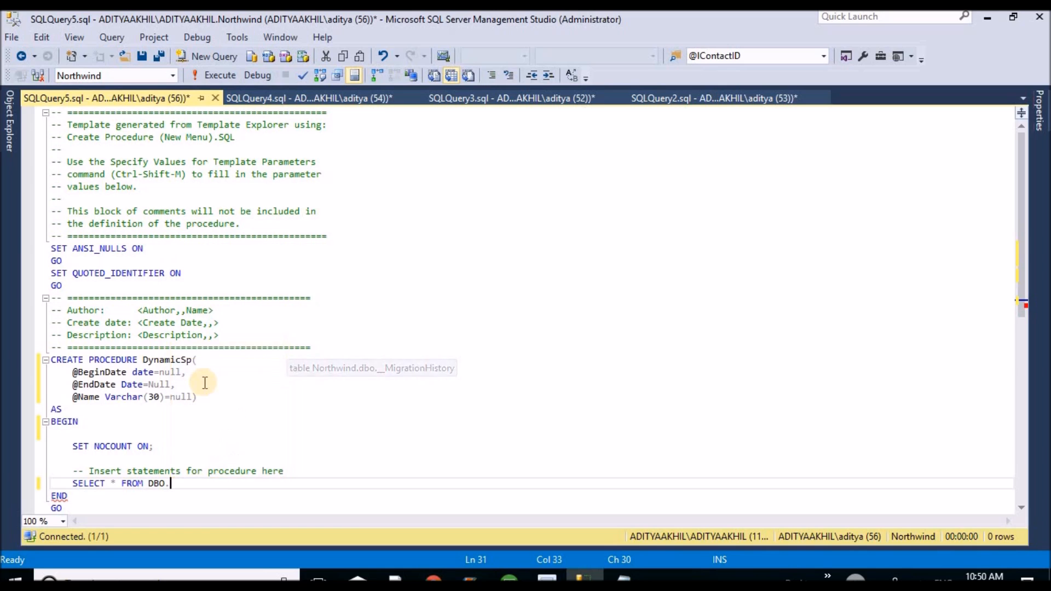
{"action": "type", "text": "Categories CT"}
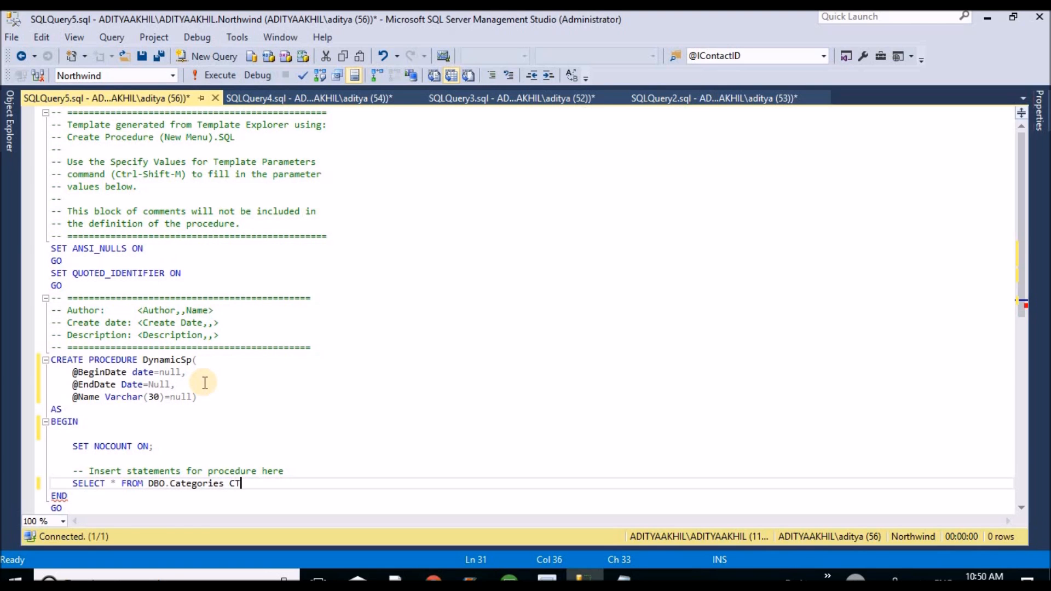
{"action": "type", "text": "\" \""}
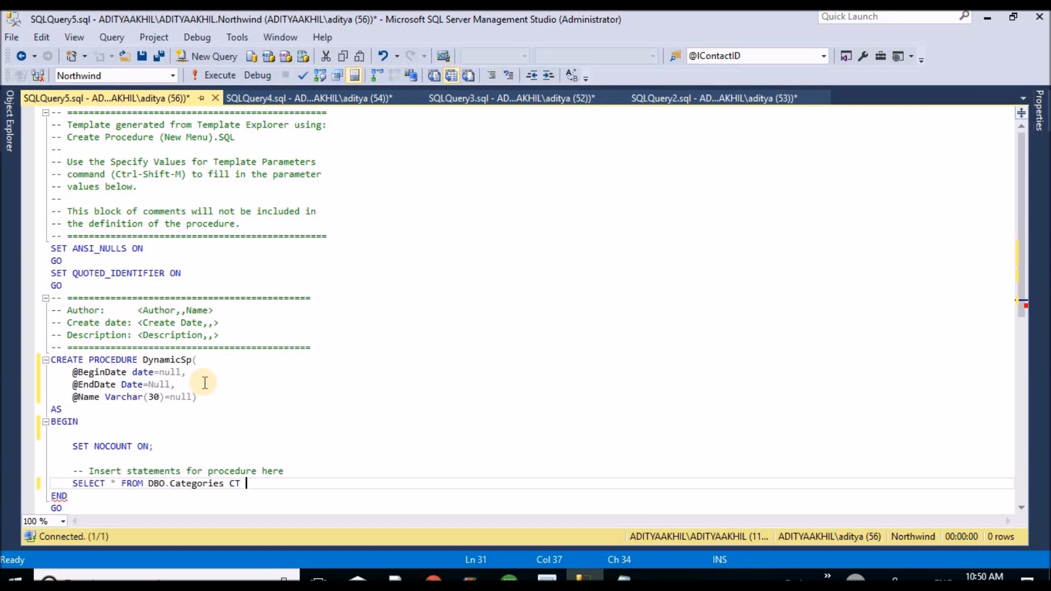
{"action": "type", "text": "inner J"}
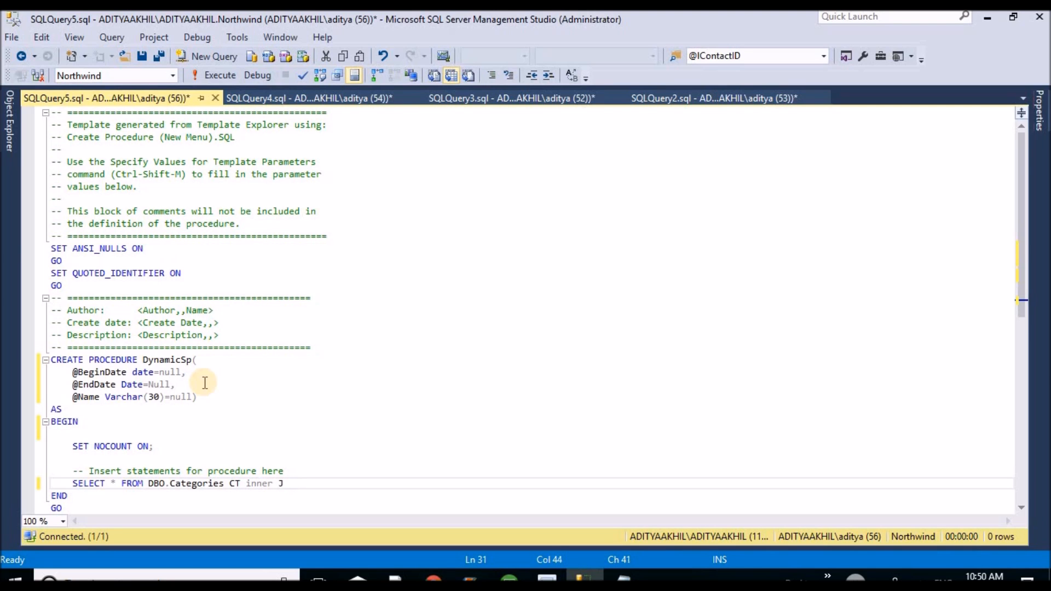
{"action": "type", "text": "join"}
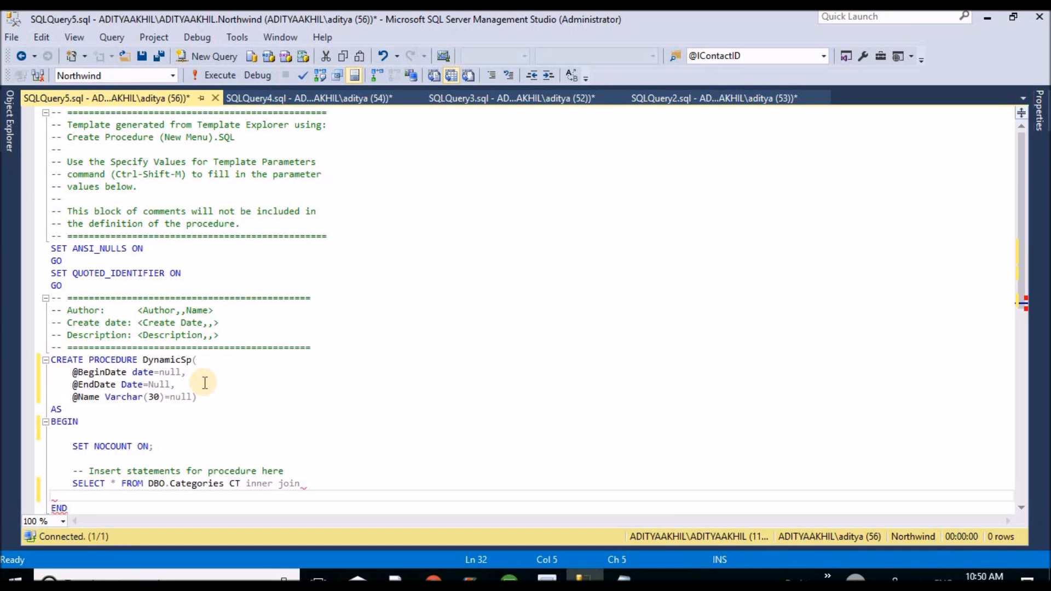
{"action": "type", "text": "D"}
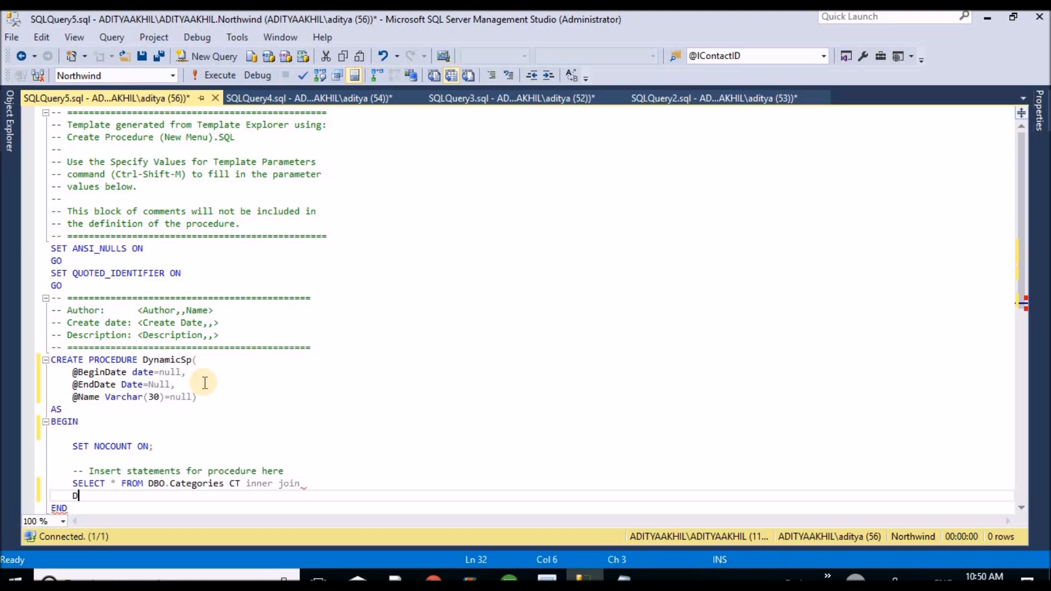
{"action": "type", "text": "bo"}
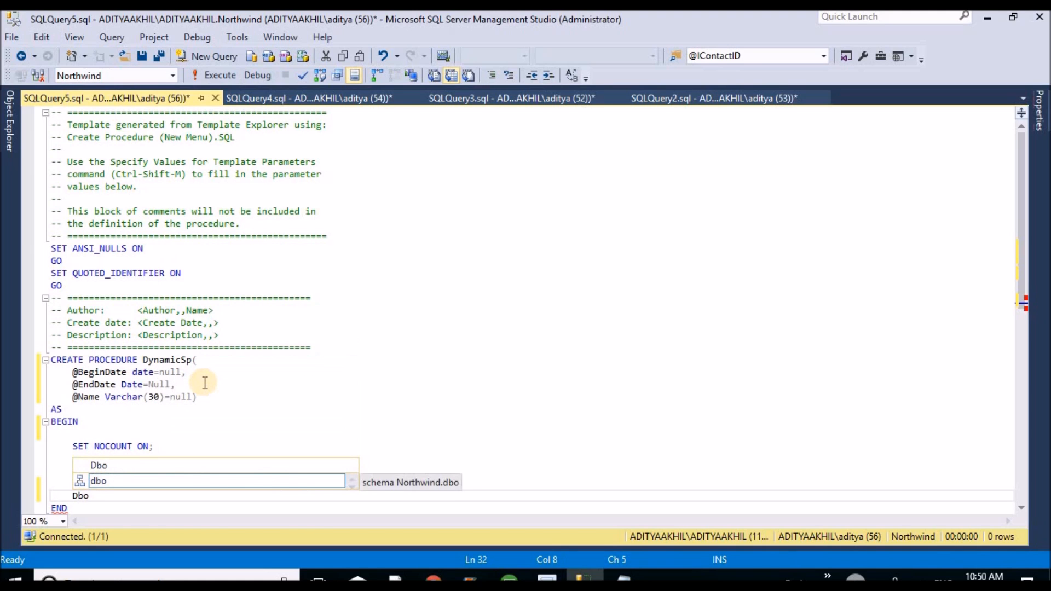
{"action": "type", "text": ".Gadgets"}
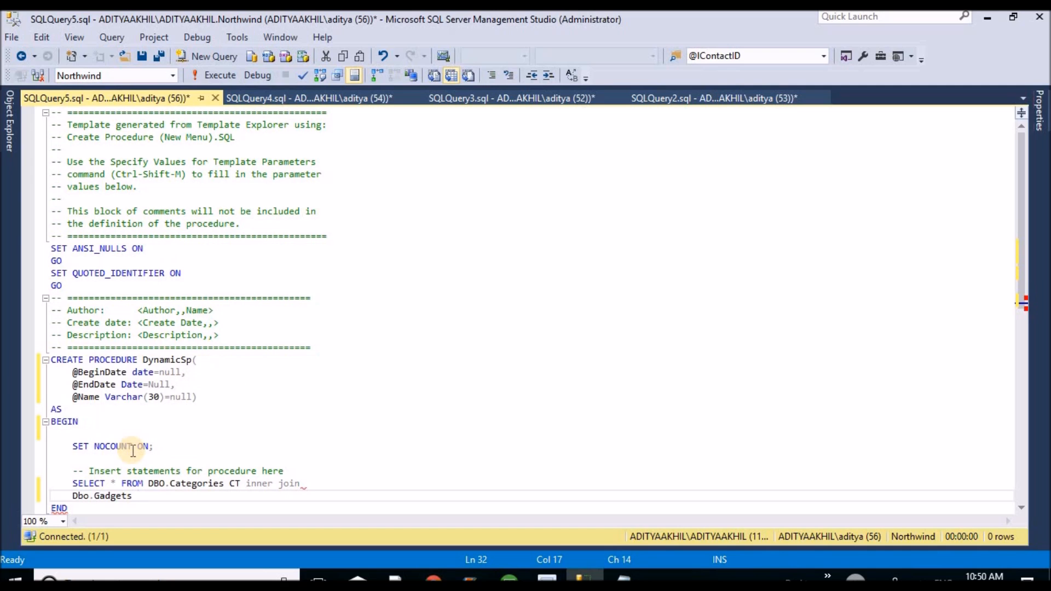
{"action": "type", "text": "GD on C"}
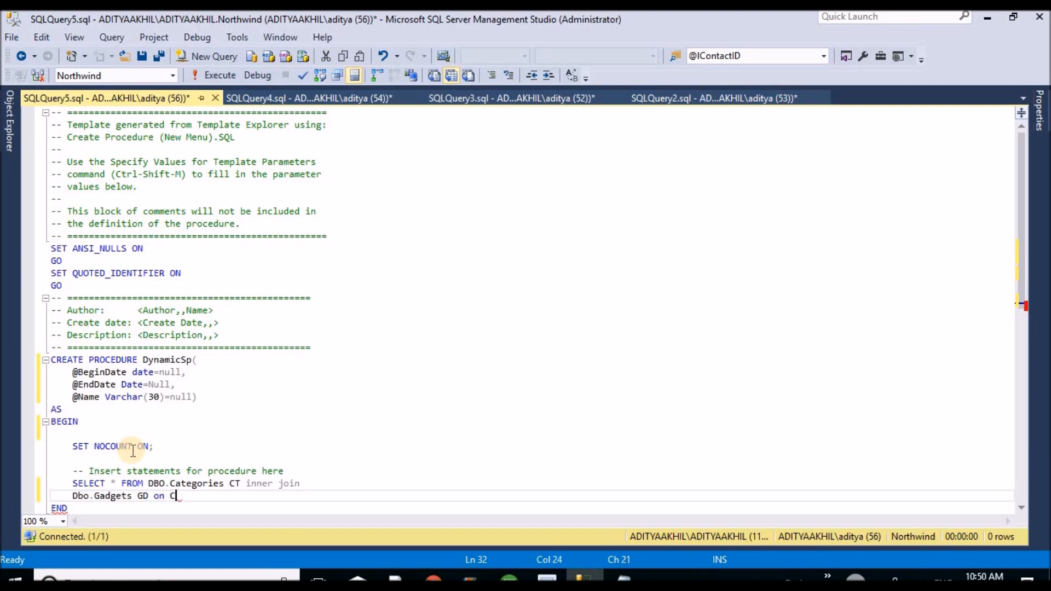
Complete the join condition on CT.CategoryID=GD.CategoryID.
{"action": "type", "text": "T."}
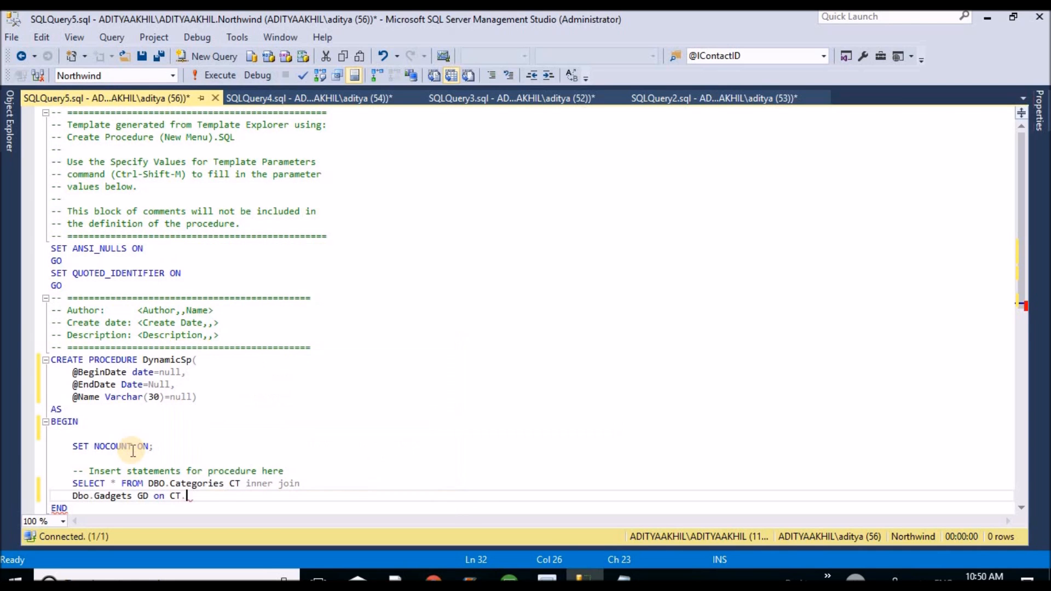
{"action": "type", "text": "CategoryID"}
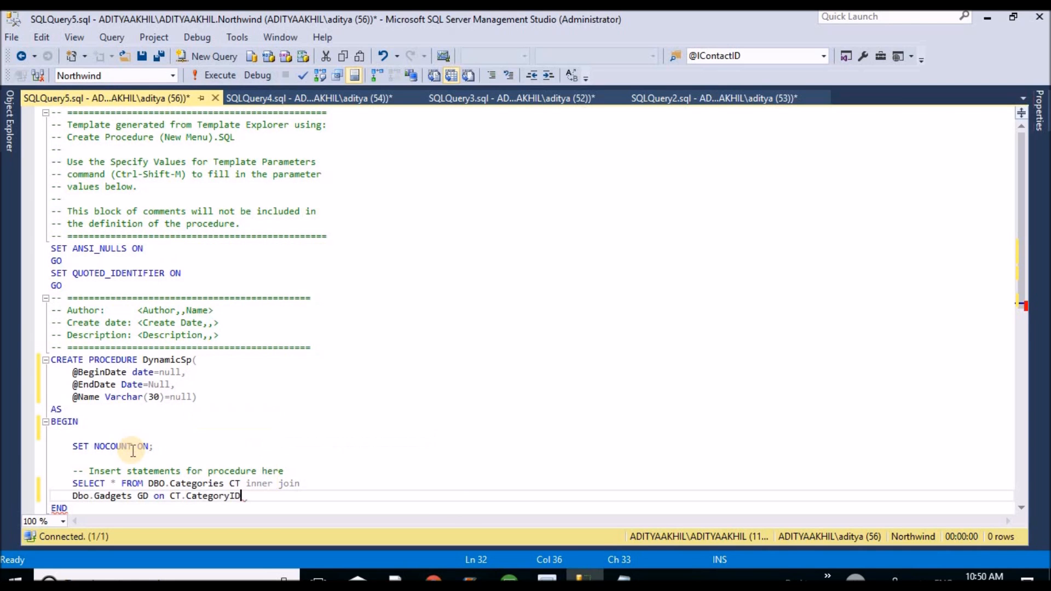
{"action": "type", "text": "="}
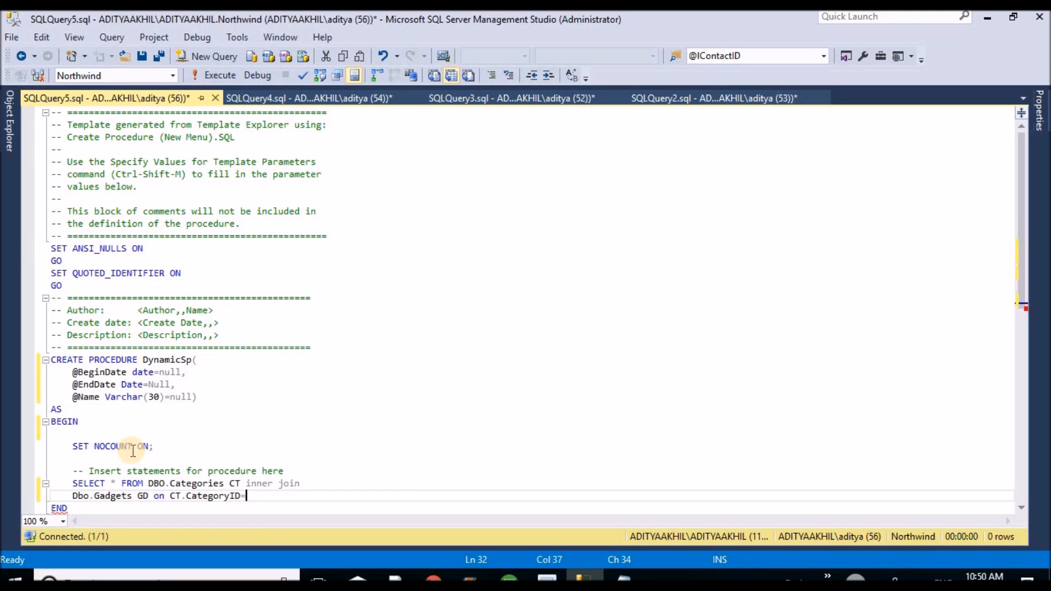
{"action": "type", "text": "GD.CategoryID"}
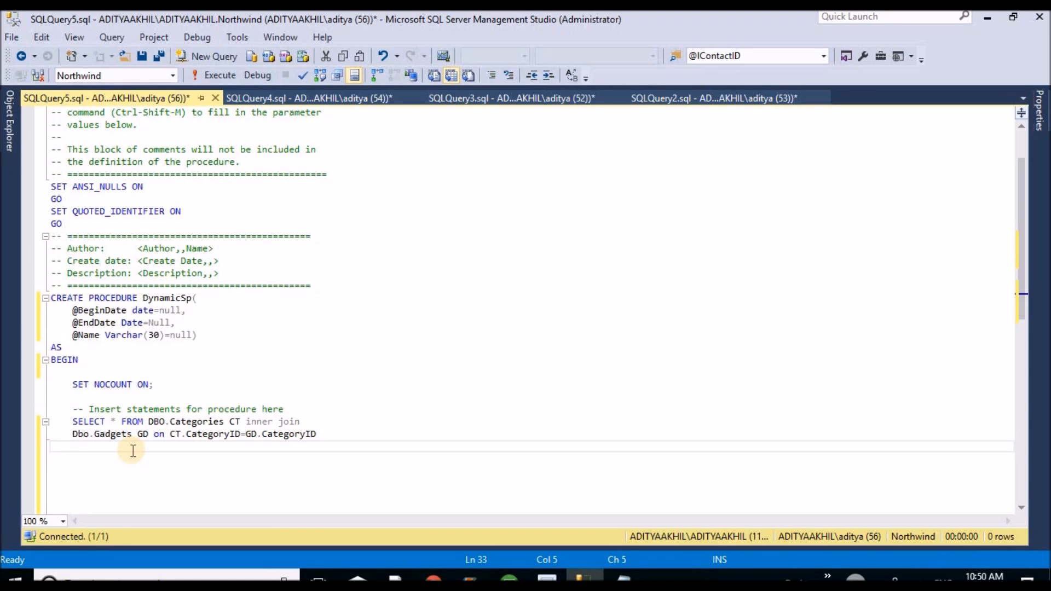
{"action": "type", "text": "wh"}
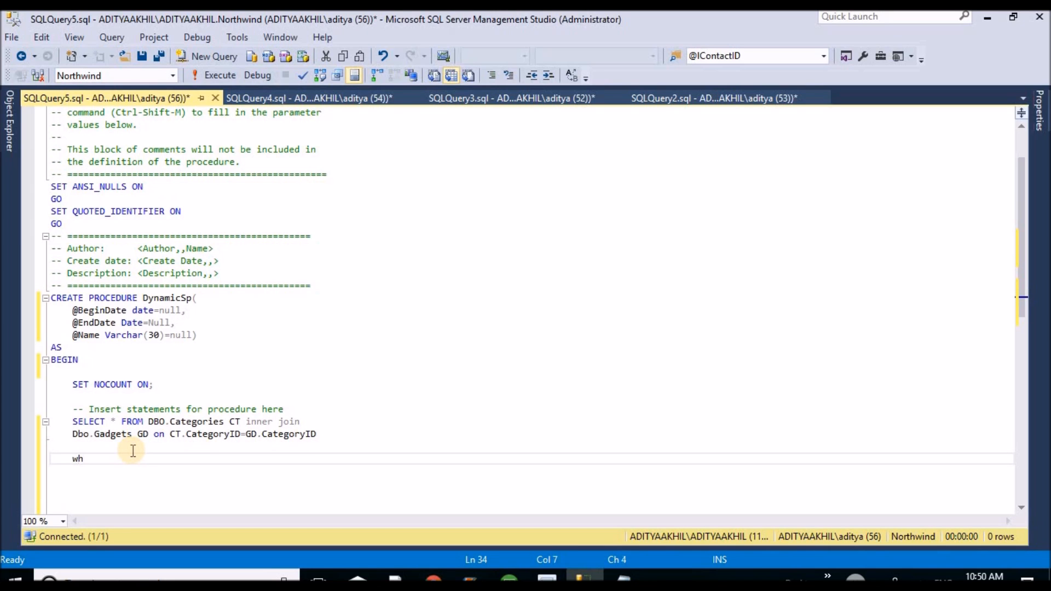
{"action": "key", "text": "Backspace"}
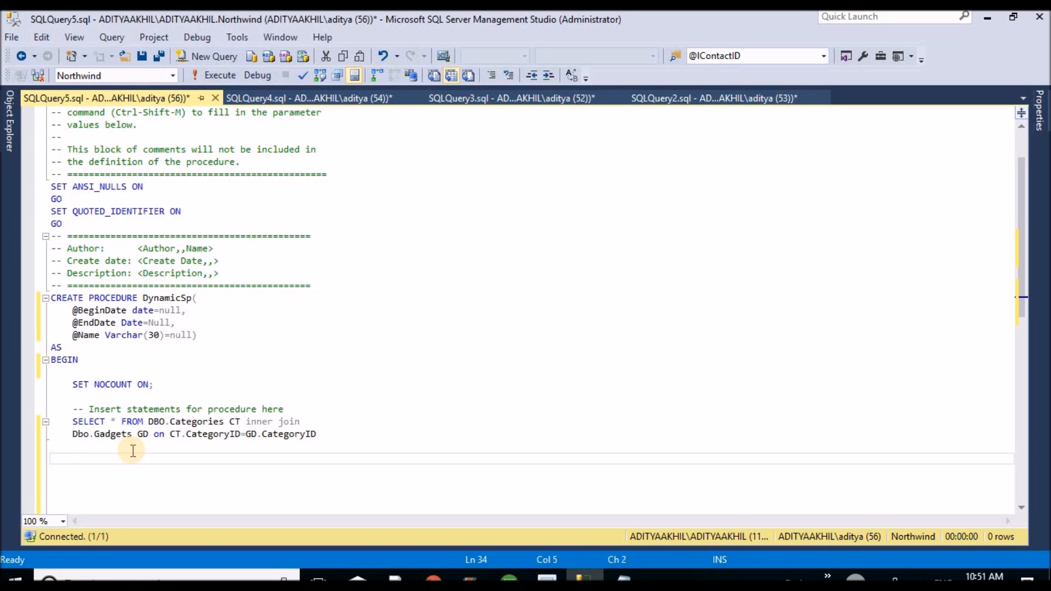
{"action": "type", "text": "WHERE"}
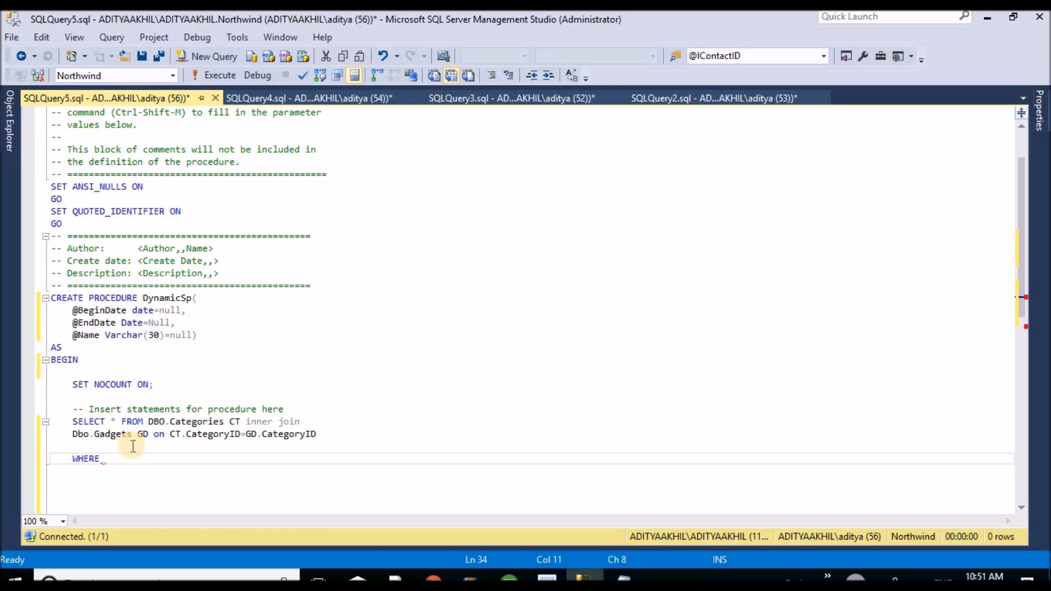
{"action": "type", "text": "CT.DateCreated"}
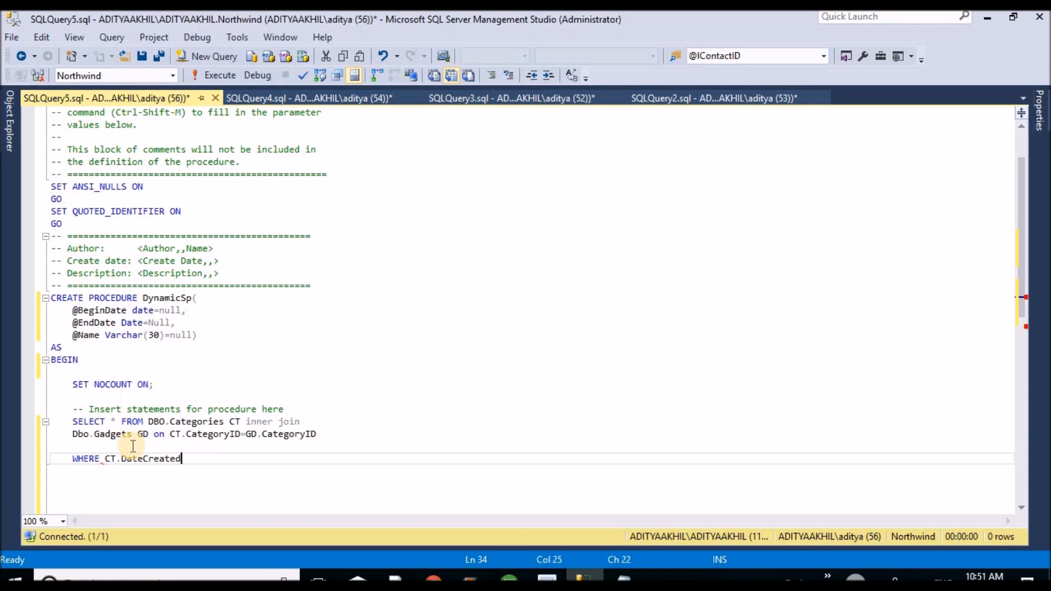
{"action": "type", "text": "bwe"}
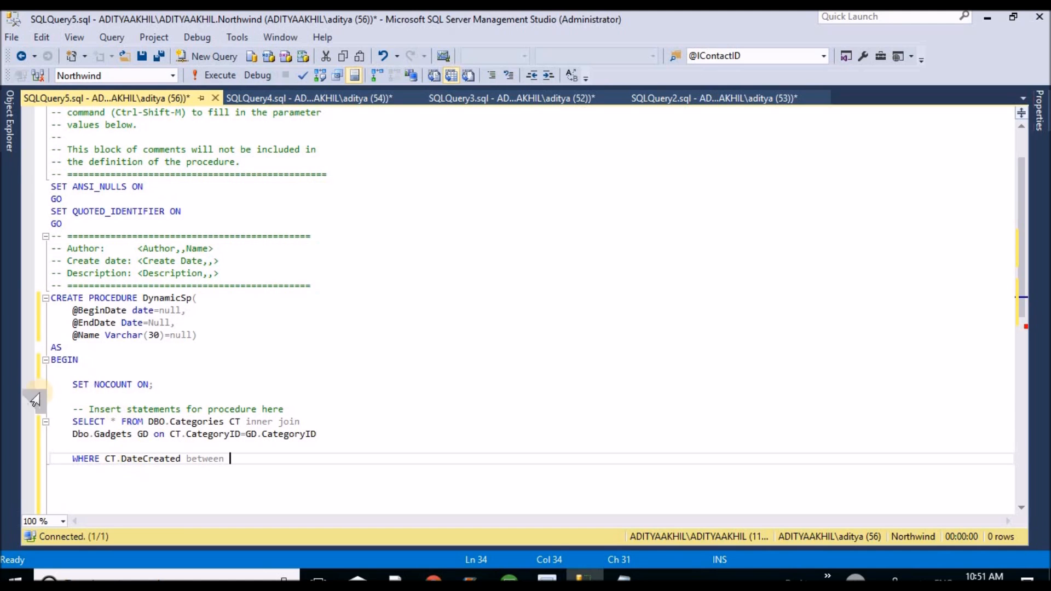
{"action": "double_click", "coordinate": [98, 310]}
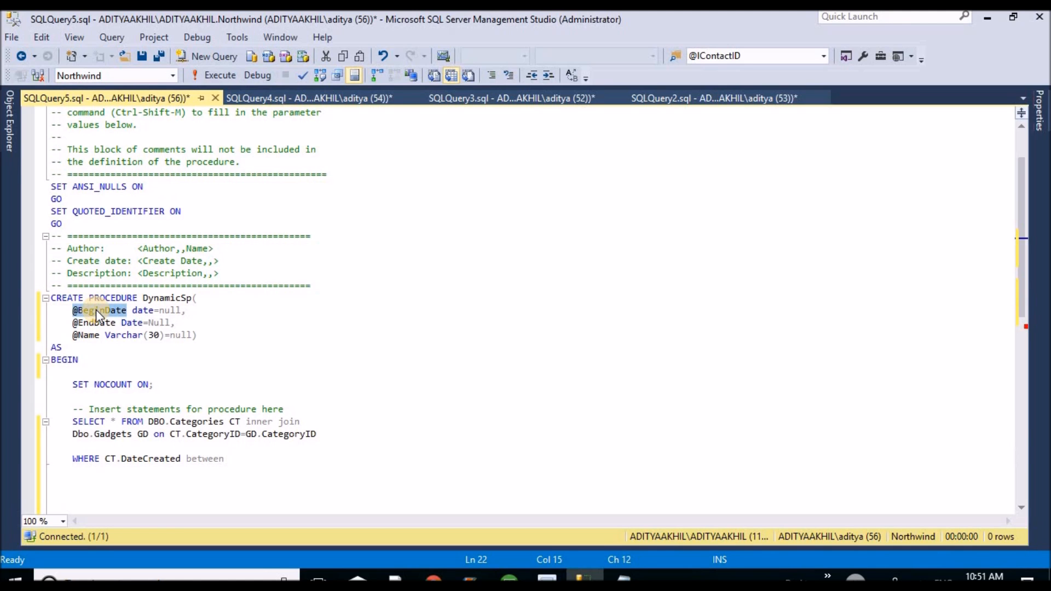
{"action": "type", "text": "@BeginDate and"}
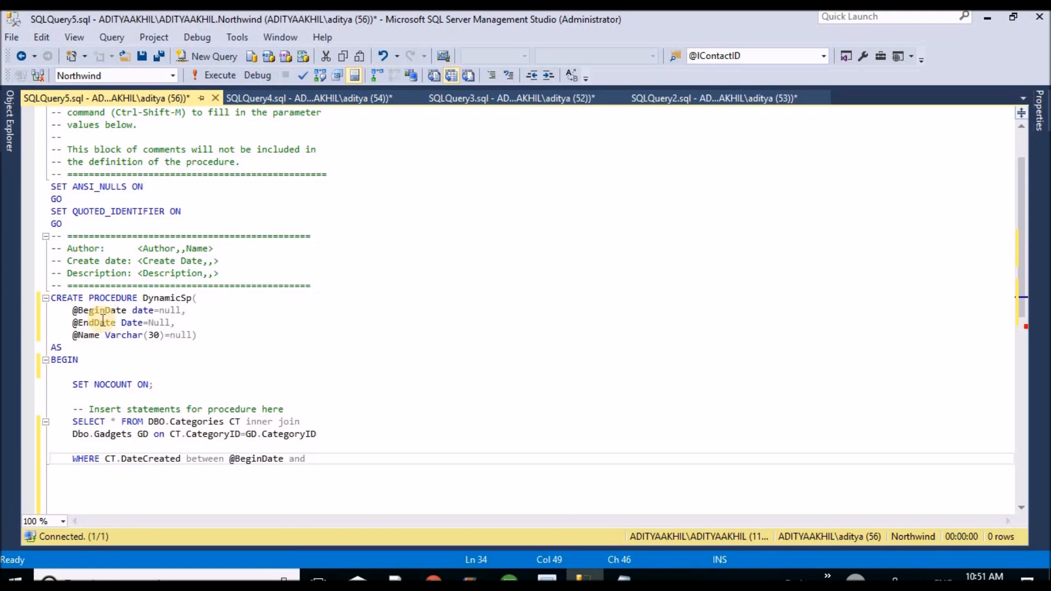
{"action": "double_click", "coordinate": [94, 322]}
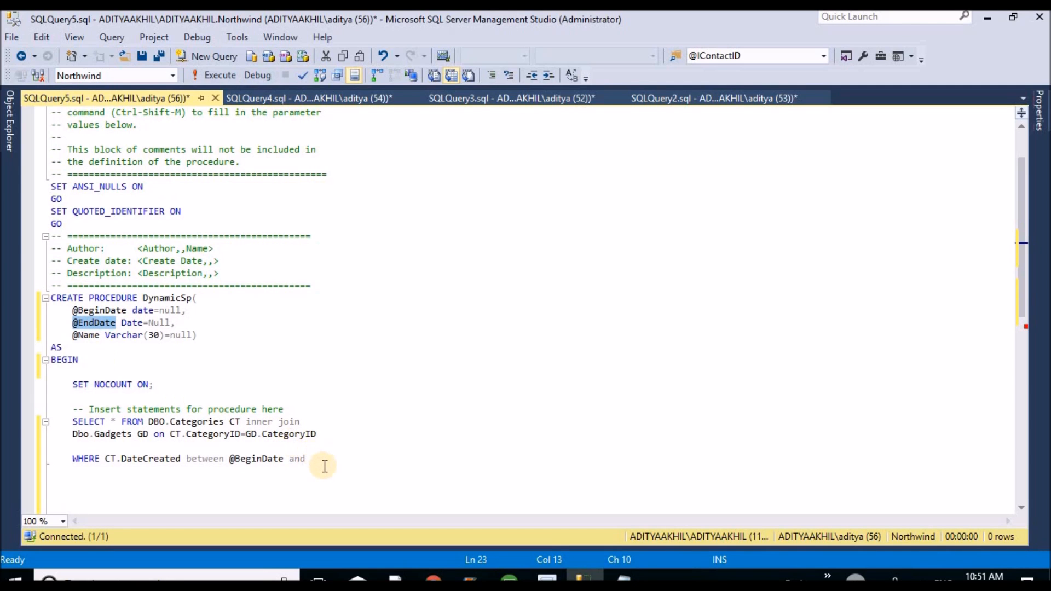
{"action": "left_click", "coordinate": [310, 459]}
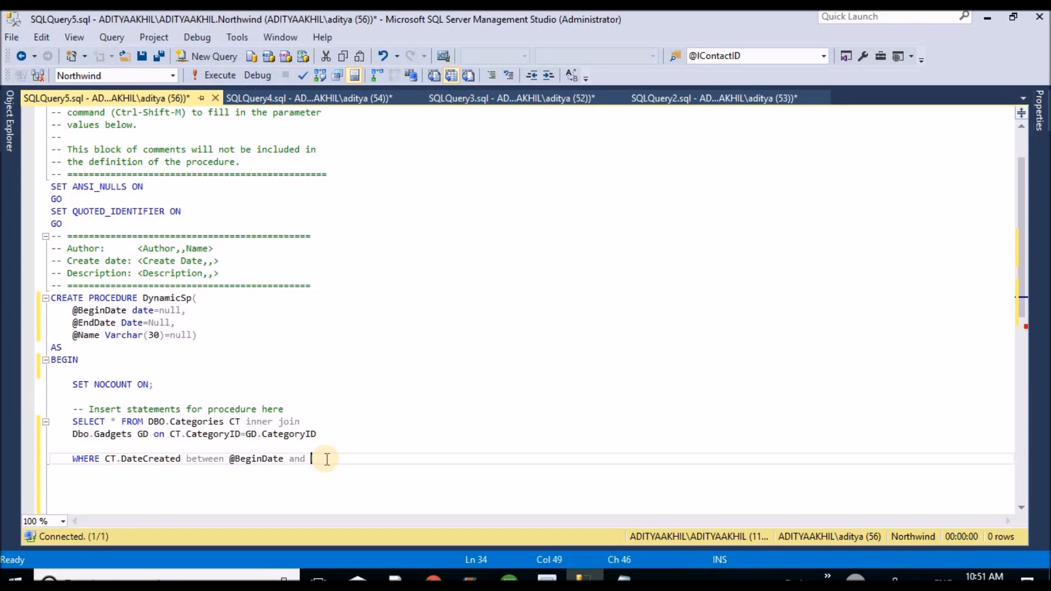
{"action": "type", "text": "@EndDate"}
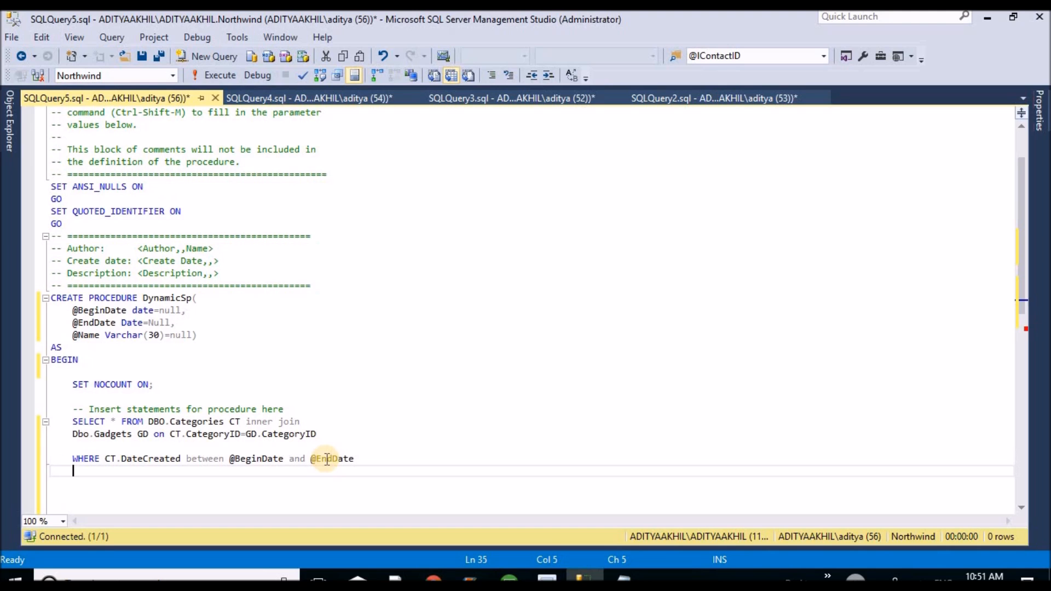
{"action": "type", "text": "and"}
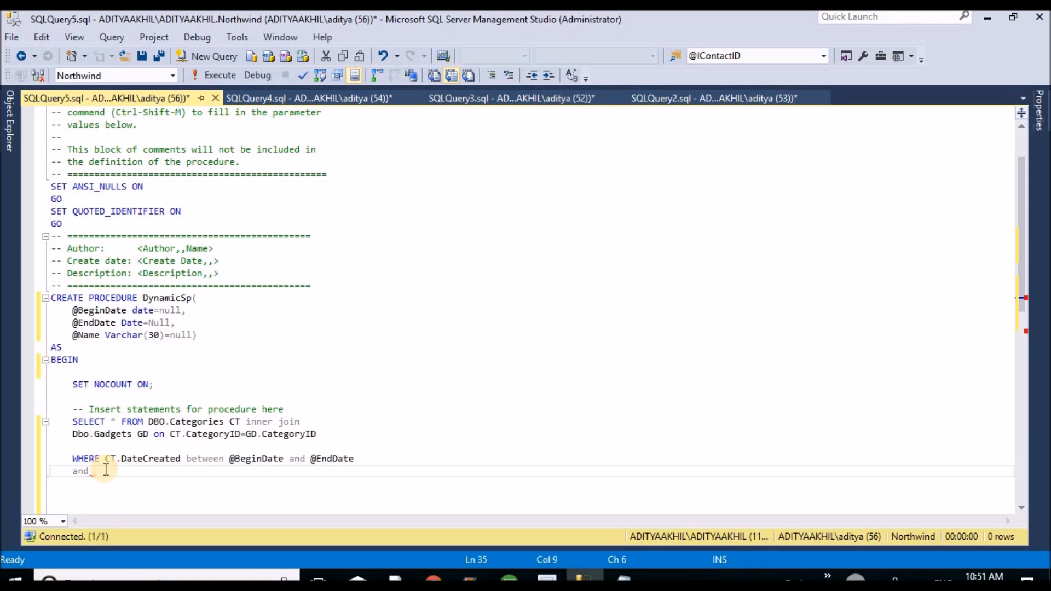
{"action": "type", "text": "CT."}
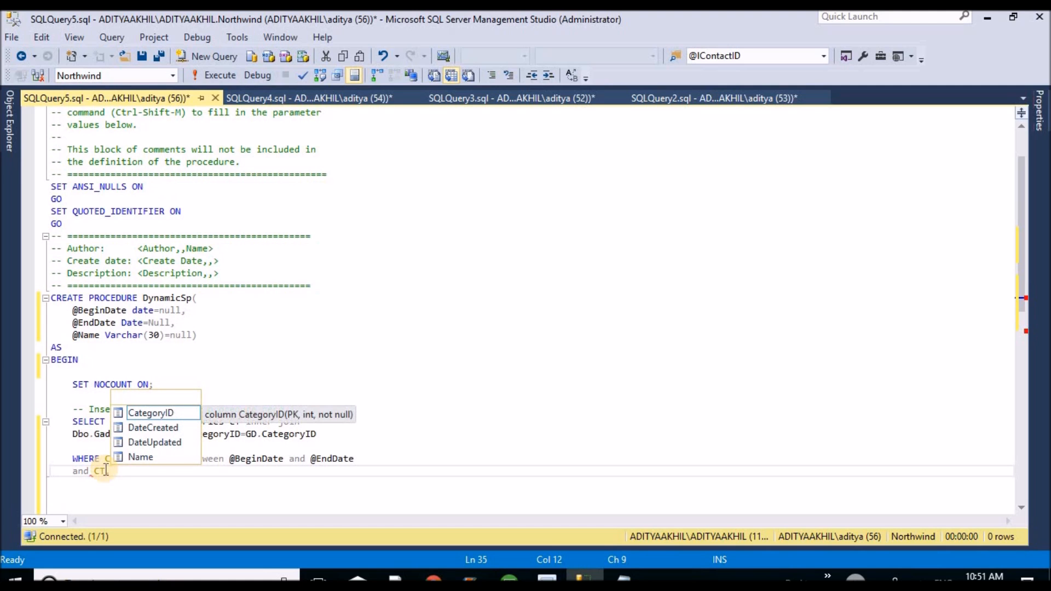
{"action": "type", "text": "Name like"}
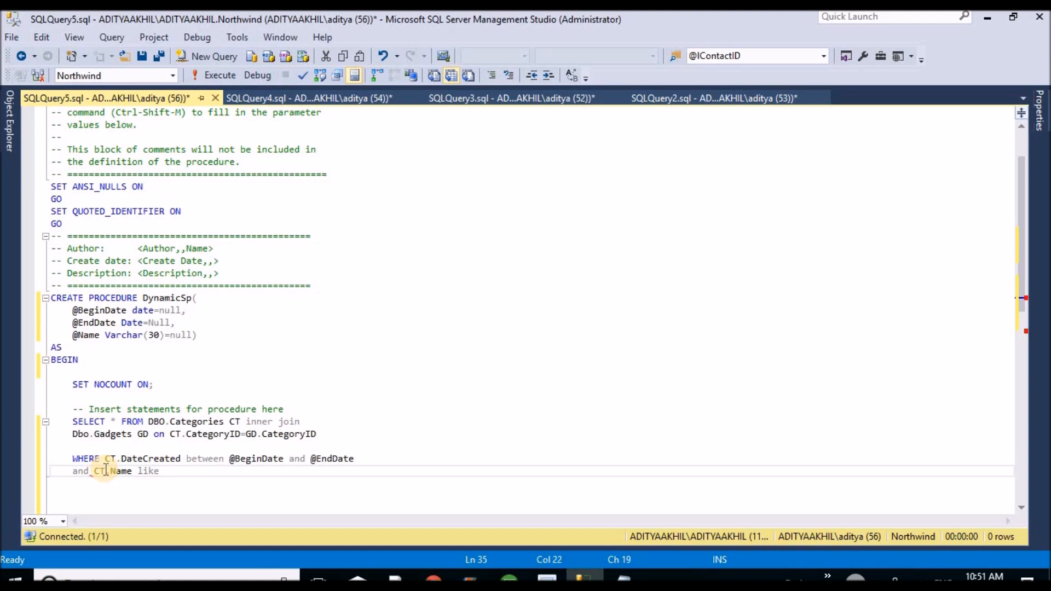
{"action": "type", "text": "''"}
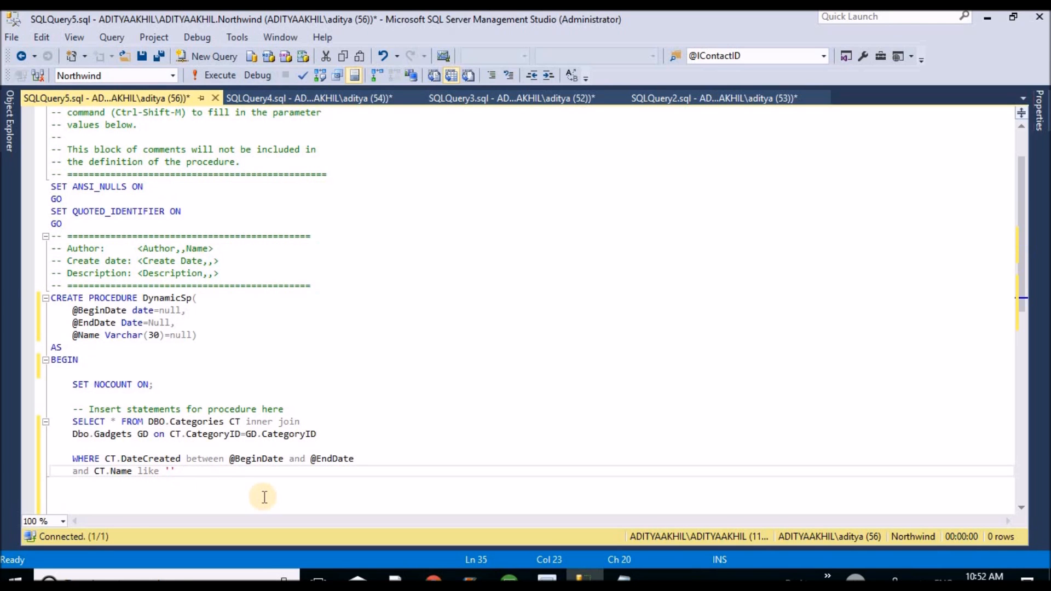
{"action": "type", "text": "++"}
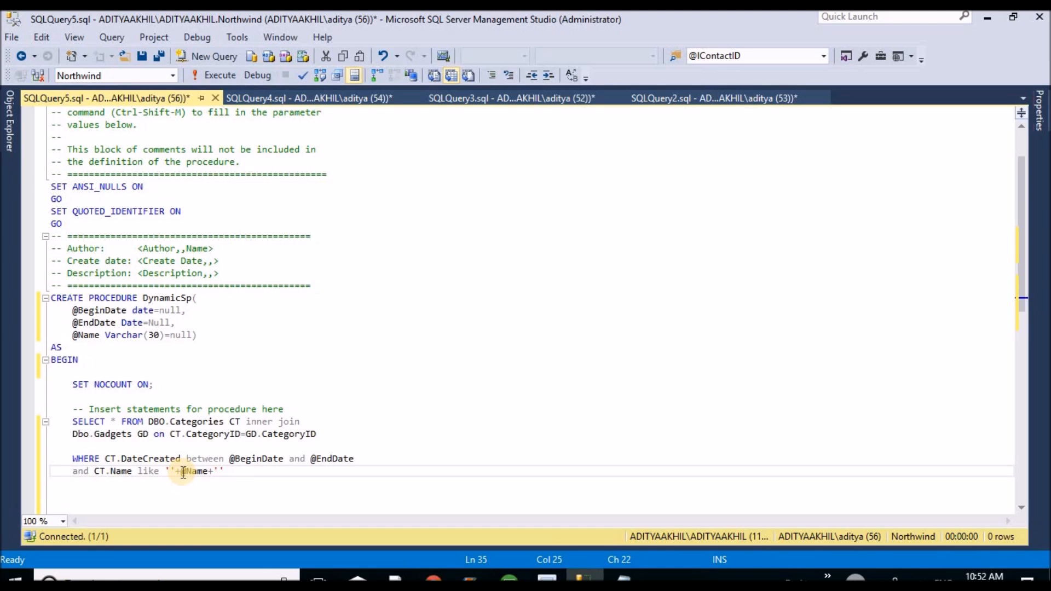
{"action": "key", "text": "Win+r"}
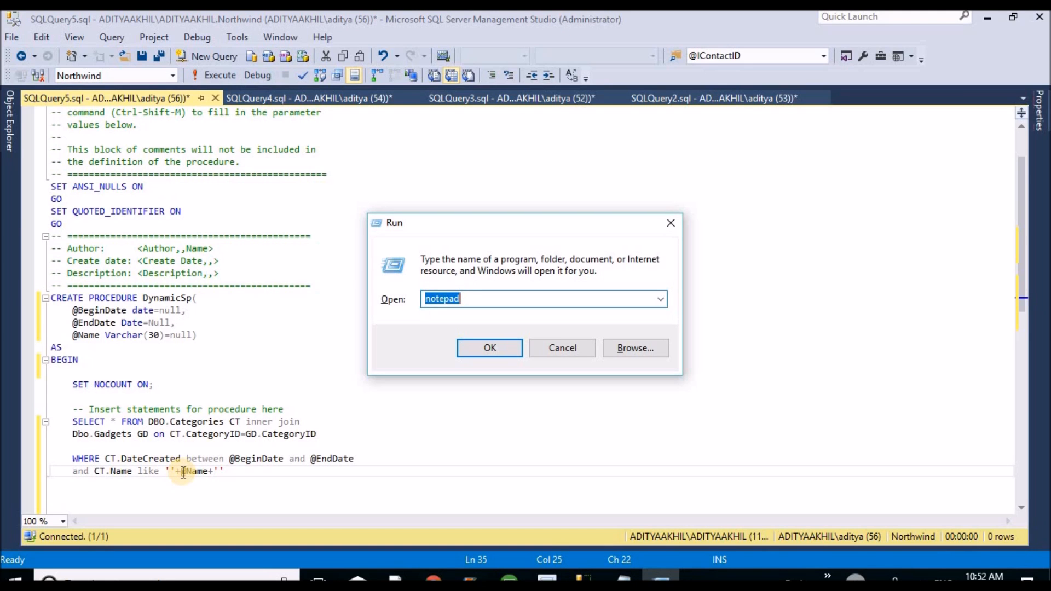
{"action": "type", "text": "%temp%"}
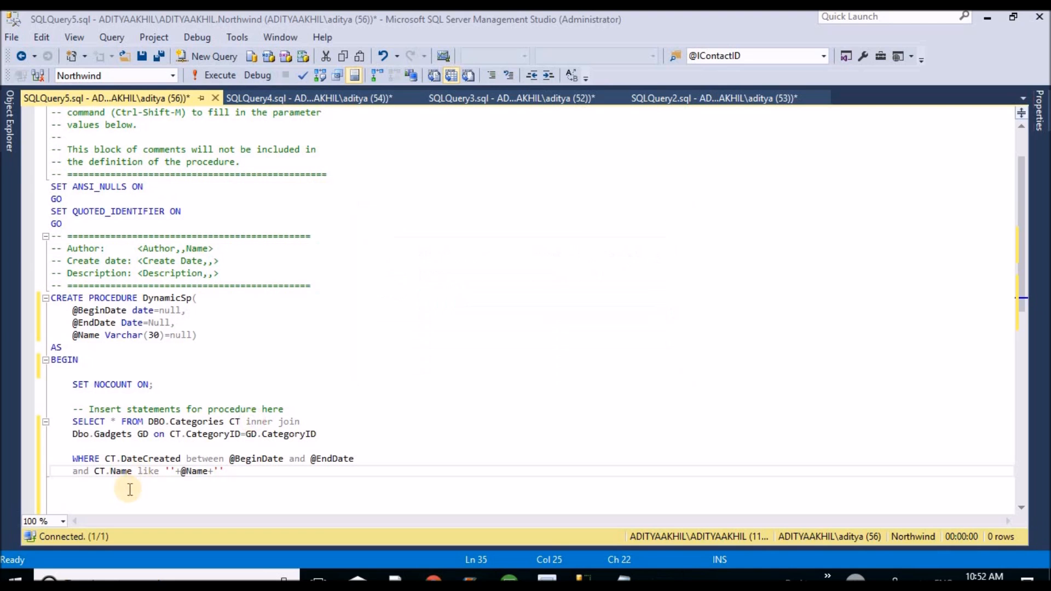
{"action": "type", "text": "%"}
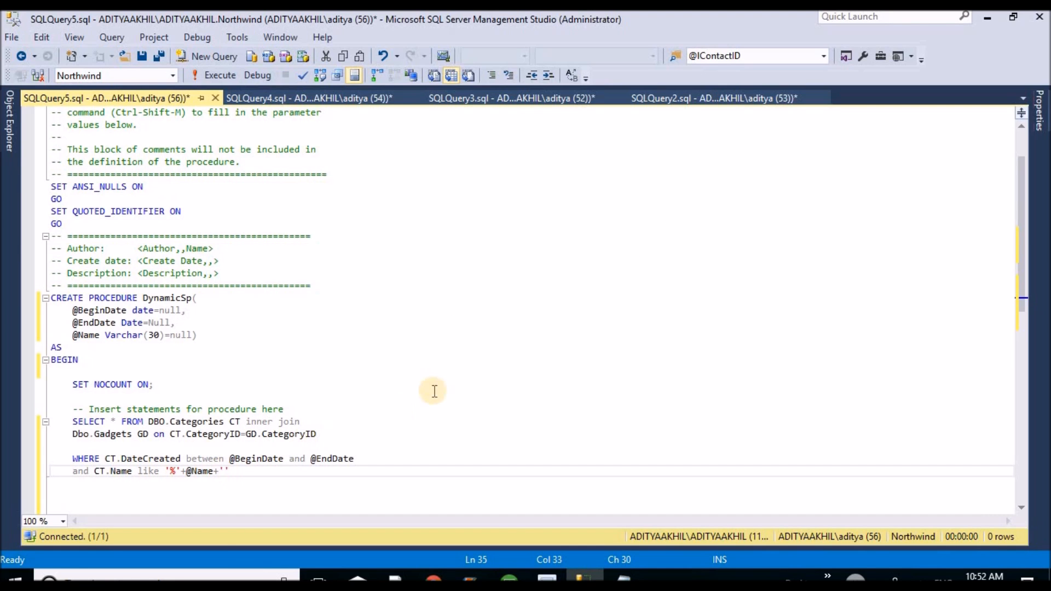
{"action": "type", "text": "%"}
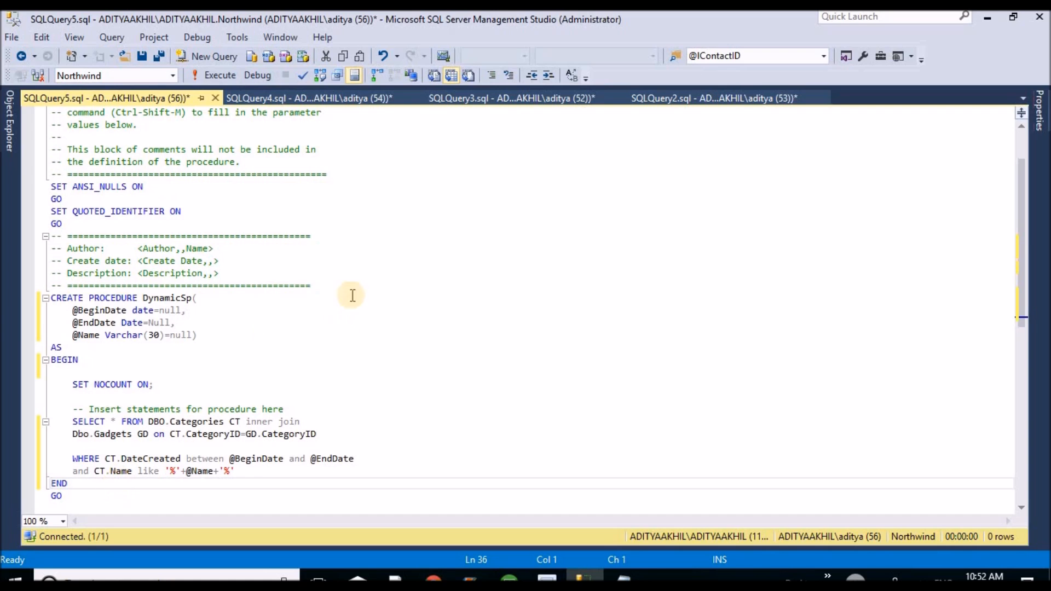
{"action": "left_click", "coordinate": [203, 298]}
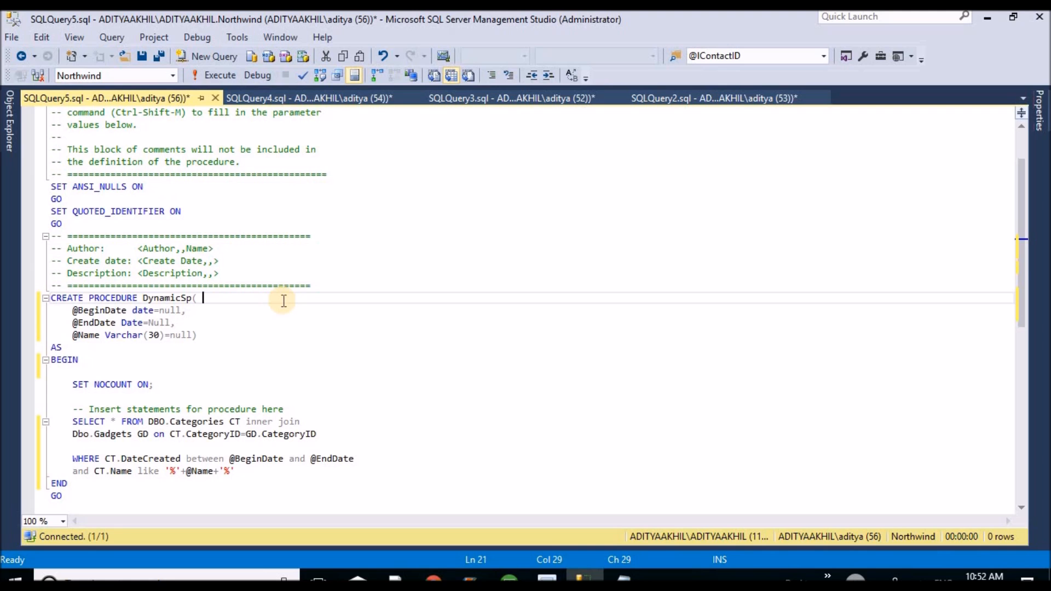
Create DynamicSp by executing the script, then write exec DynamicSp below the final GO.
{"action": "left_click", "coordinate": [219, 76]}
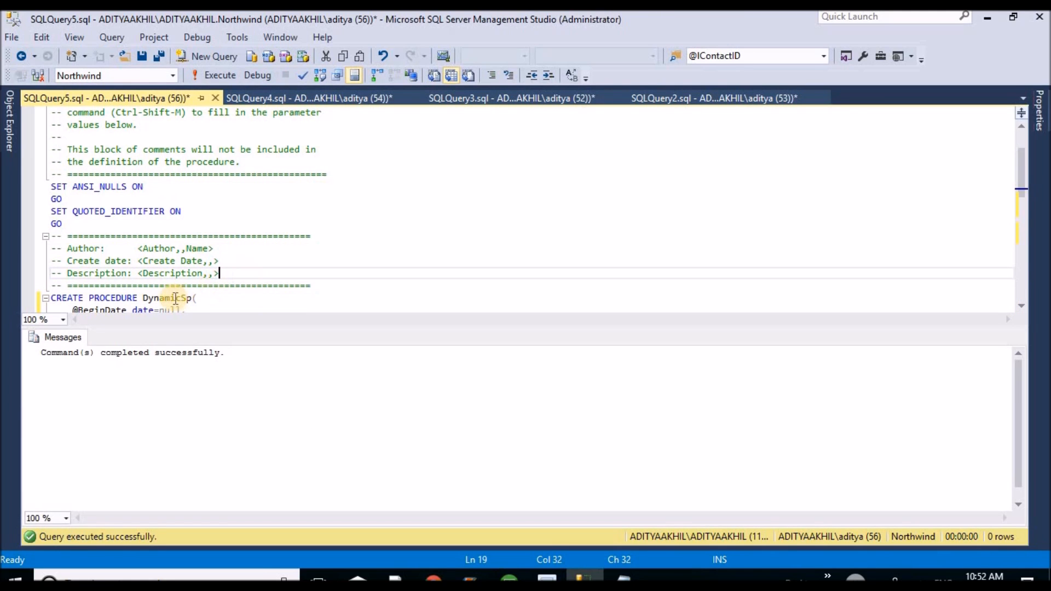
{"action": "double_click", "coordinate": [166, 298]}
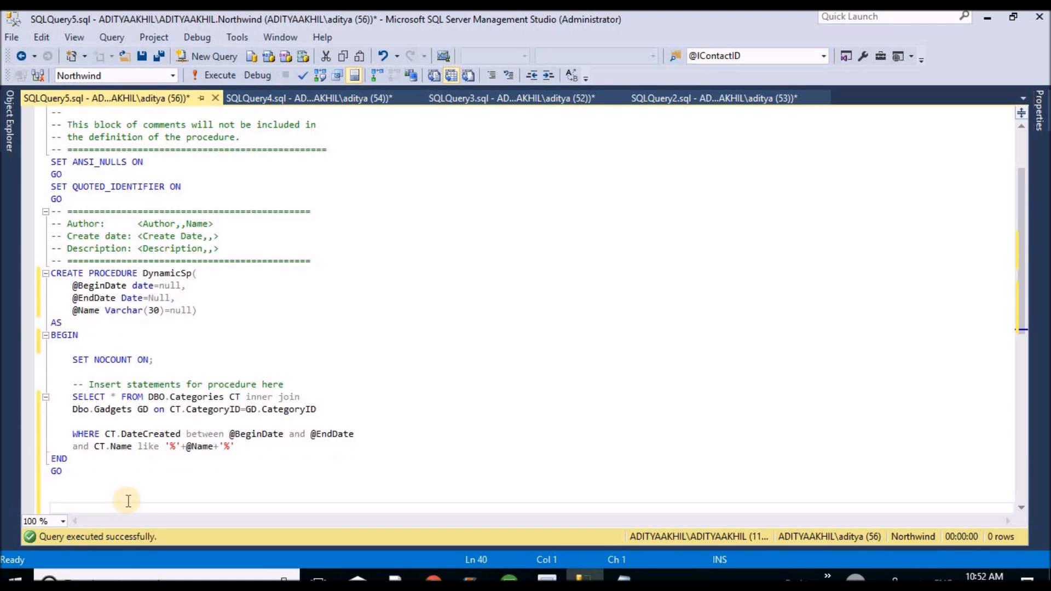
{"action": "type", "text": "e"}
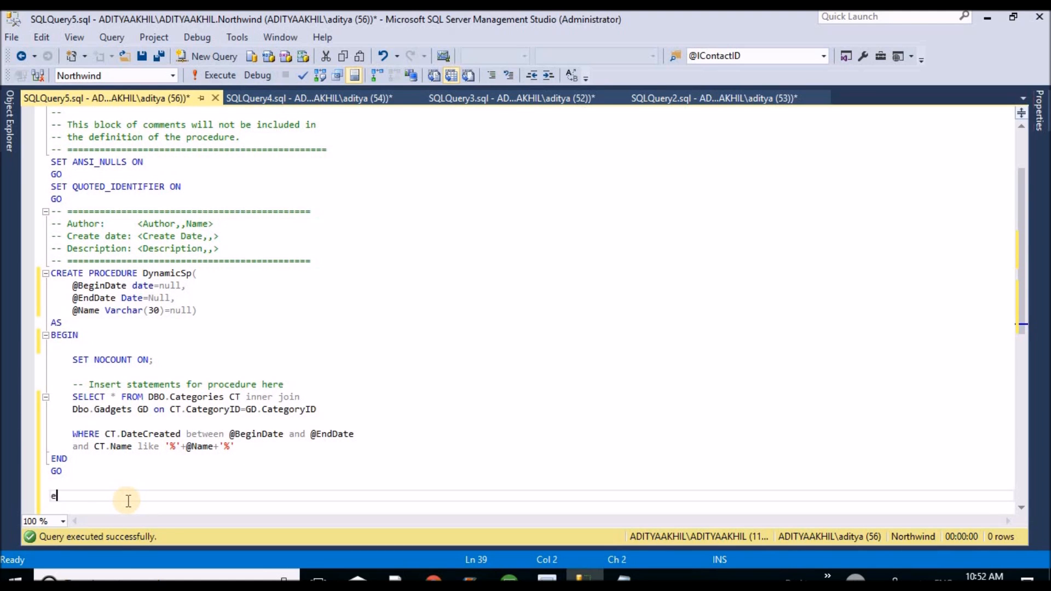
{"action": "type", "text": "xec DynamicSp"}
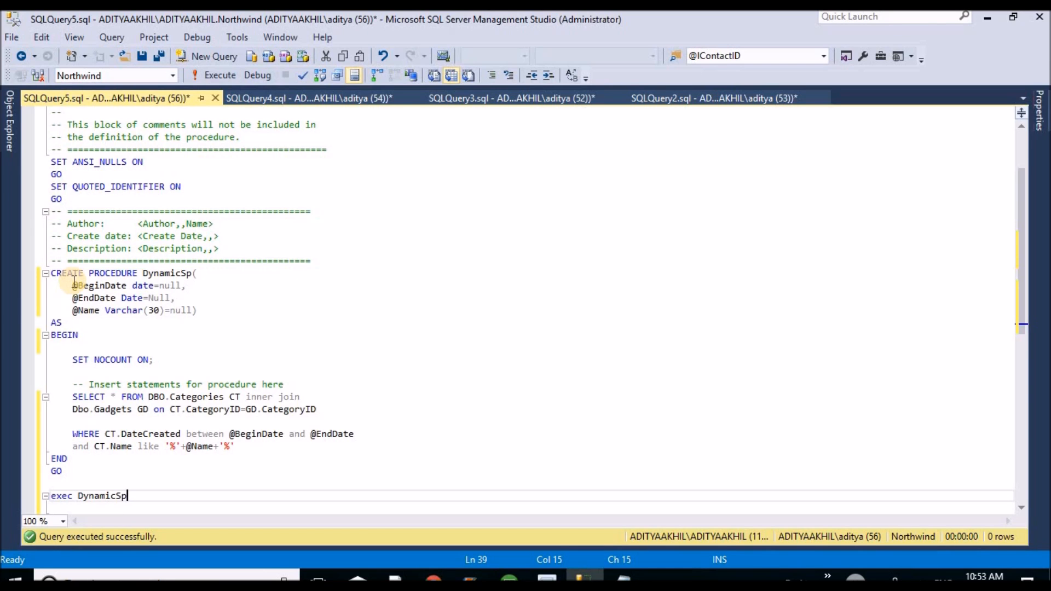
{"action": "mouse_move", "coordinate": [73, 288]}
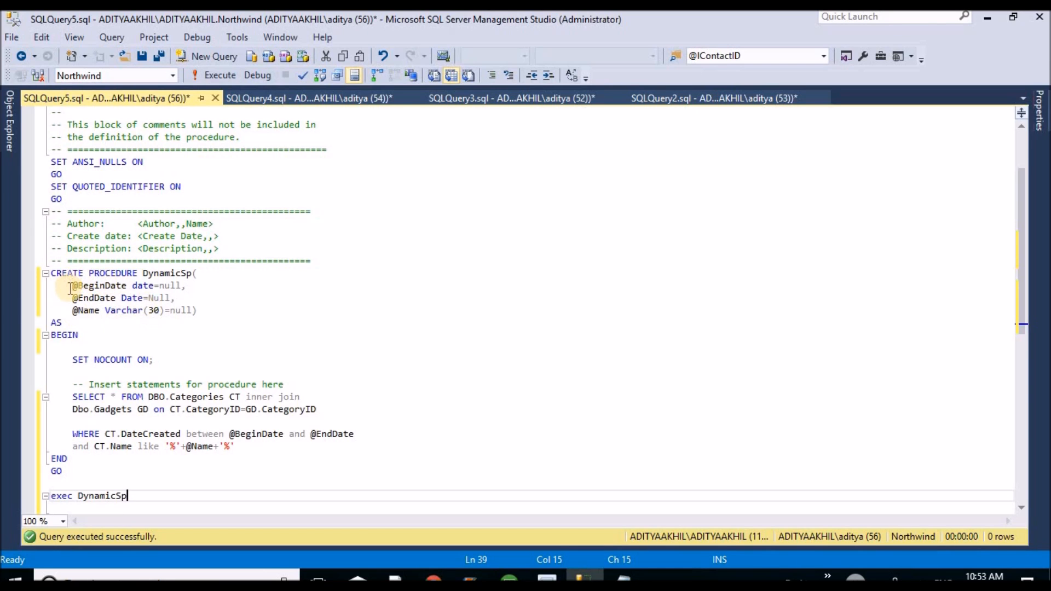
{"action": "left_click_drag", "start_coordinate": [72, 285], "coordinate": [176, 297]}
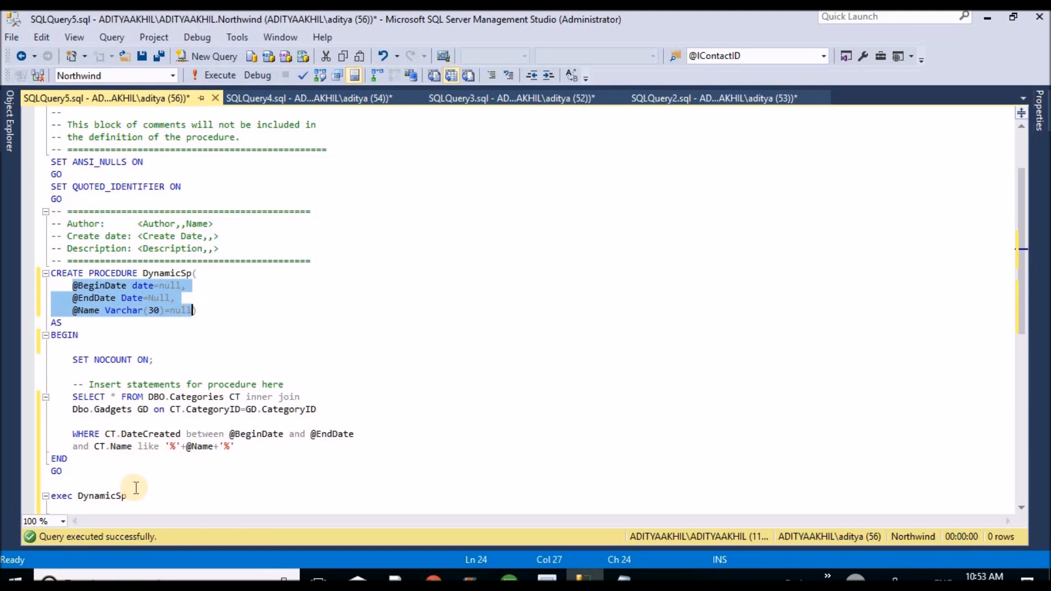
{"action": "left_click", "coordinate": [166, 495]}
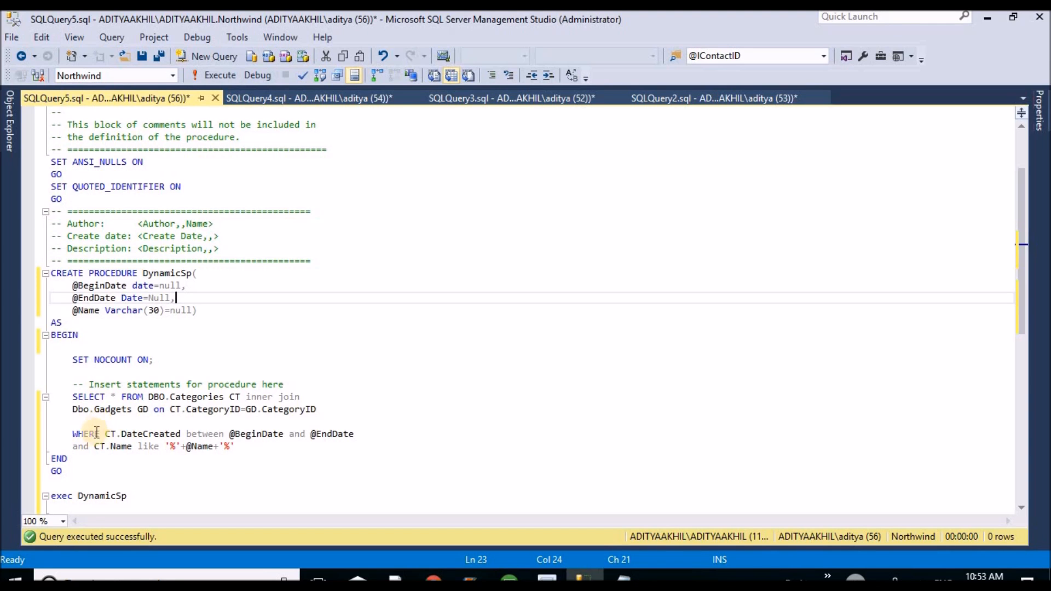
{"action": "mouse_move", "coordinate": [108, 433]}
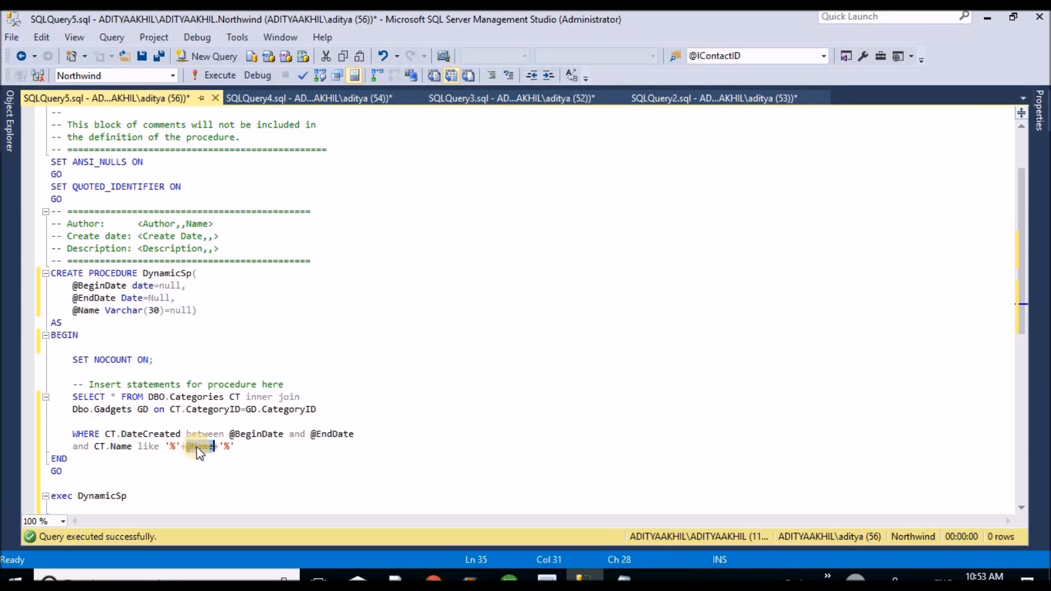
{"action": "double_click", "coordinate": [199, 446]}
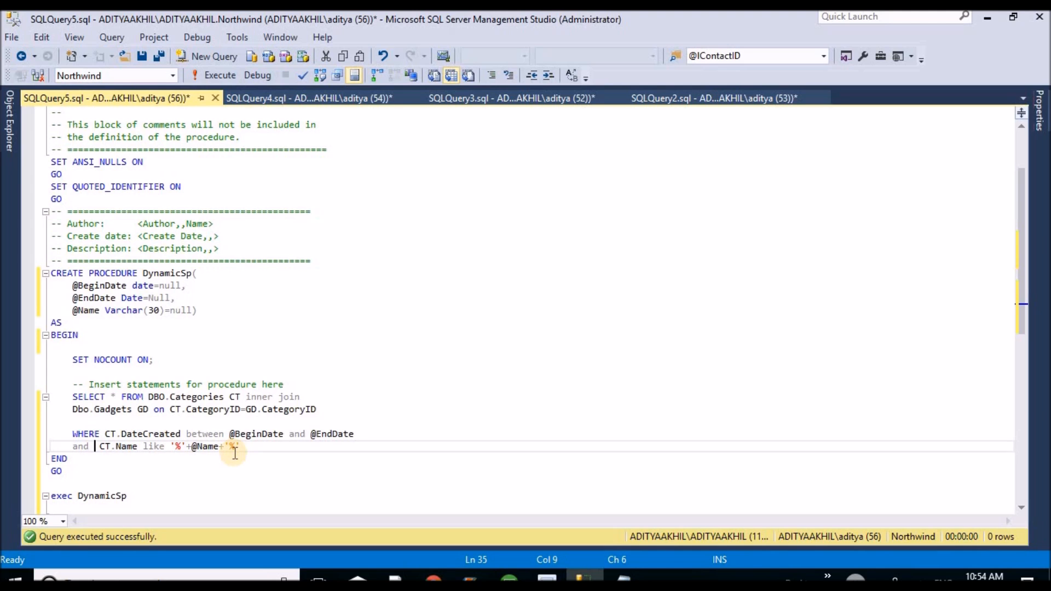
{"action": "type", "text": "("}
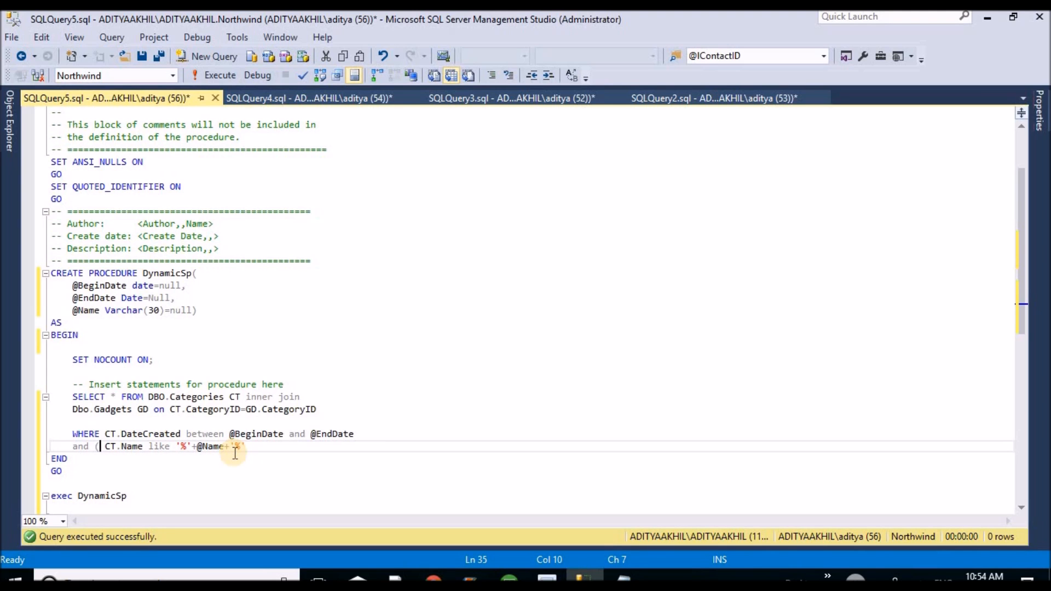
{"action": "type", "text": "IS"}
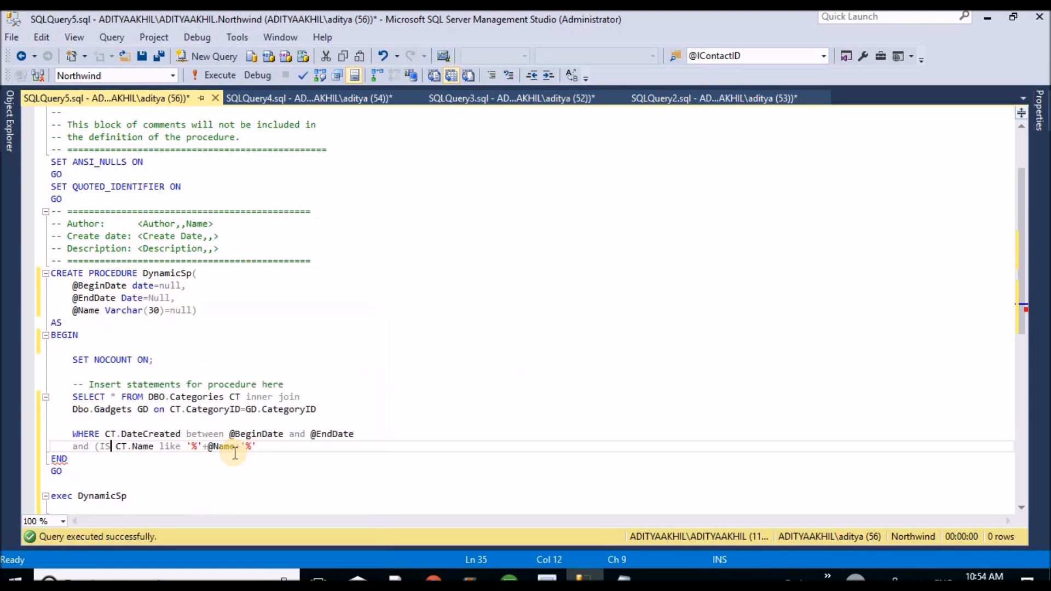
{"action": "type", "text": "null"}
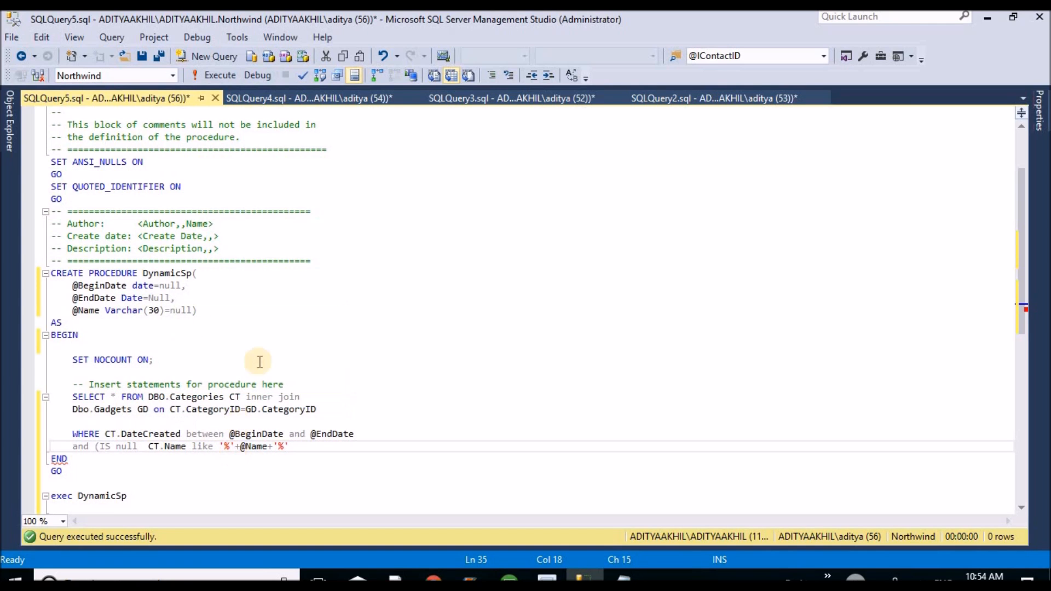
{"action": "double_click", "coordinate": [85, 310]}
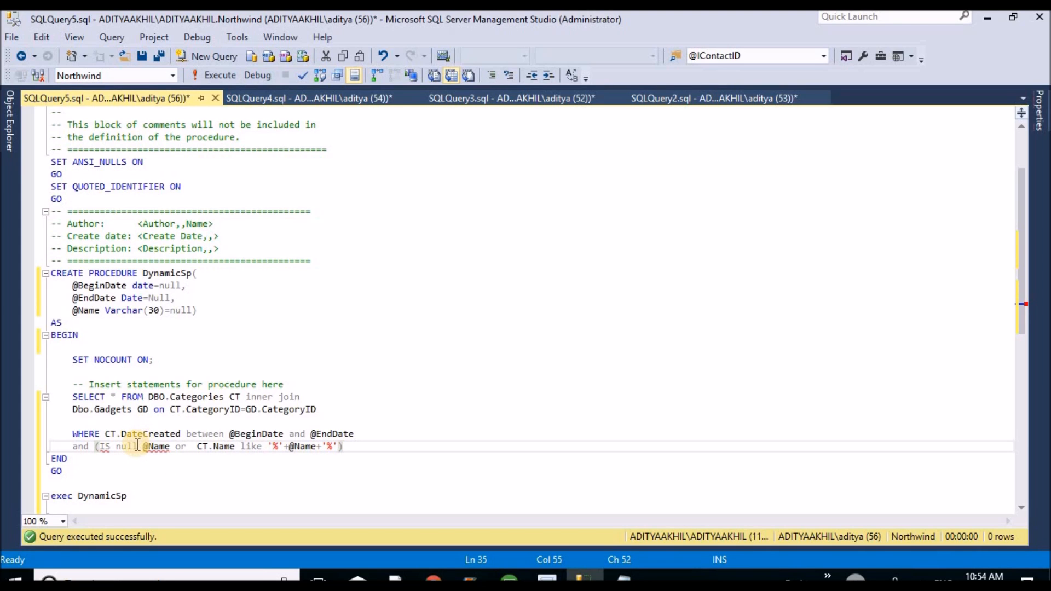
{"action": "type", "text": "("}
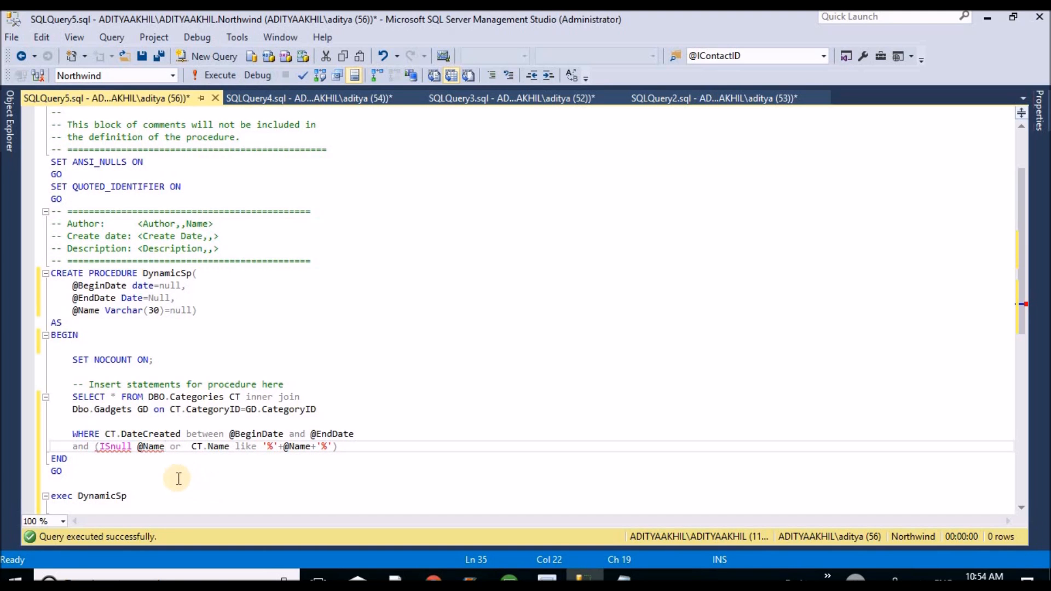
{"action": "mouse_move", "coordinate": [113, 446]}
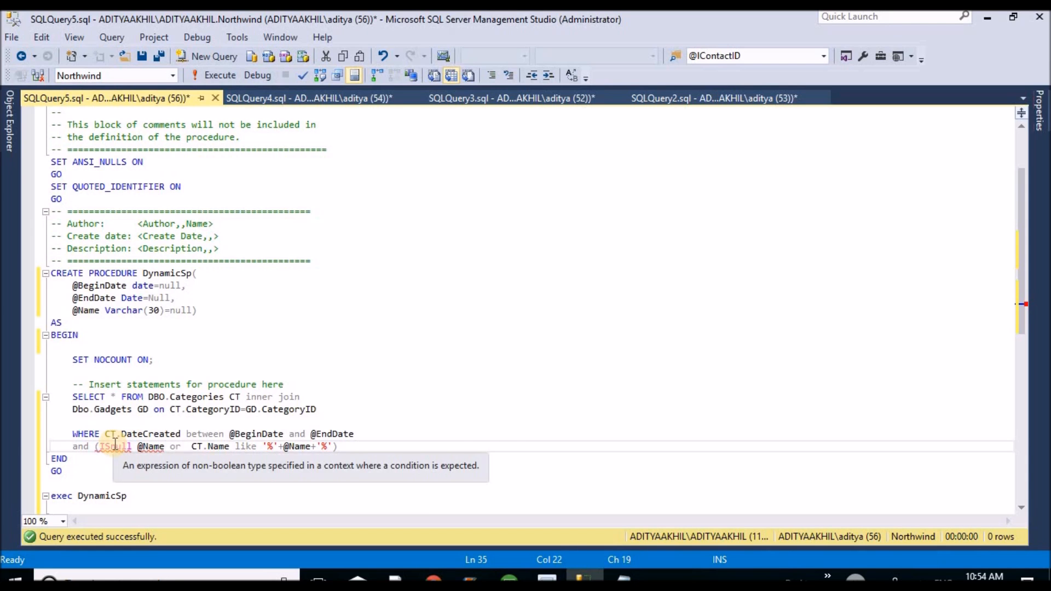
{"action": "left_click", "coordinate": [328, 491]}
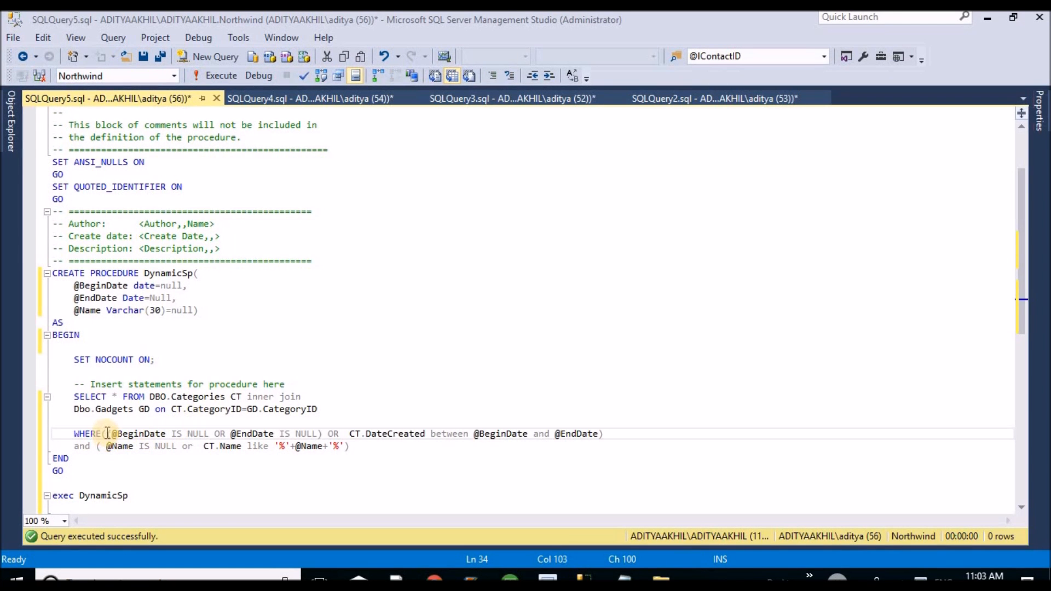
{"action": "double_click", "coordinate": [118, 445]}
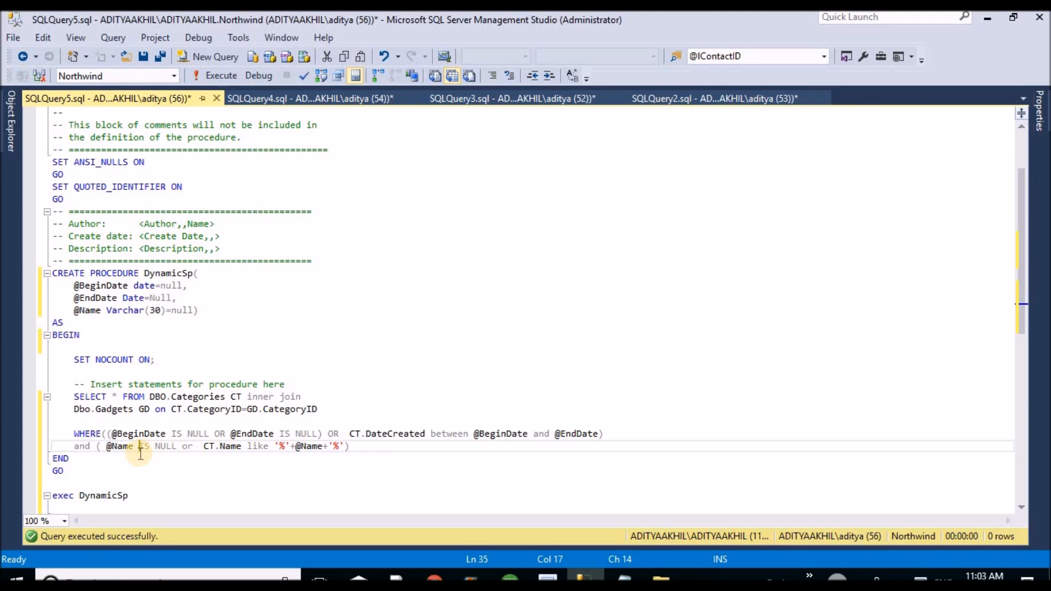
{"action": "mouse_move", "coordinate": [119, 445]}
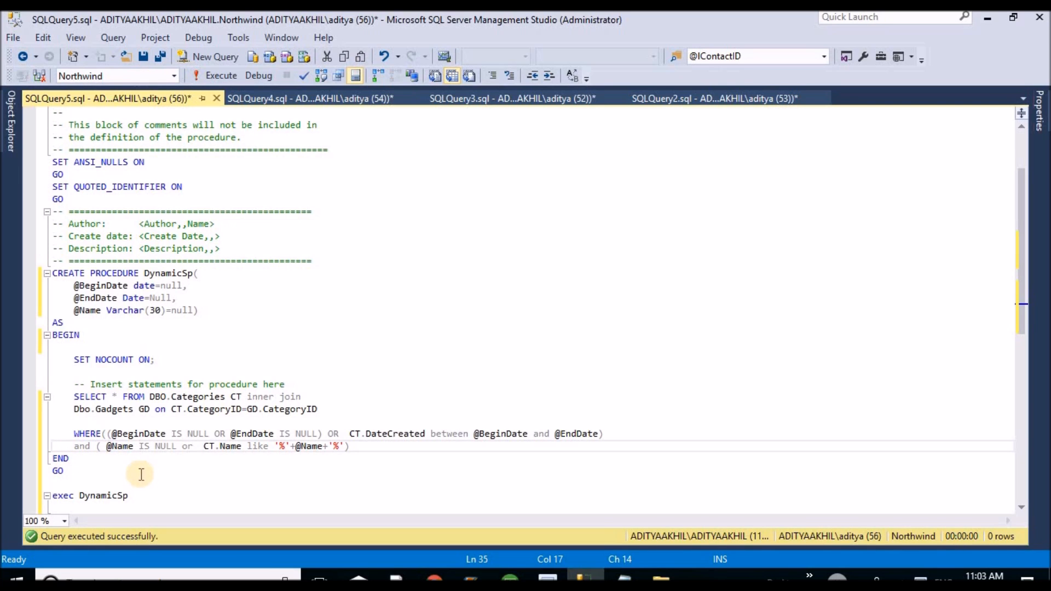
{"action": "left_click", "coordinate": [113, 433]}
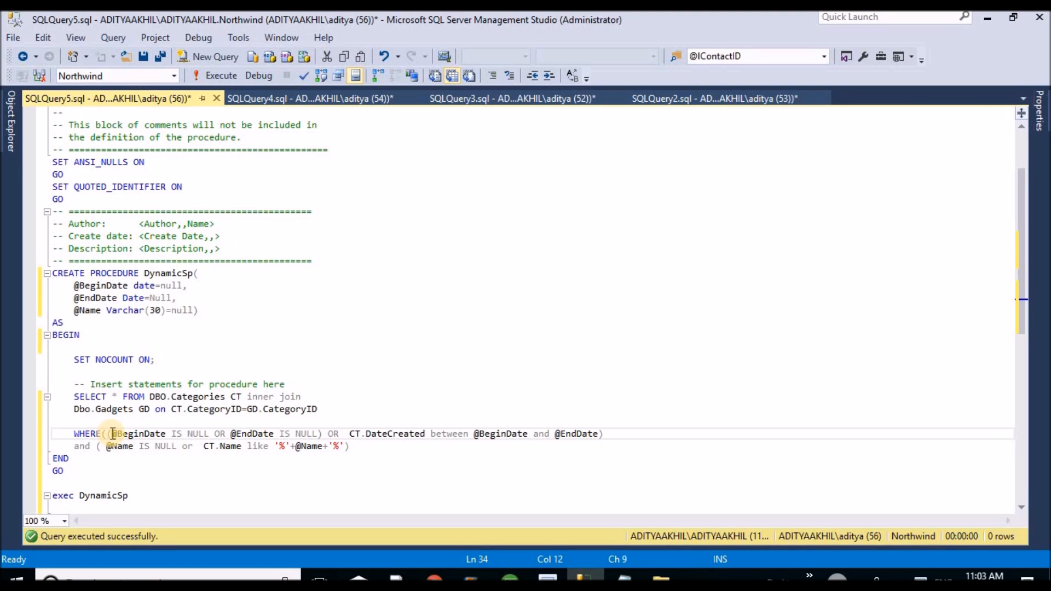
{"action": "double_click", "coordinate": [138, 433]}
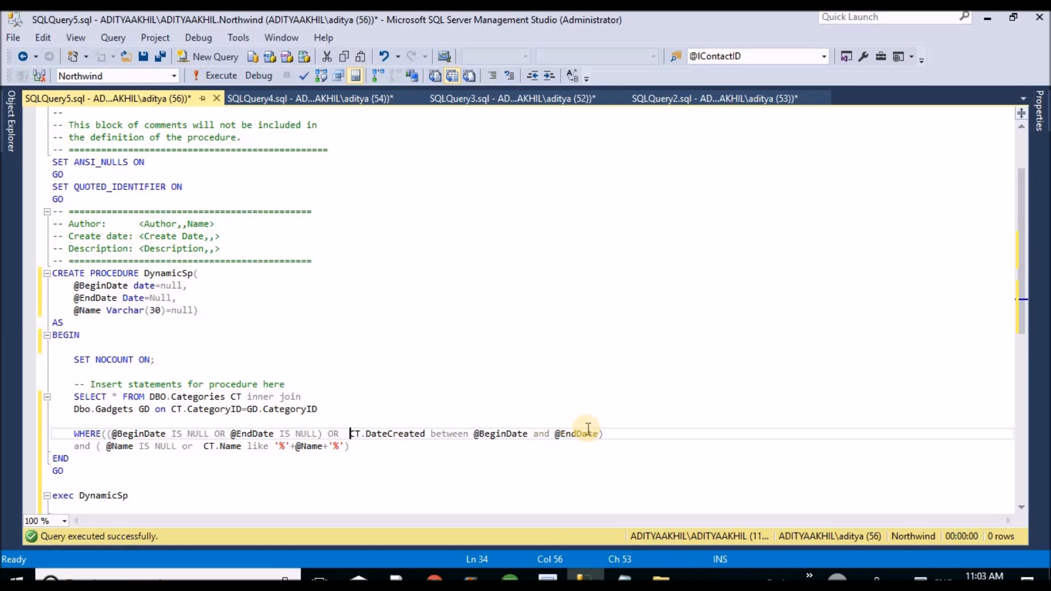
{"action": "left_click_drag", "start_coordinate": [349, 433], "coordinate": [601, 434]}
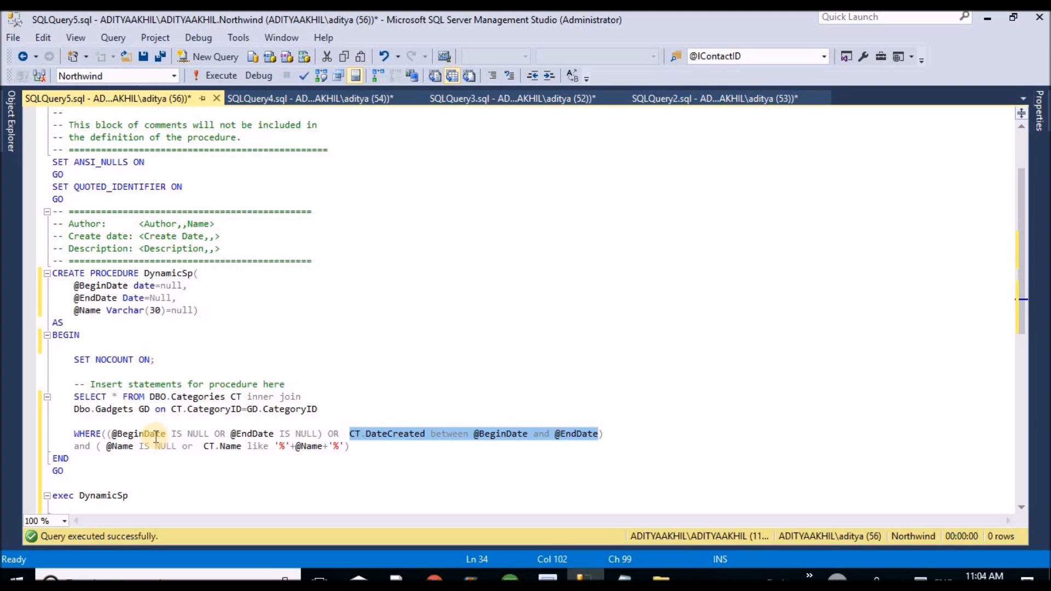
{"action": "mouse_move", "coordinate": [126, 433]}
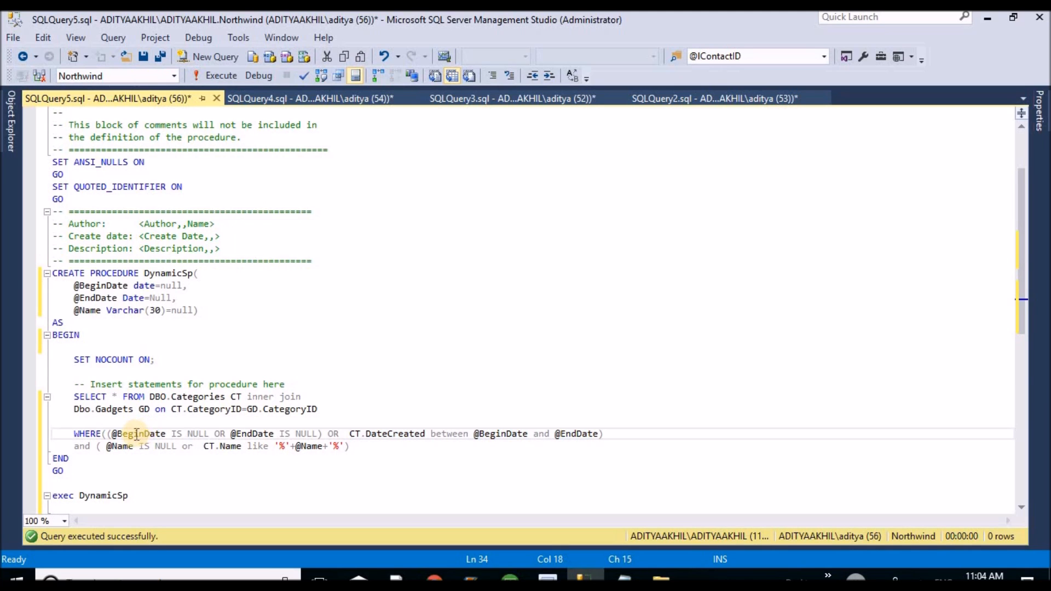
{"action": "left_click", "coordinate": [251, 434]}
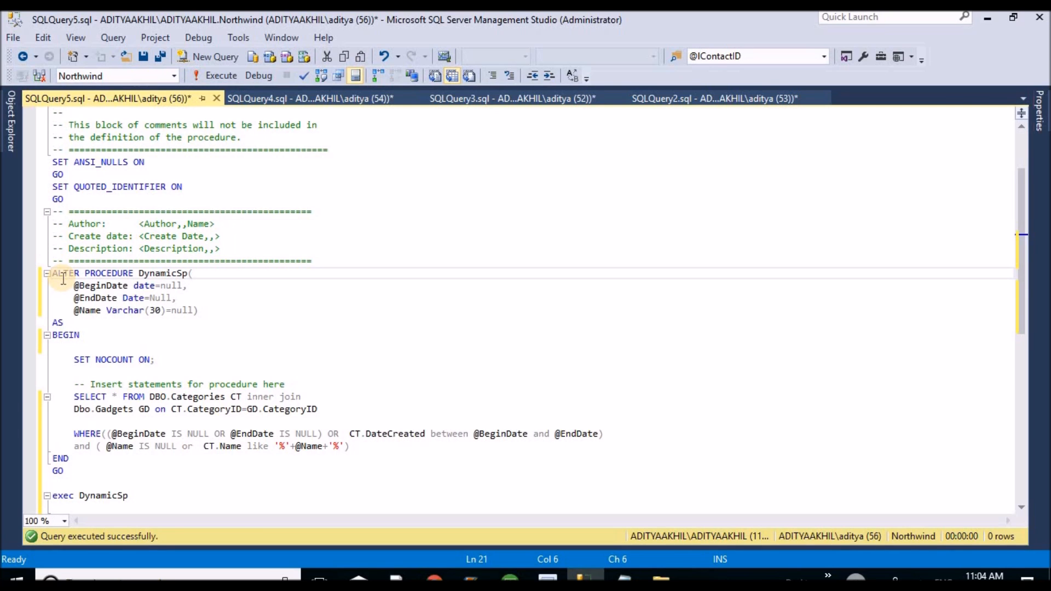
Change CREATE to ALTER PROCEDURE DynamicSp and execute the script to update the procedure.
{"action": "left_click", "coordinate": [75, 470]}
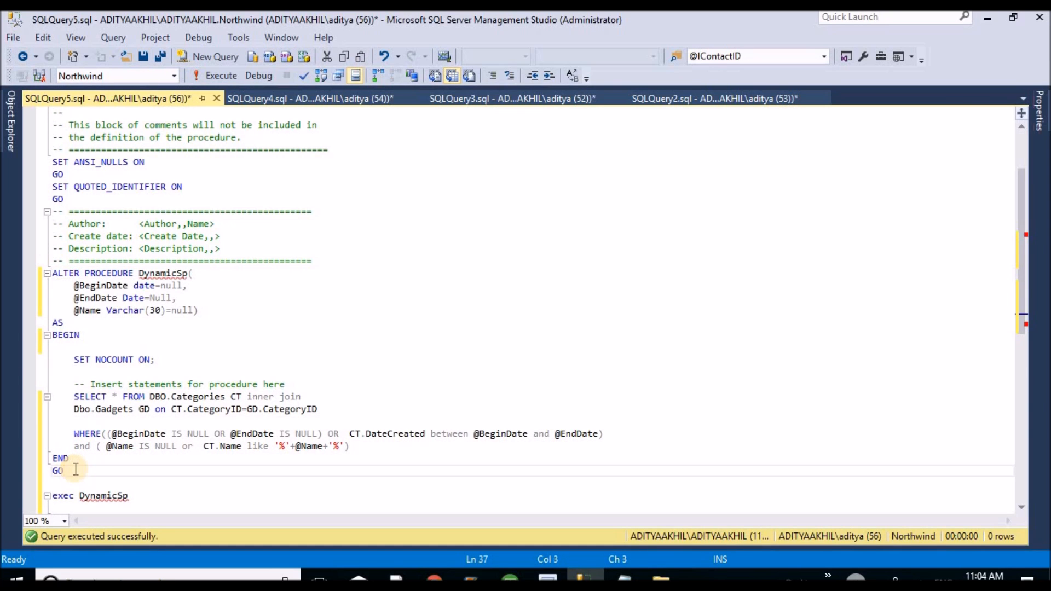
{"action": "left_click", "coordinate": [74, 446]}
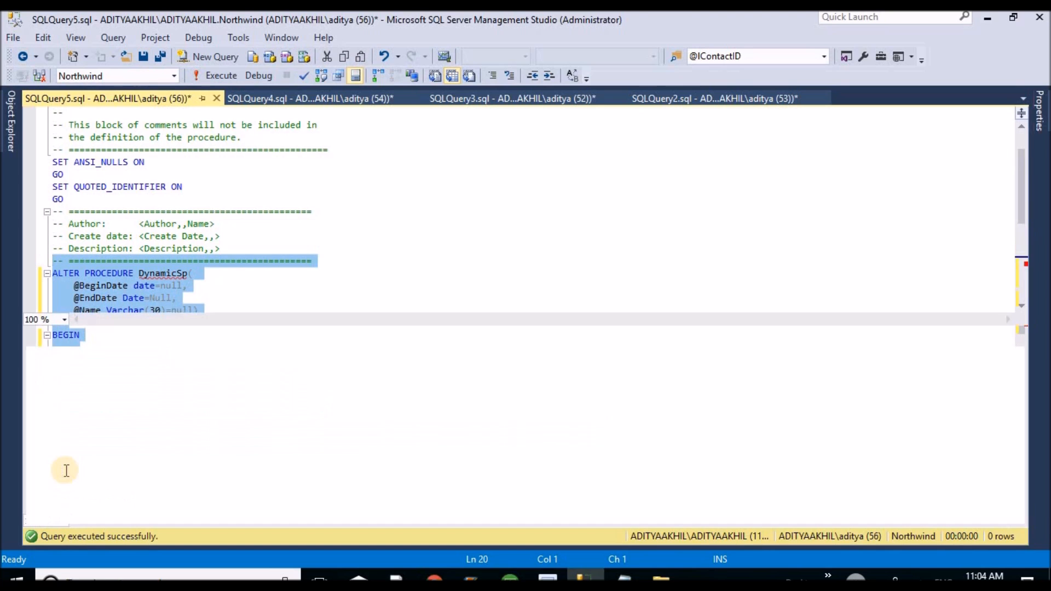
{"action": "left_click", "coordinate": [218, 223]}
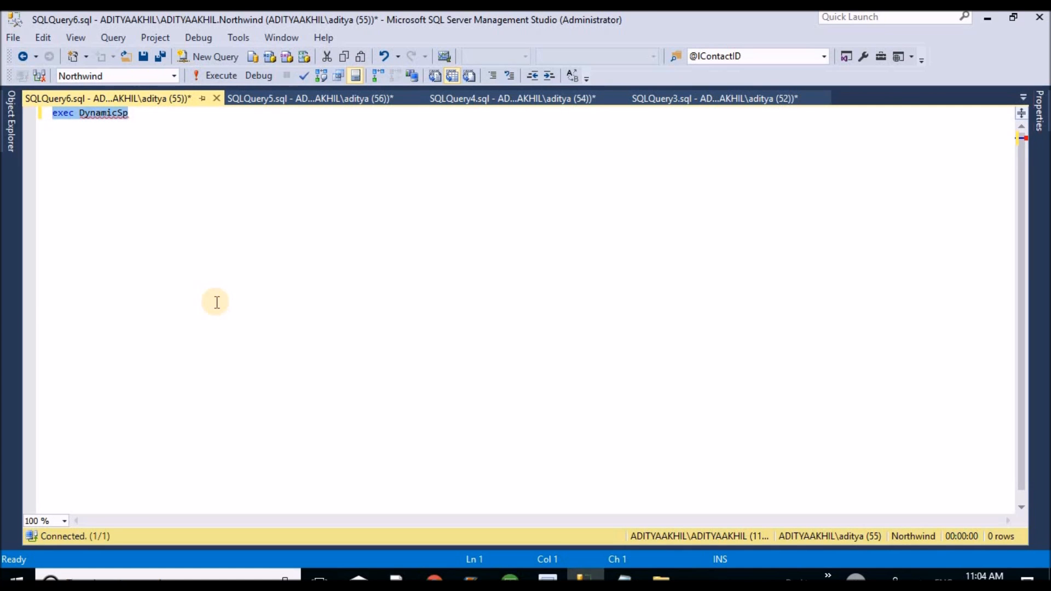
{"action": "left_click", "coordinate": [220, 75]}
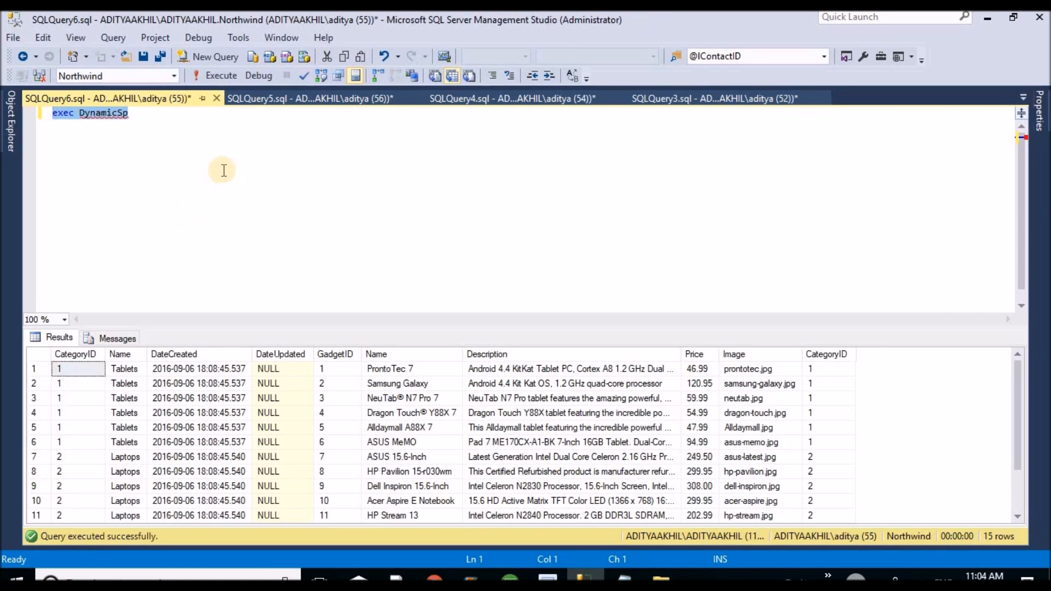
{"action": "left_click", "coordinate": [305, 98]}
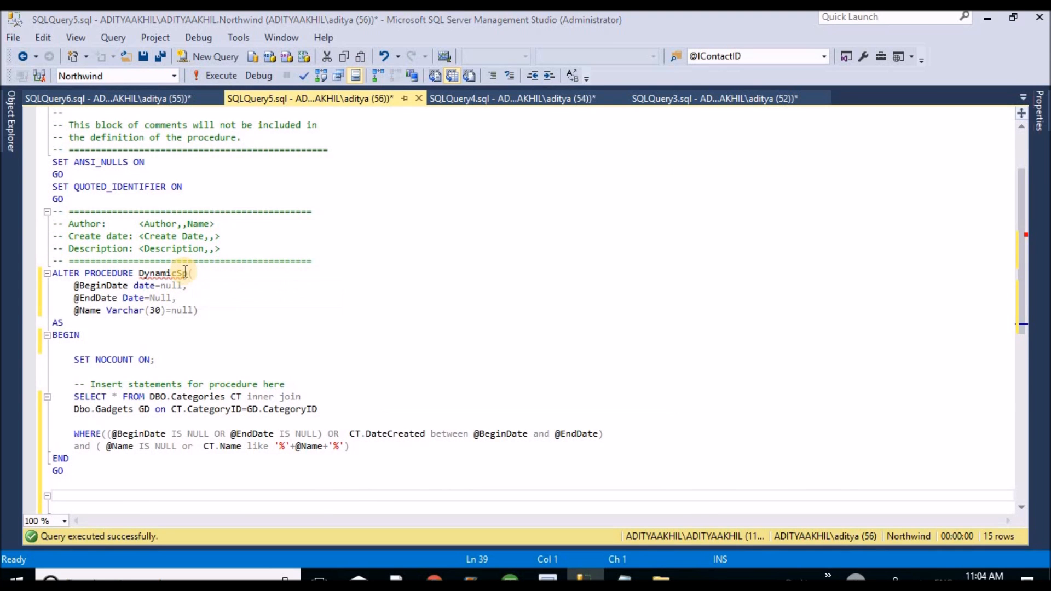
{"action": "left_click", "coordinate": [101, 99]}
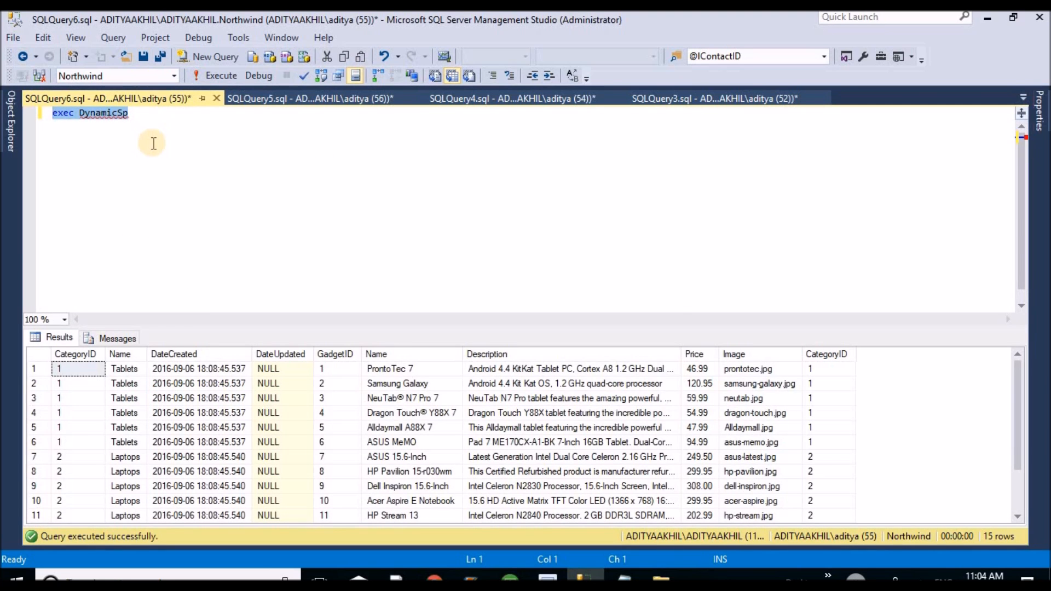
{"action": "left_click", "coordinate": [309, 98]}
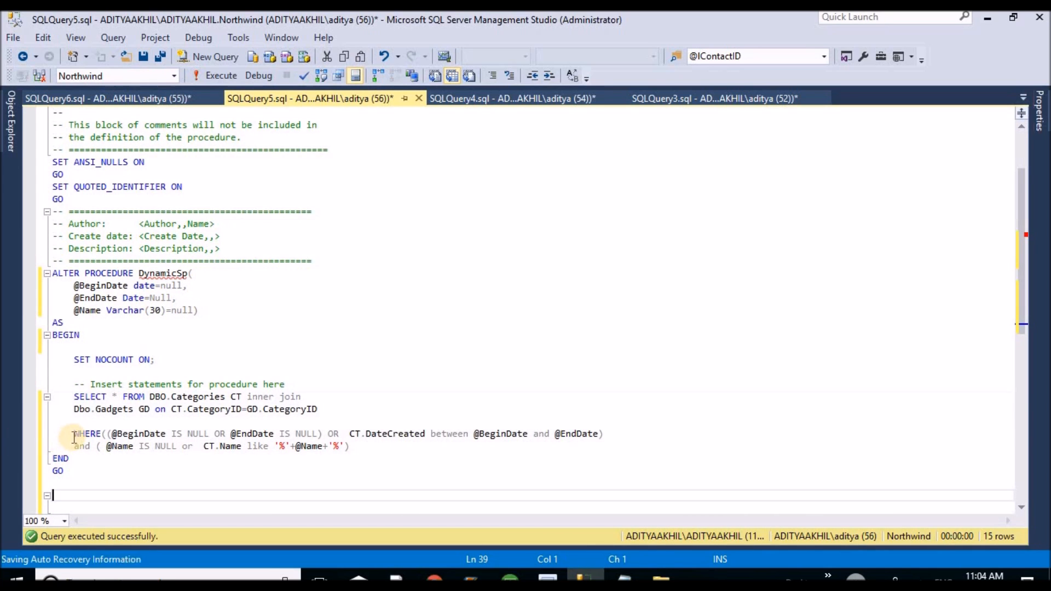
{"action": "double_click", "coordinate": [85, 433]}
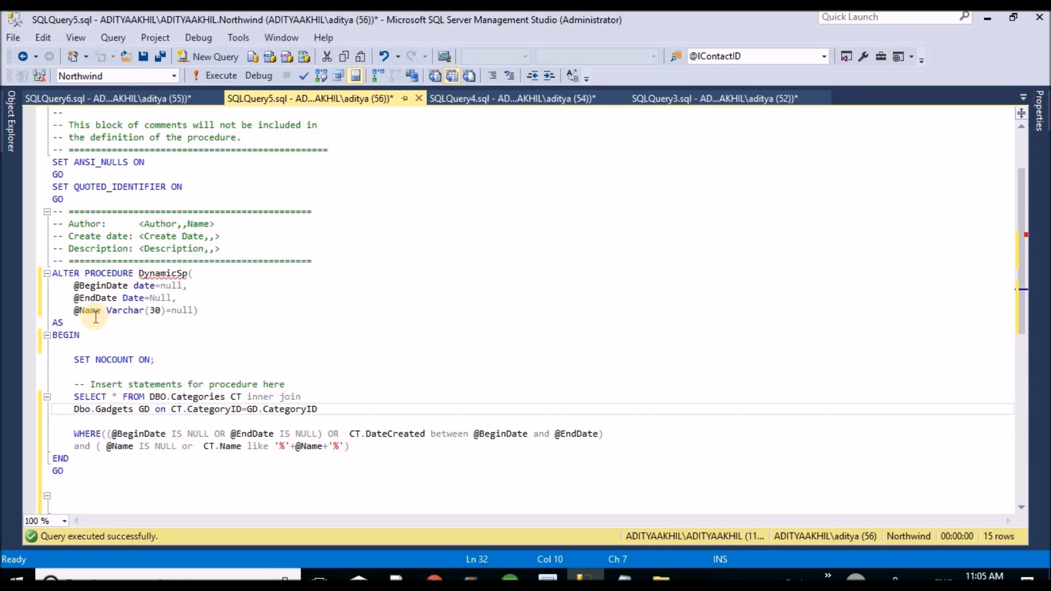
{"action": "double_click", "coordinate": [87, 310]}
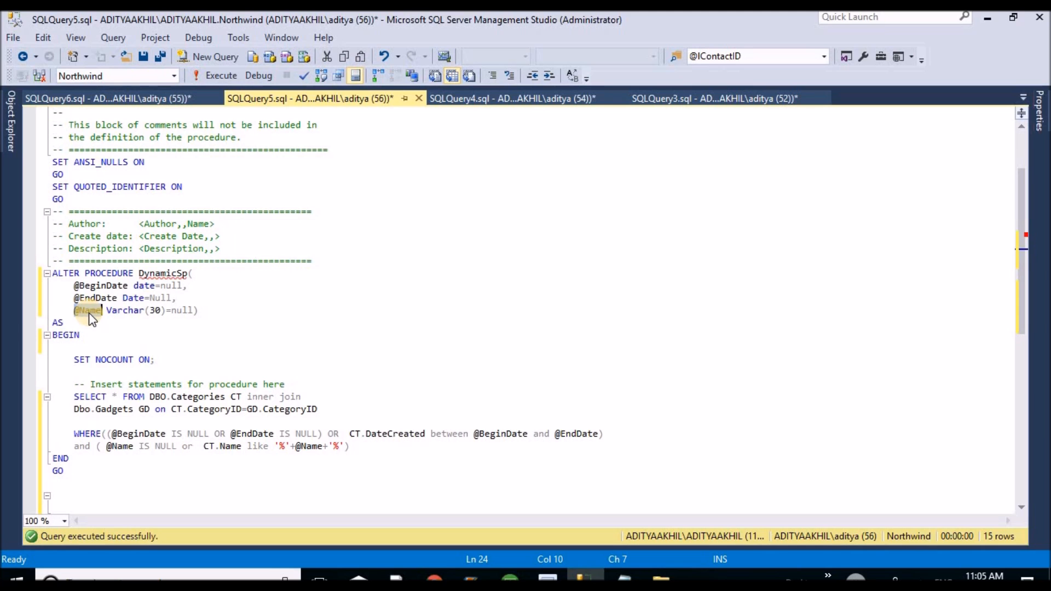
{"action": "left_click", "coordinate": [100, 98]}
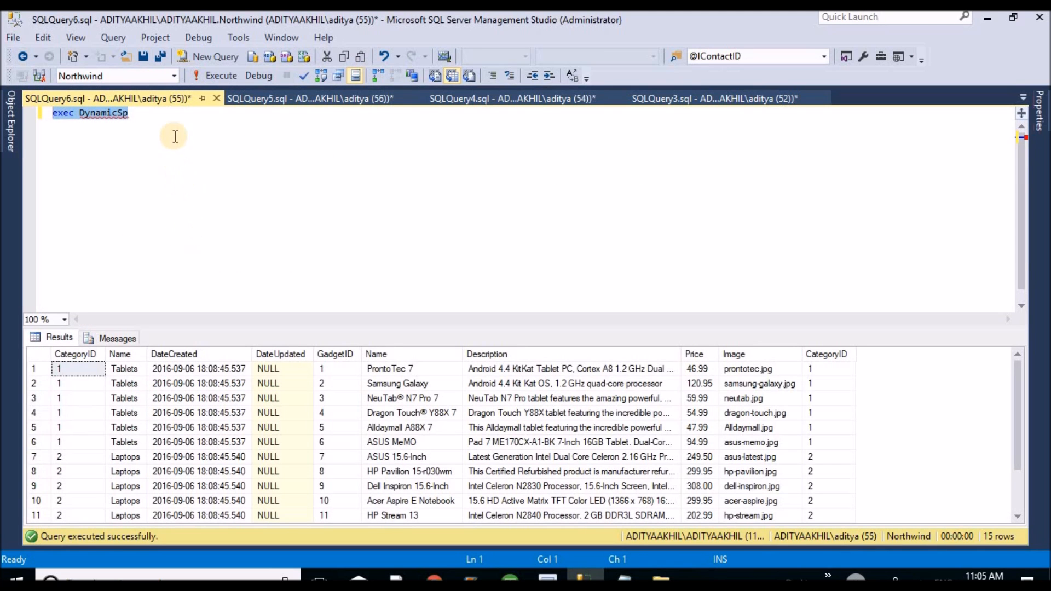
{"action": "left_click", "coordinate": [129, 112]}
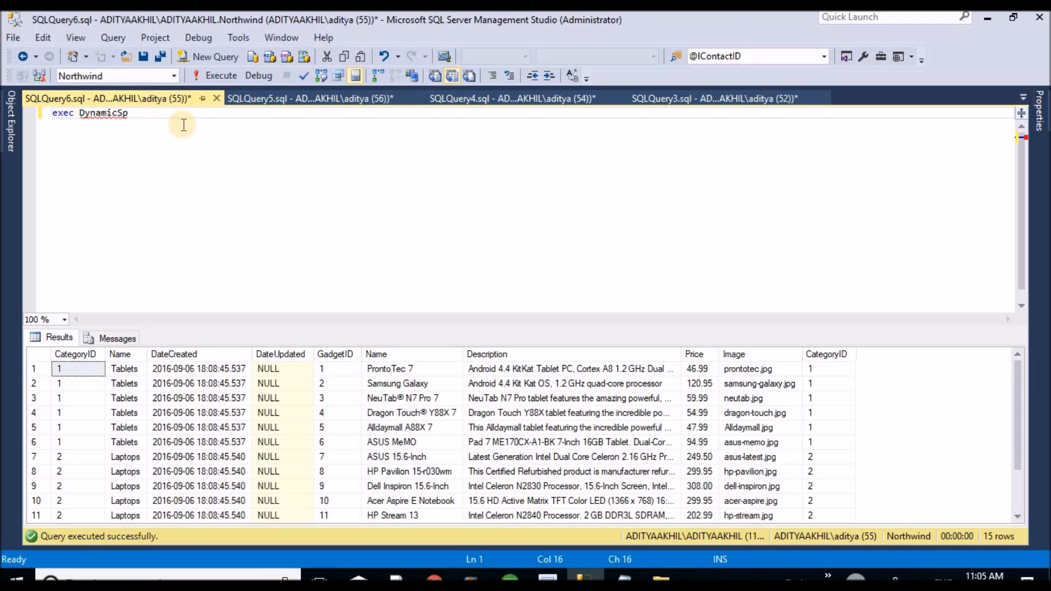
{"action": "left_click", "coordinate": [309, 98]}
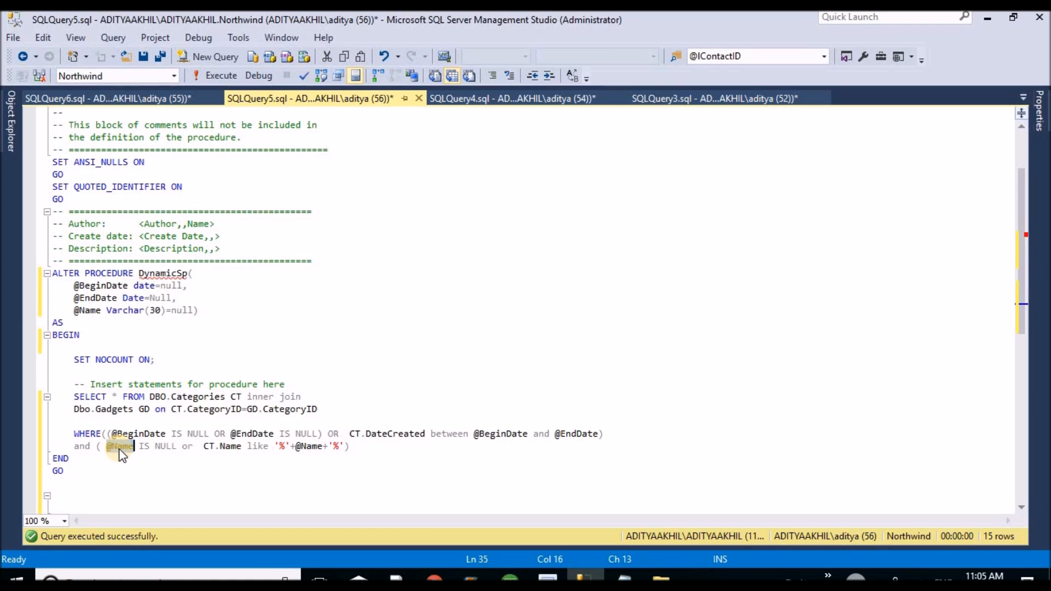
{"action": "left_click", "coordinate": [100, 99]}
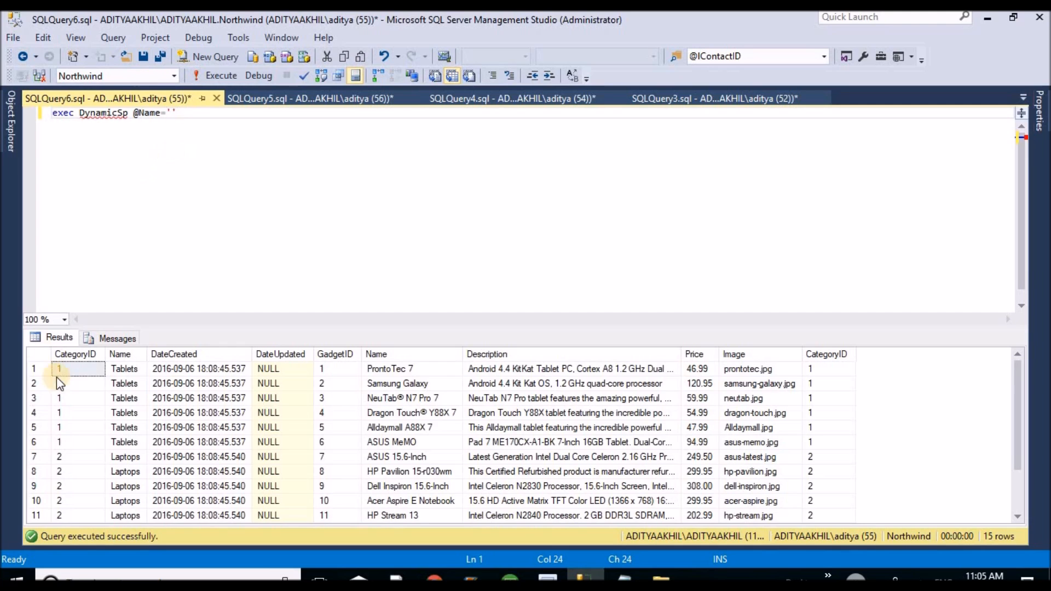
{"action": "left_click", "coordinate": [389, 369]}
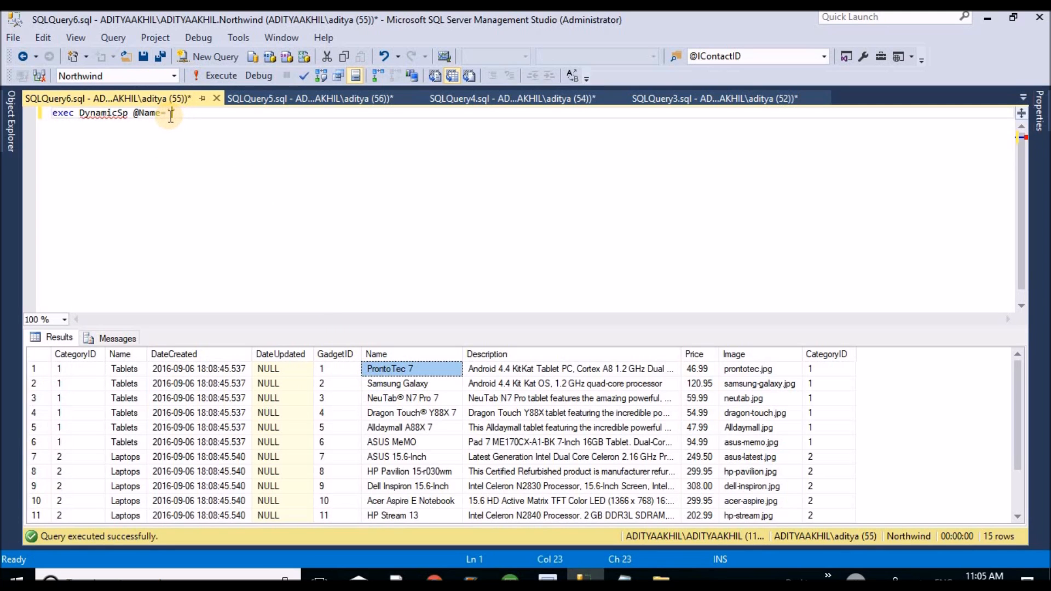
{"action": "type", "text": "'ProntoTec 7'"}
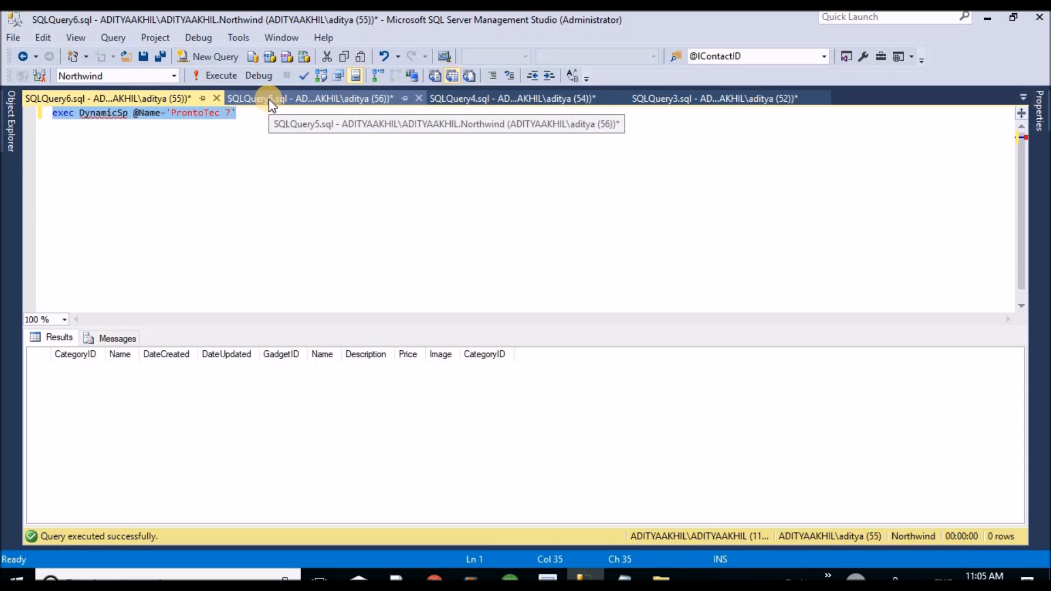
Flip between the calling script and the procedure definition to check the name filter.
{"action": "left_click", "coordinate": [311, 98]}
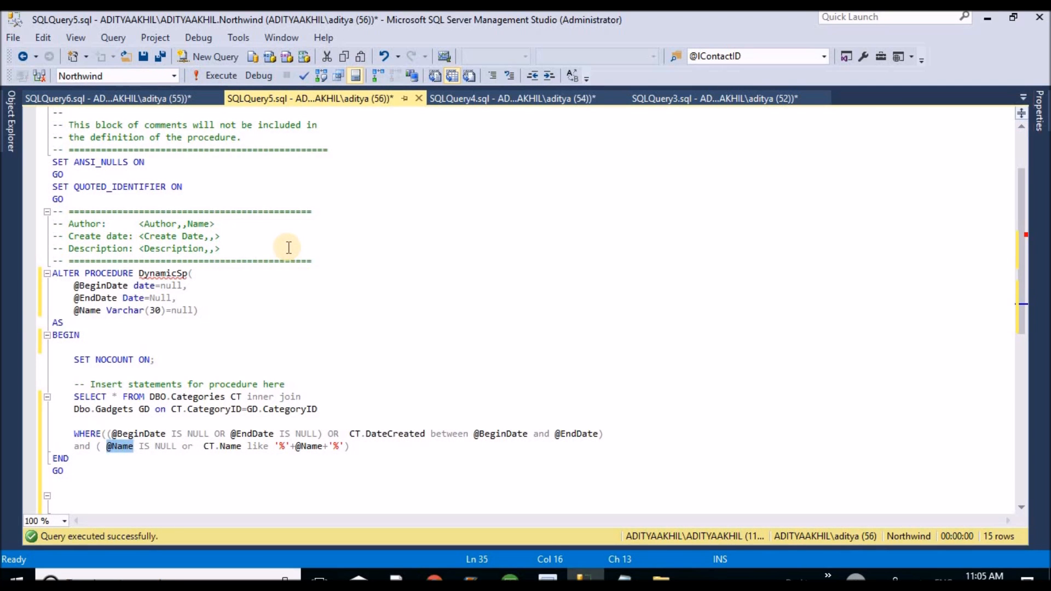
{"action": "left_click", "coordinate": [108, 98]}
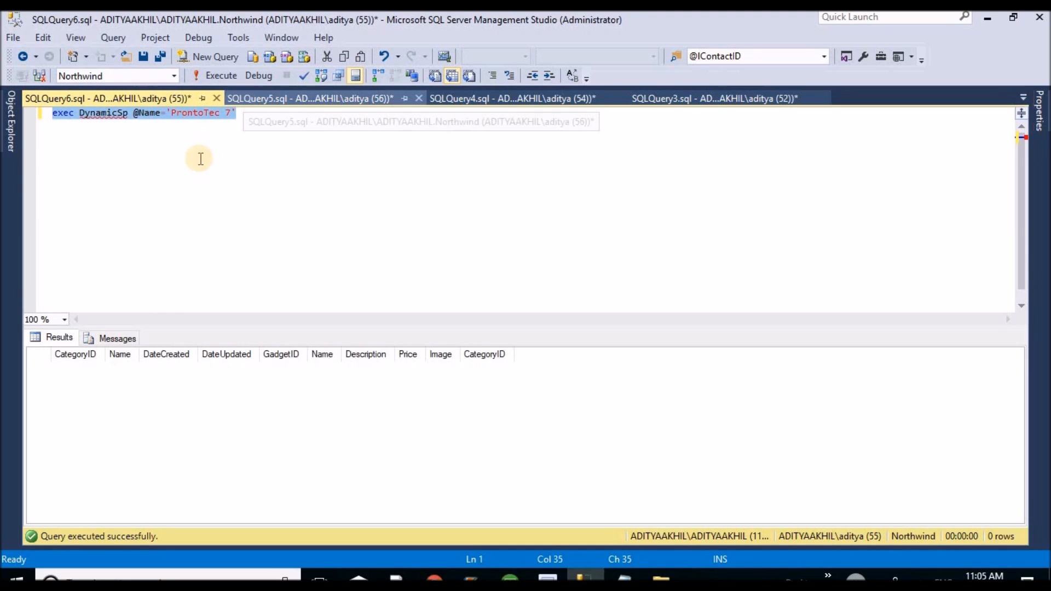
{"action": "left_click", "coordinate": [309, 98]}
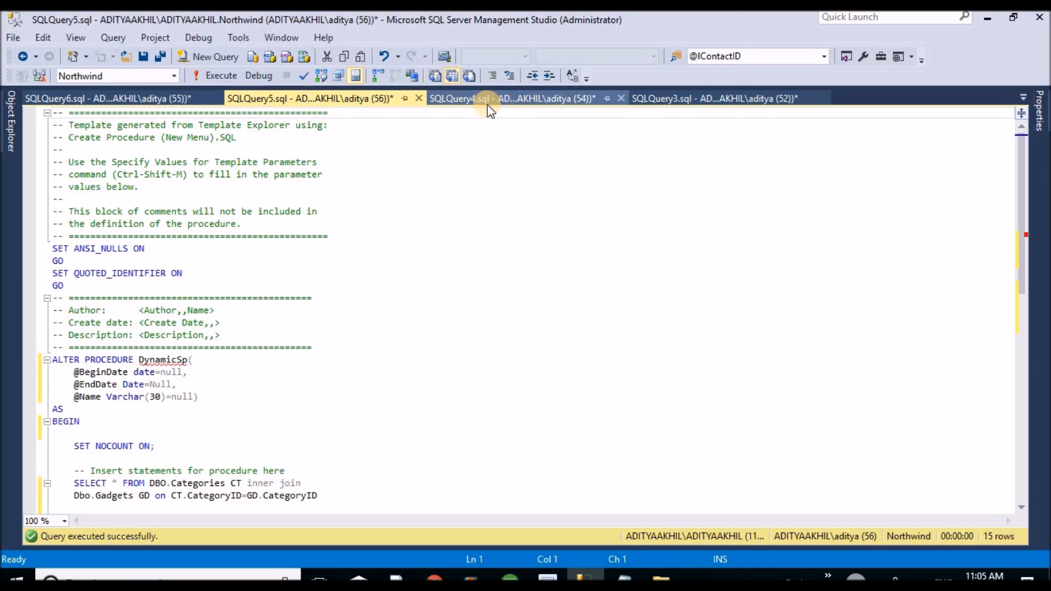
Run SELECT * FROM DBO.CATEGORIES to list Tablets, Laptops and Mobiles.
{"action": "left_click", "coordinate": [515, 98]}
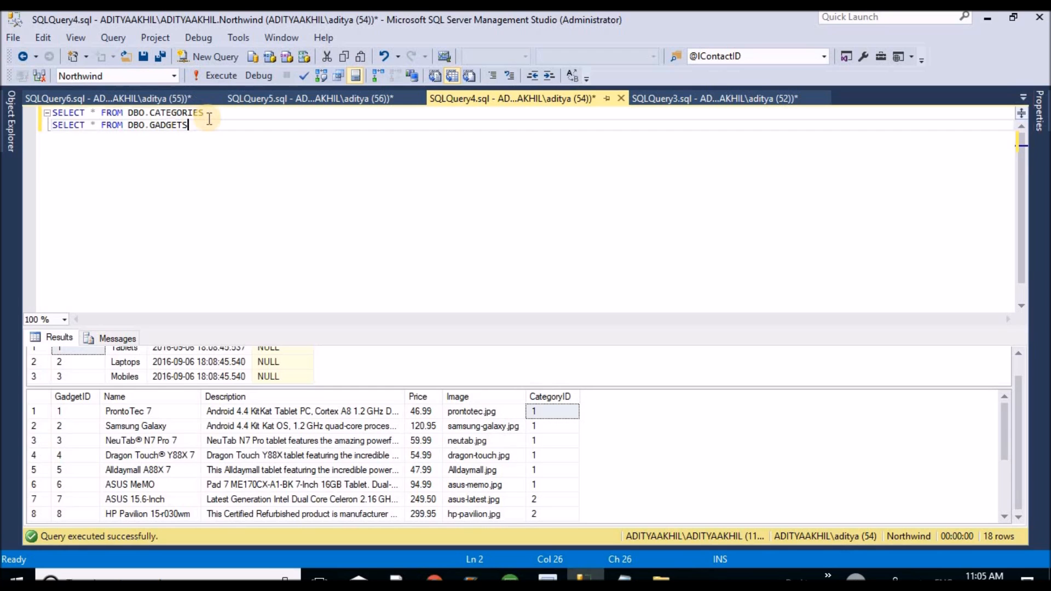
{"action": "left_click", "coordinate": [220, 76]}
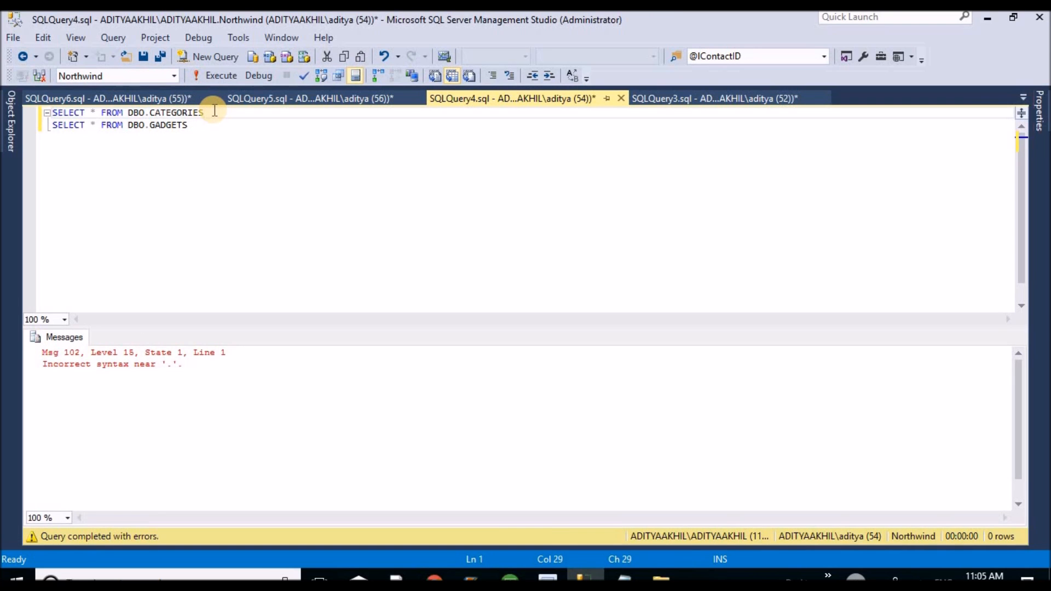
{"action": "left_click", "coordinate": [220, 76]}
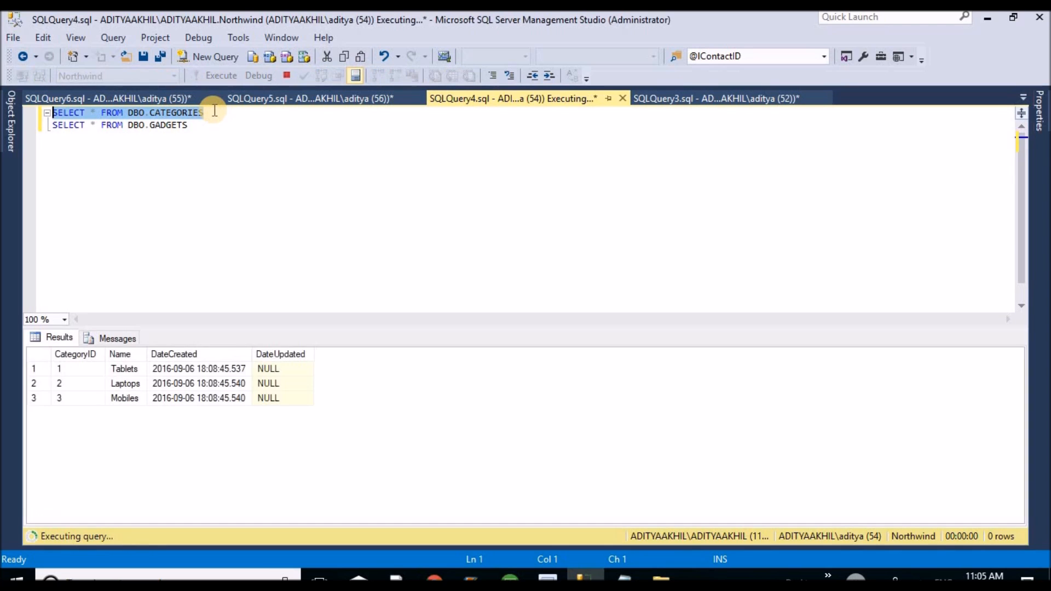
{"action": "left_click", "coordinate": [124, 369]}
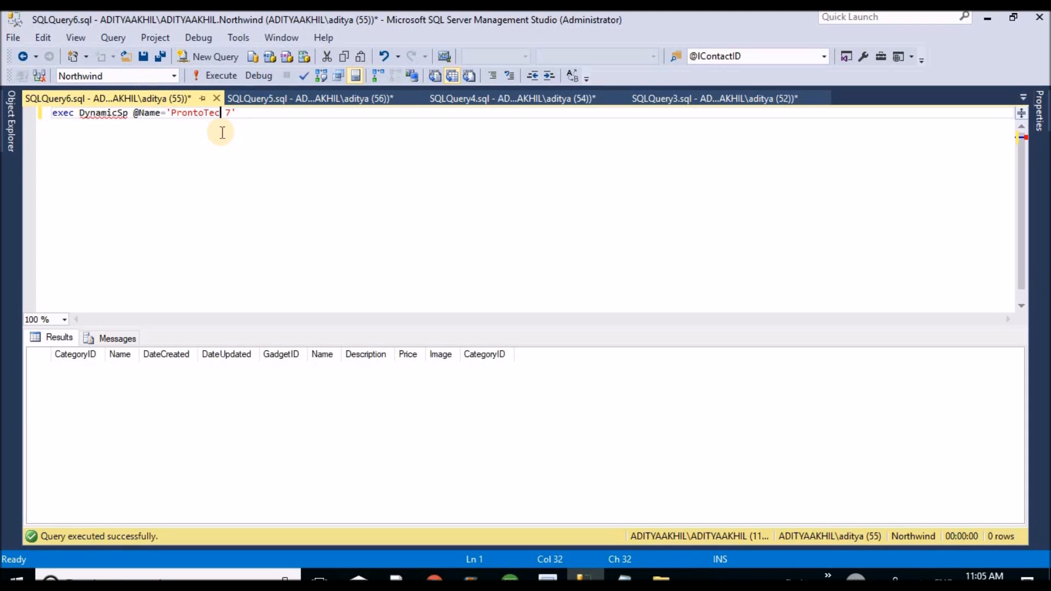
{"action": "mouse_move", "coordinate": [176, 111]}
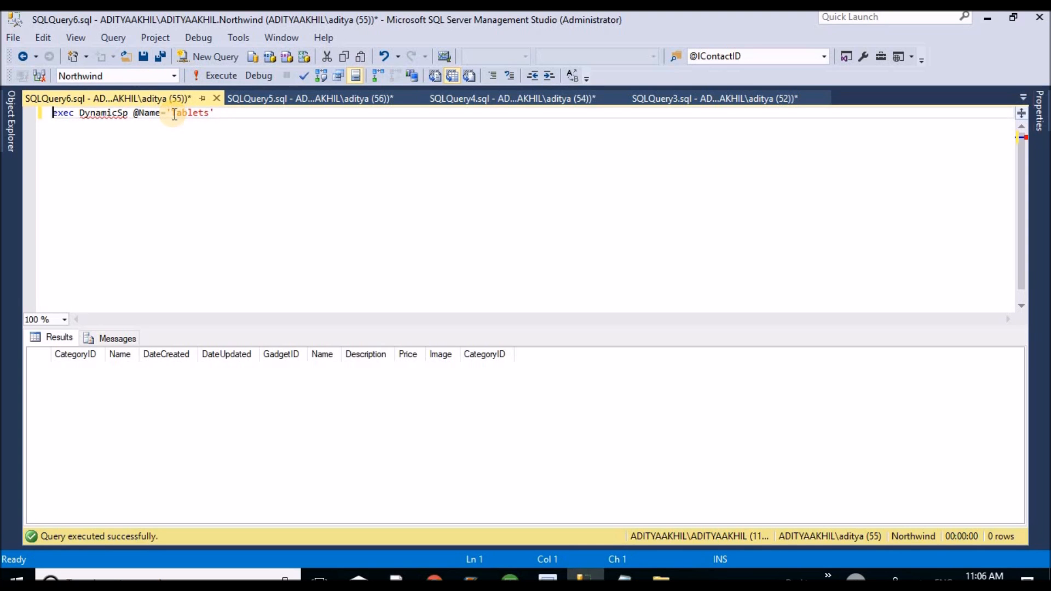
{"action": "left_click", "coordinate": [220, 76]}
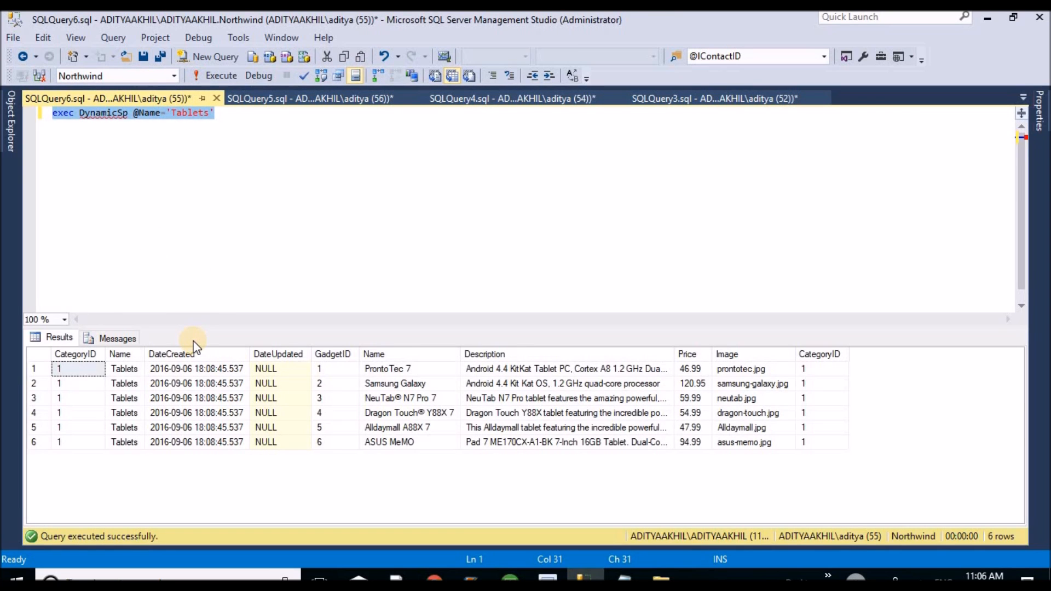
{"action": "left_click", "coordinate": [214, 113]}
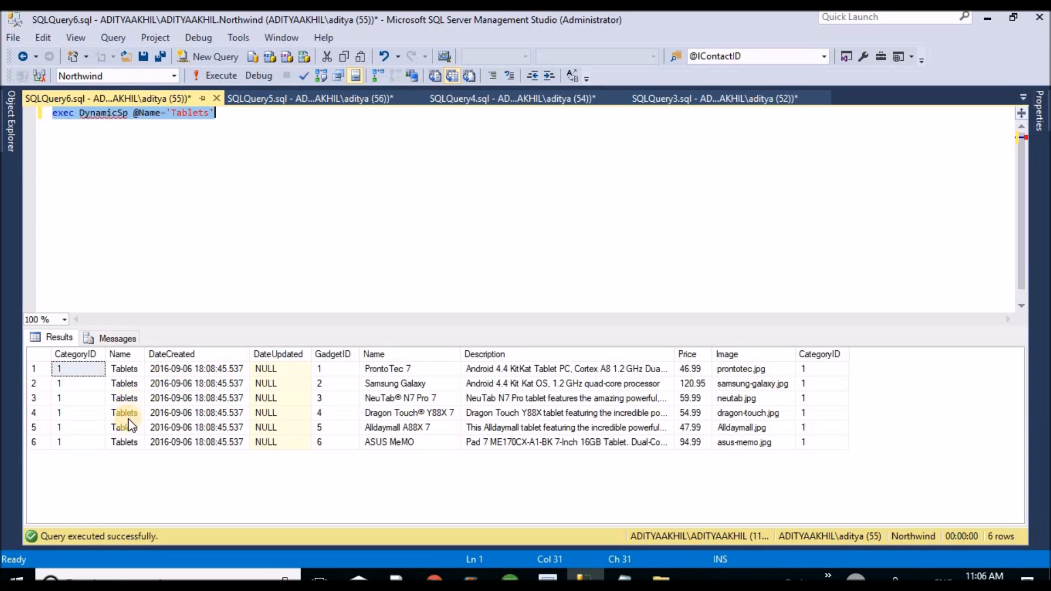
{"action": "left_click", "coordinate": [196, 413]}
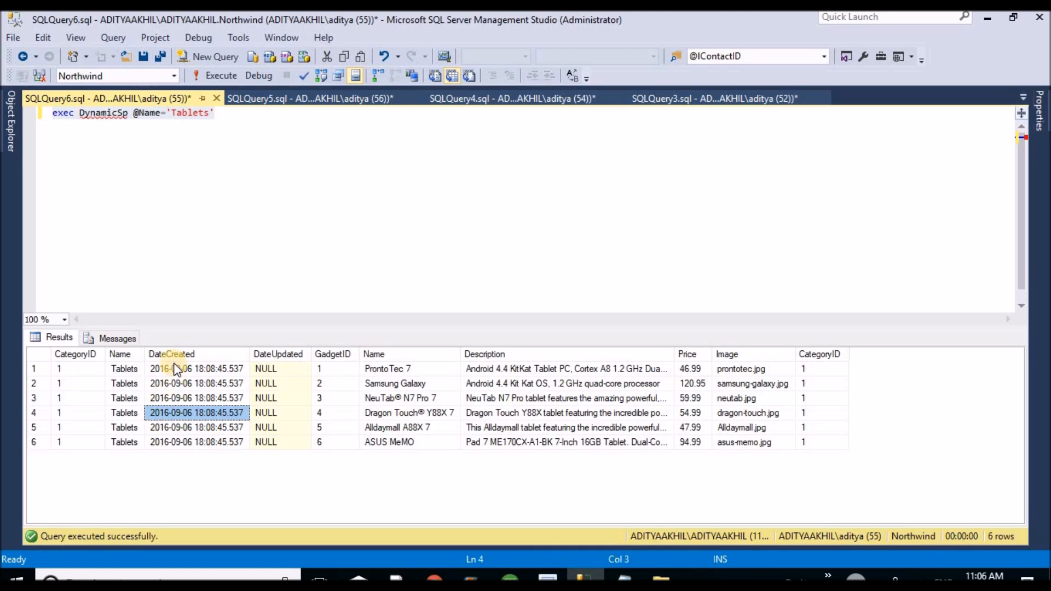
{"action": "left_click", "coordinate": [196, 369]}
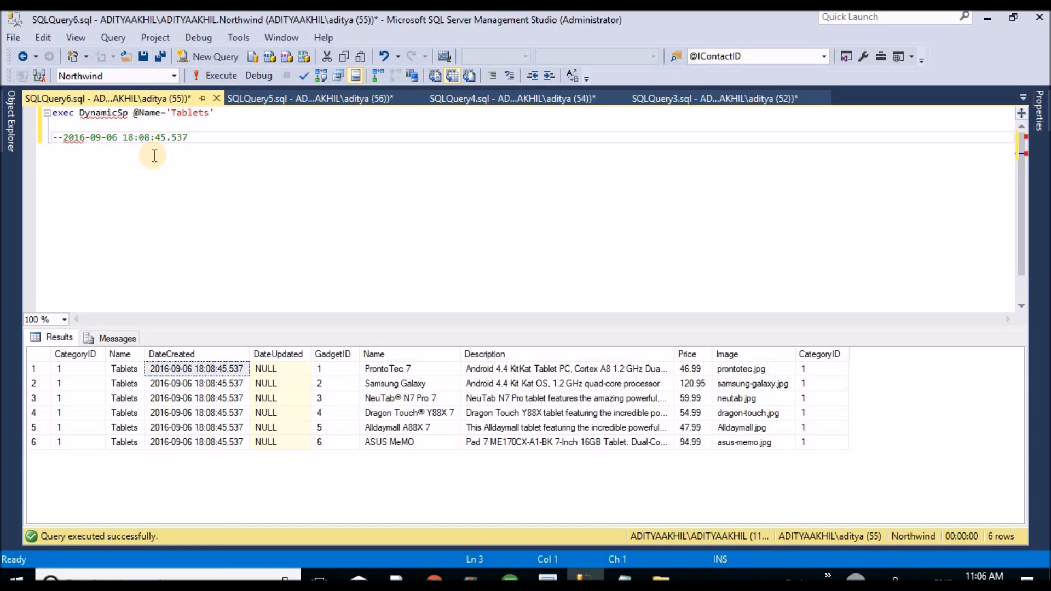
{"action": "left_click", "coordinate": [295, 99]}
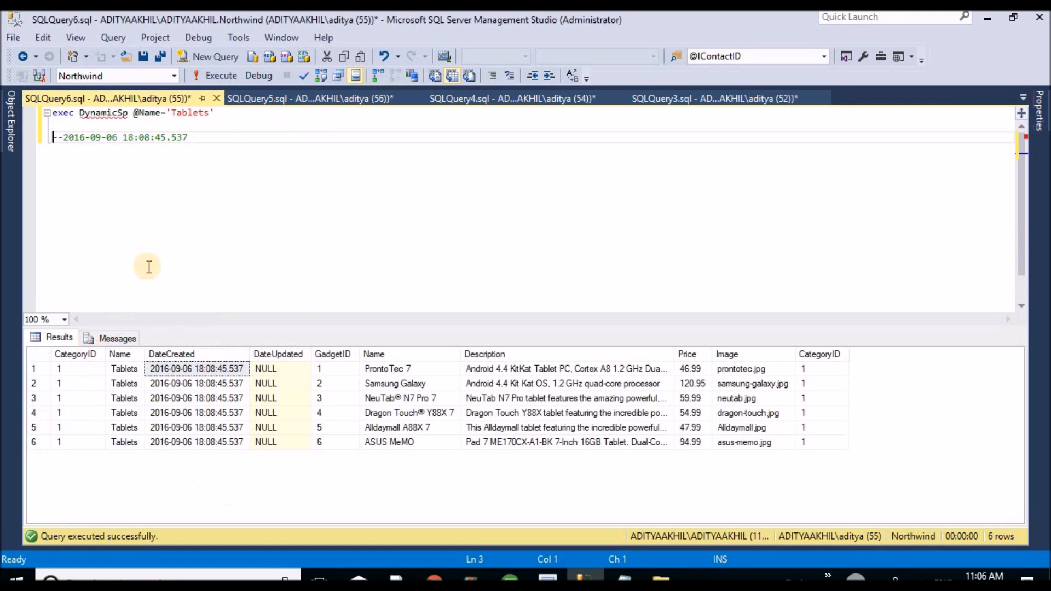
{"action": "double_click", "coordinate": [148, 112]}
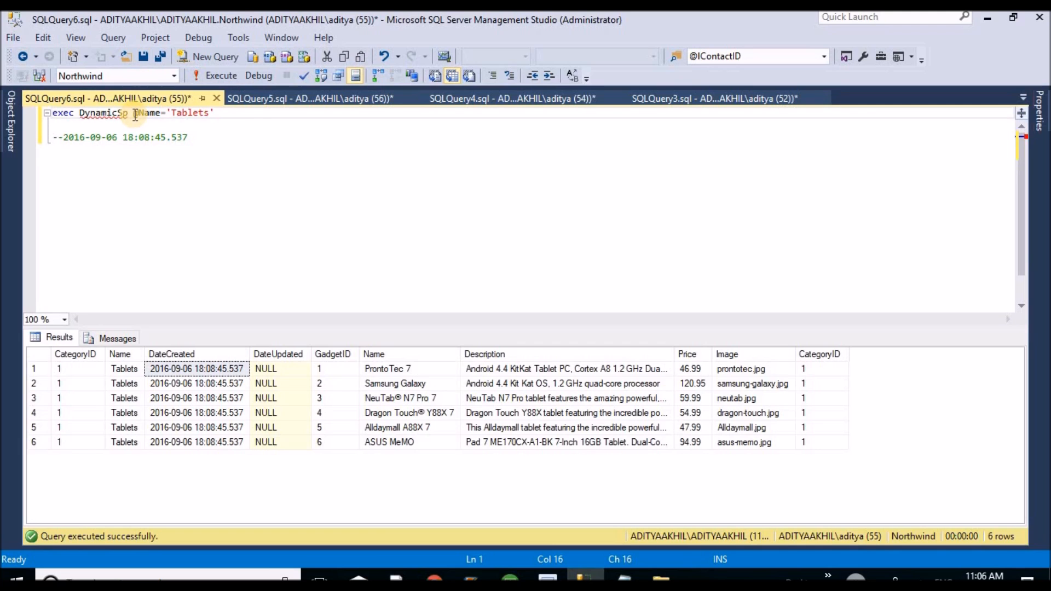
{"action": "type", "text": "@BeginDate=,@"}
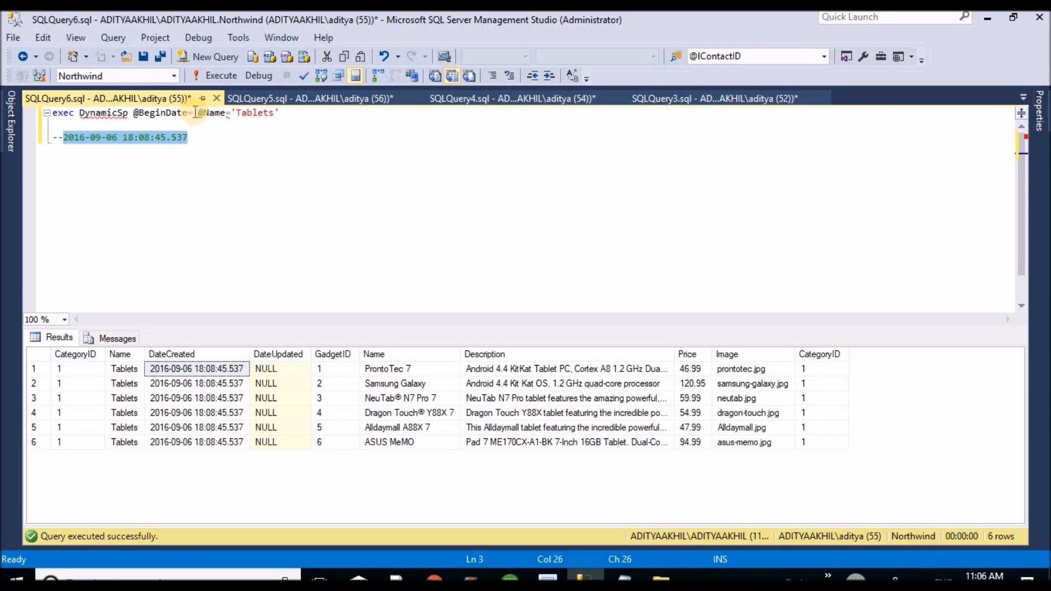
{"action": "type", "text": "''"}
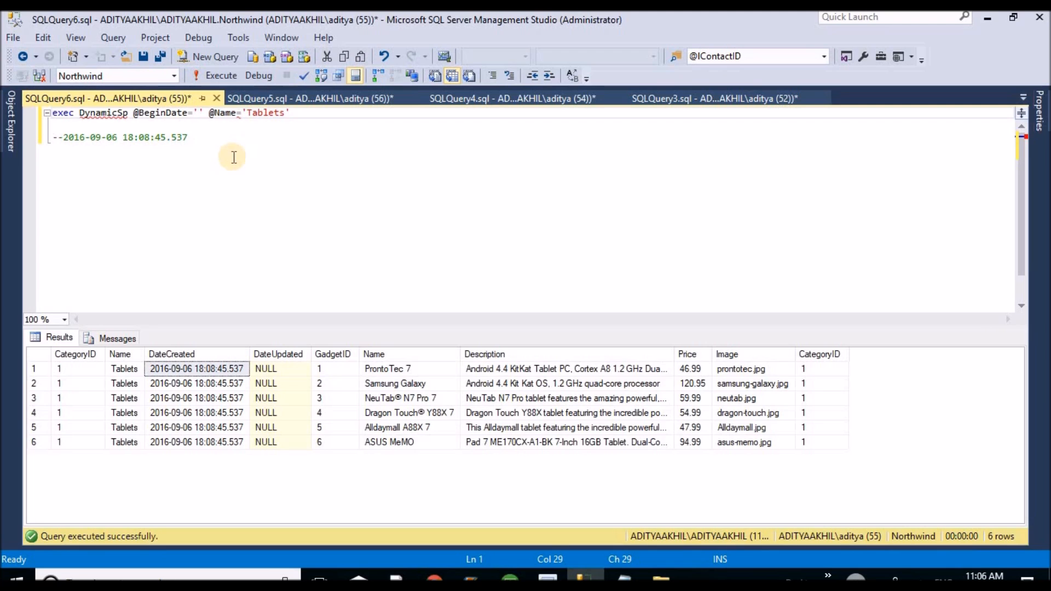
{"action": "type", "text": "2016-09-06 18:08:45.537"}
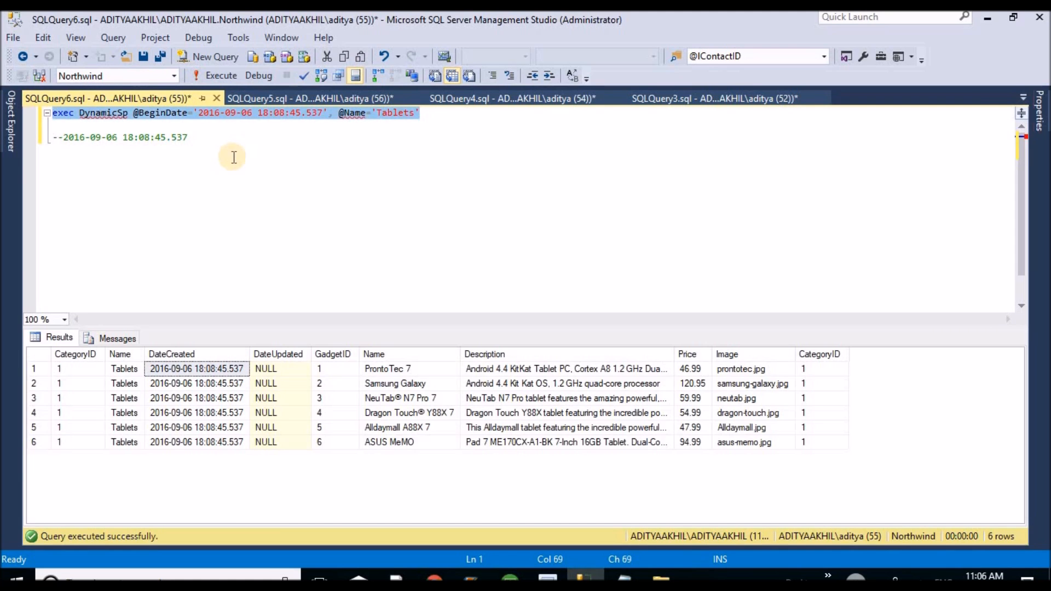
{"action": "left_click", "coordinate": [220, 75]}
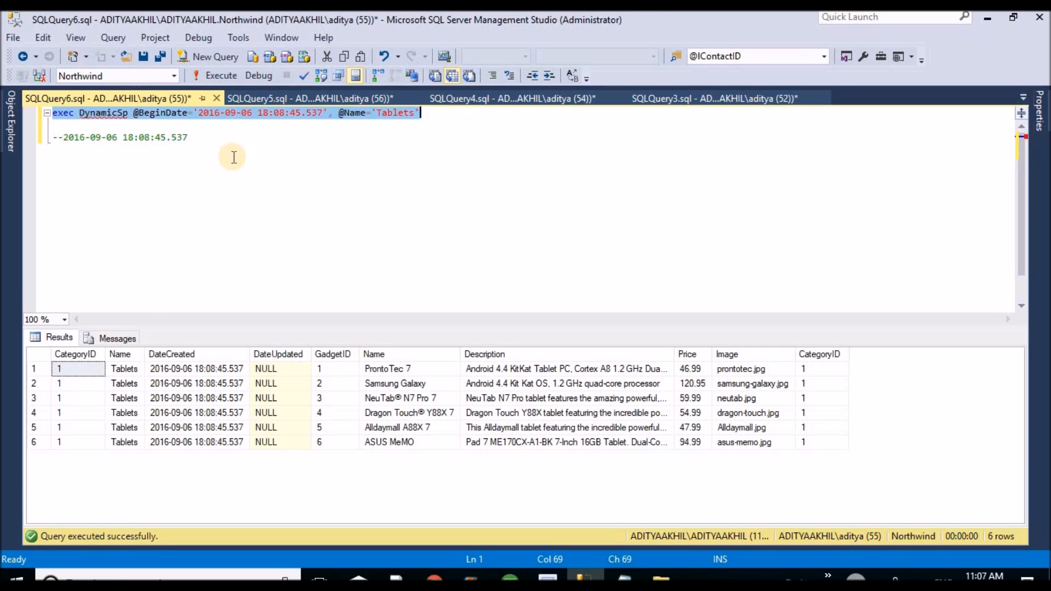
{"action": "mouse_move", "coordinate": [160, 123]}
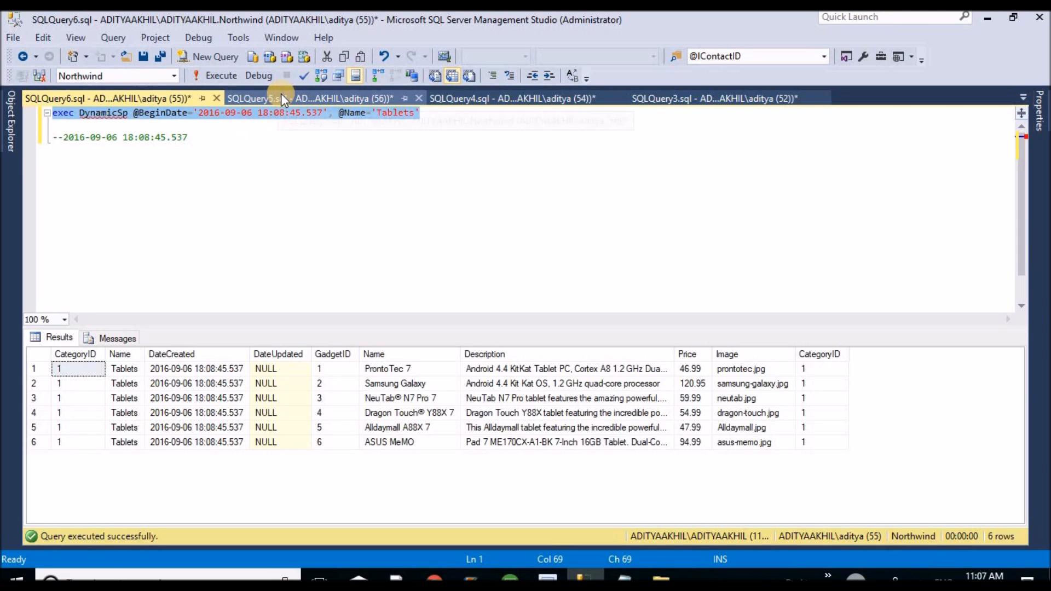
{"action": "left_click", "coordinate": [315, 99]}
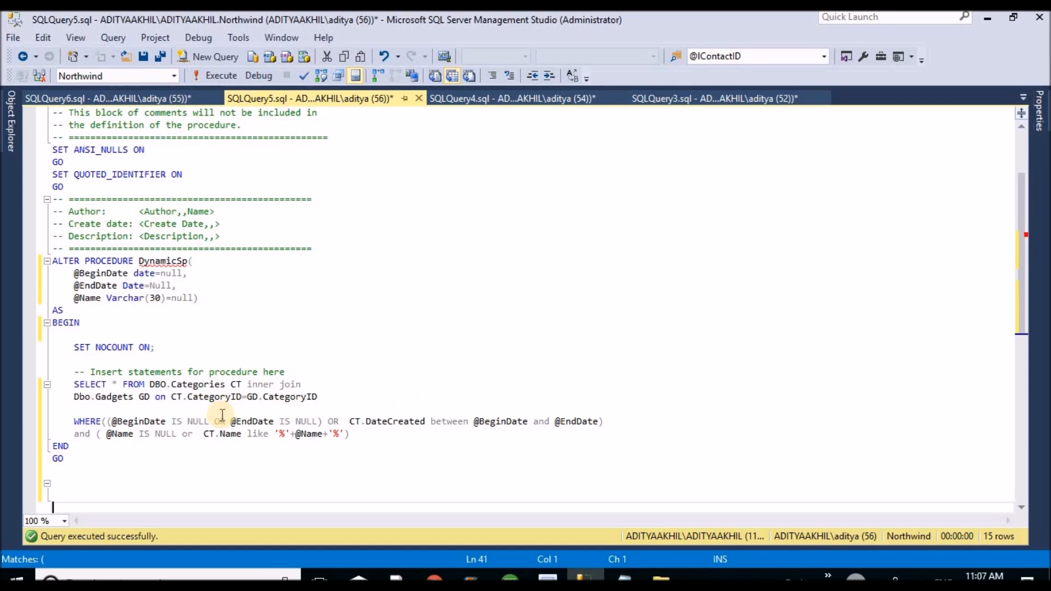
{"action": "mouse_move", "coordinate": [172, 436]}
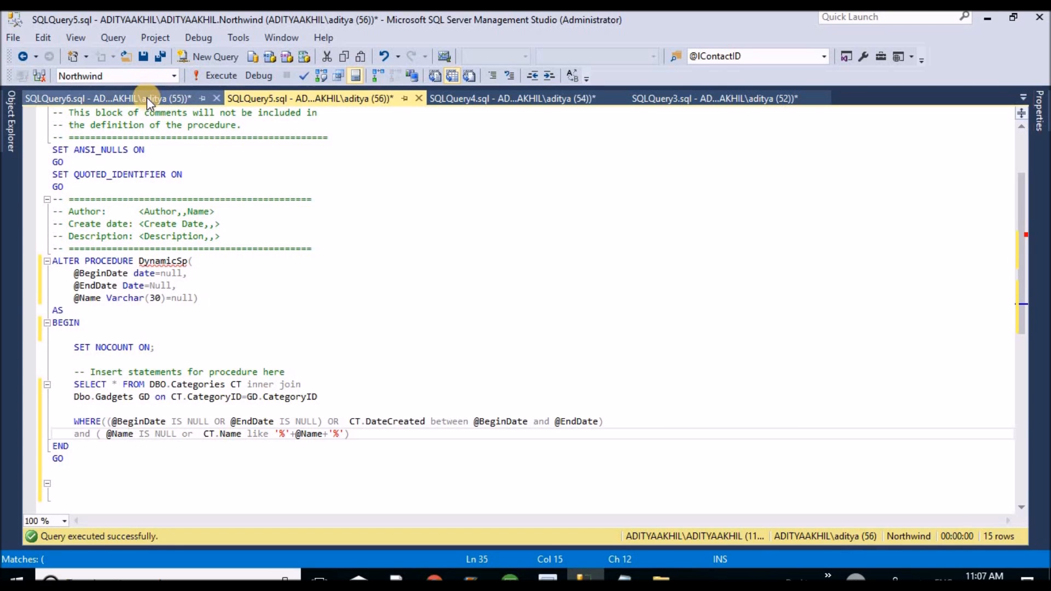
{"action": "left_click", "coordinate": [117, 98]}
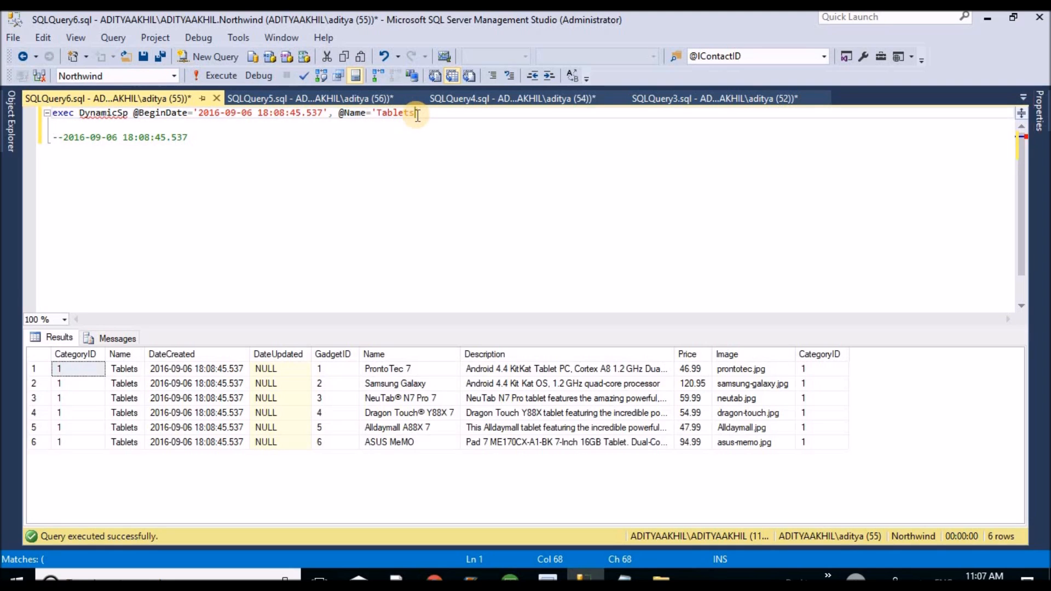
Change the name to 'Tablets1', run DynamicSp for zero rows, and check the procedure's parameters.
{"action": "type", "text": "1"}
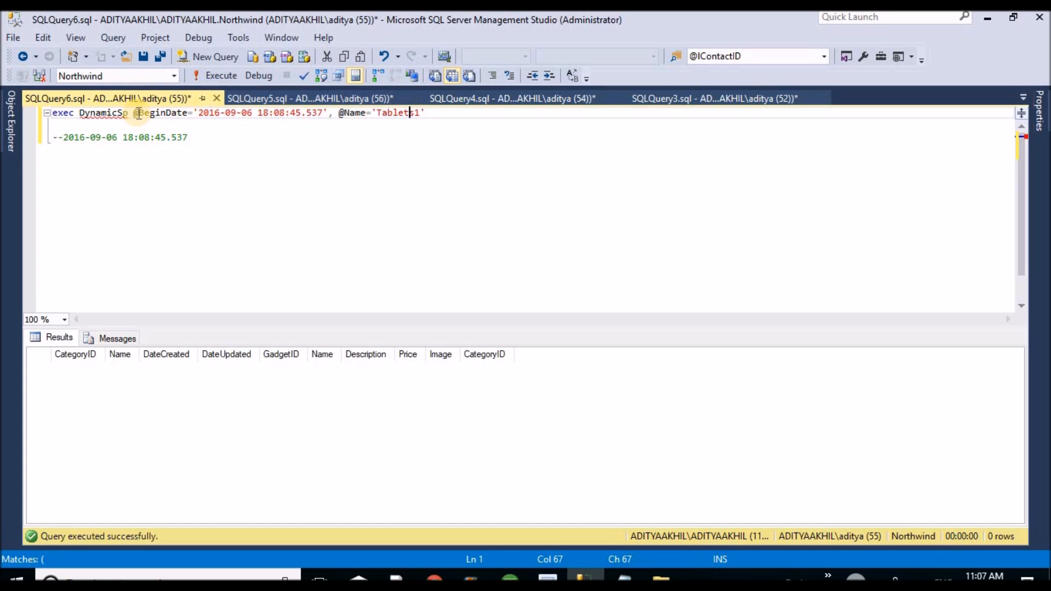
{"action": "left_click", "coordinate": [309, 98]}
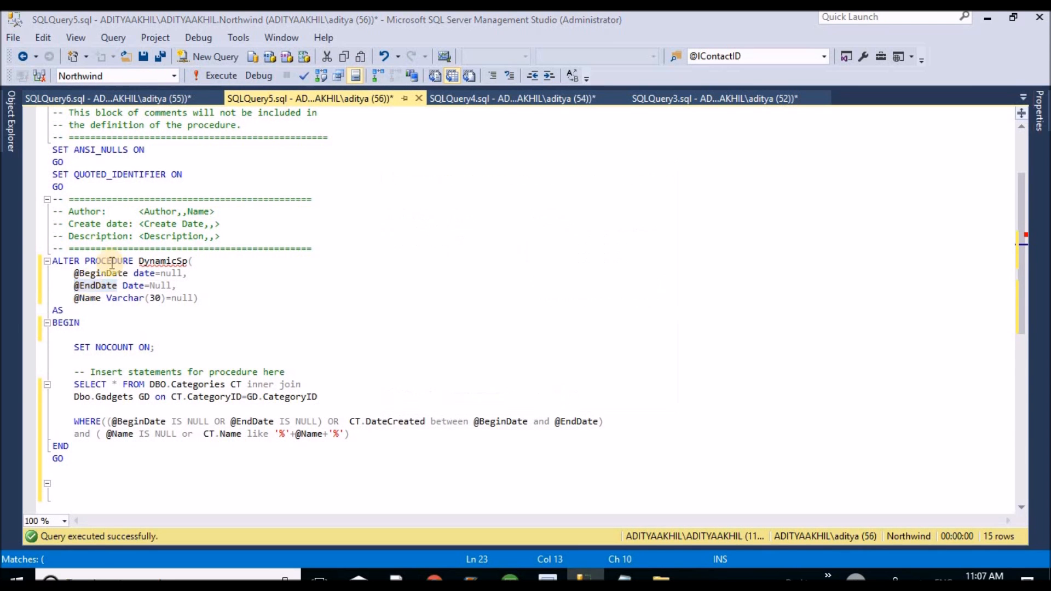
{"action": "left_click", "coordinate": [107, 98]}
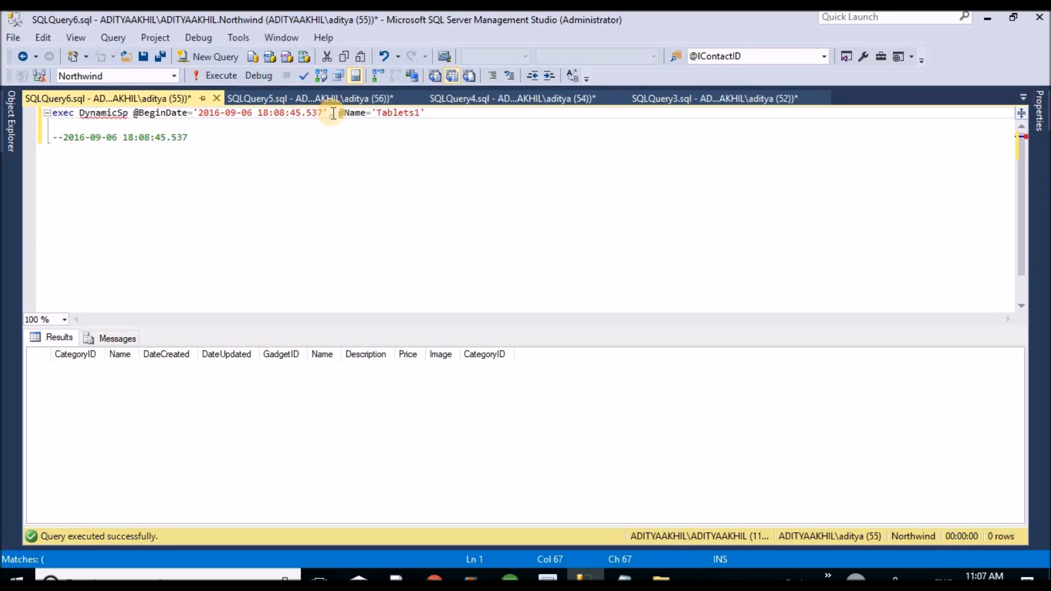
{"action": "type", "text": ","}
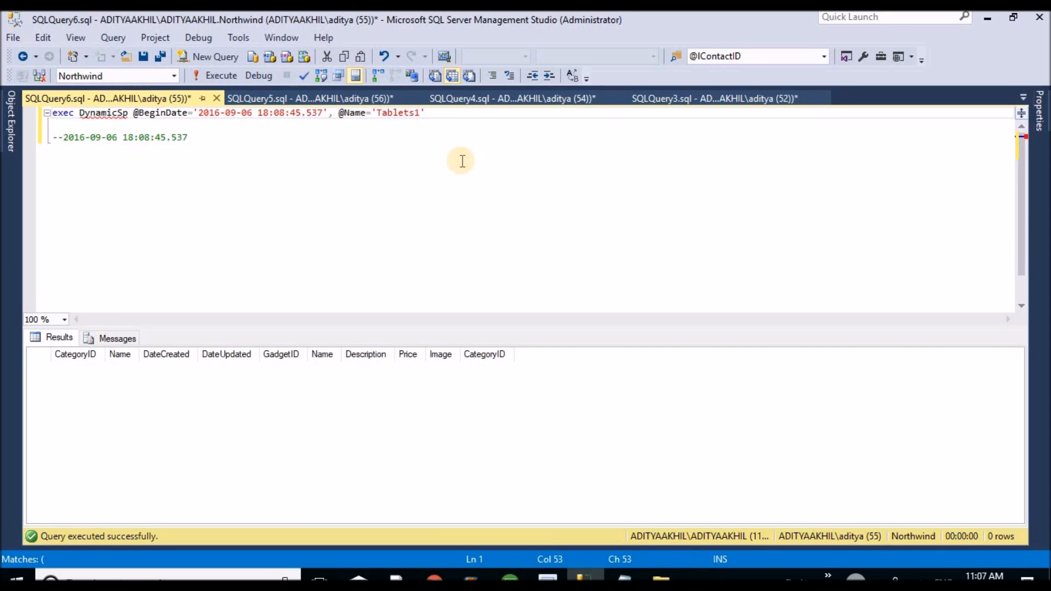
{"action": "type", "text": ",@EndDate='',"}
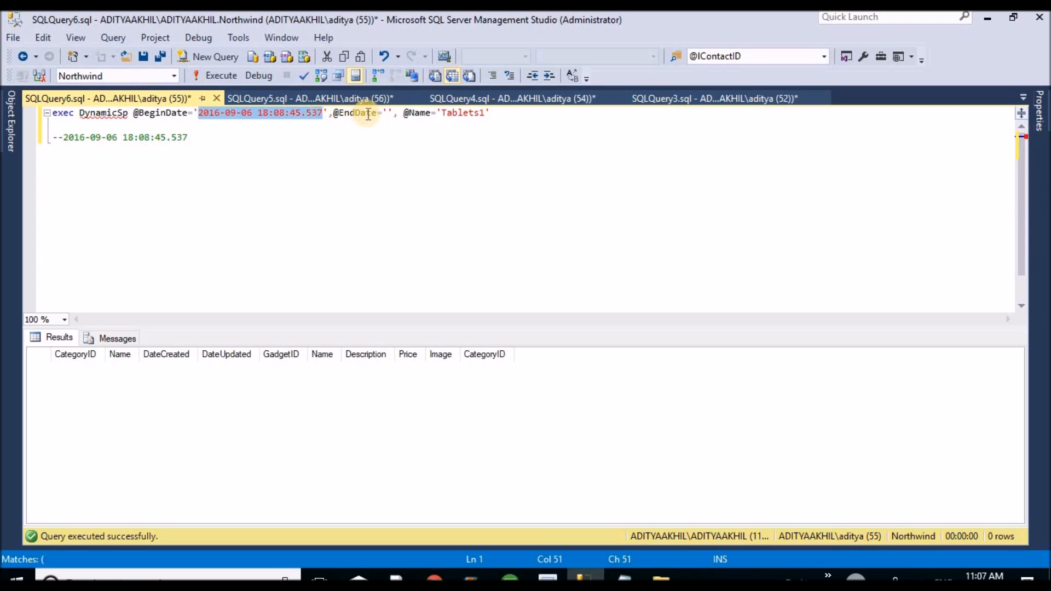
{"action": "type", "text": "2016-09-06 18:08:45.537"}
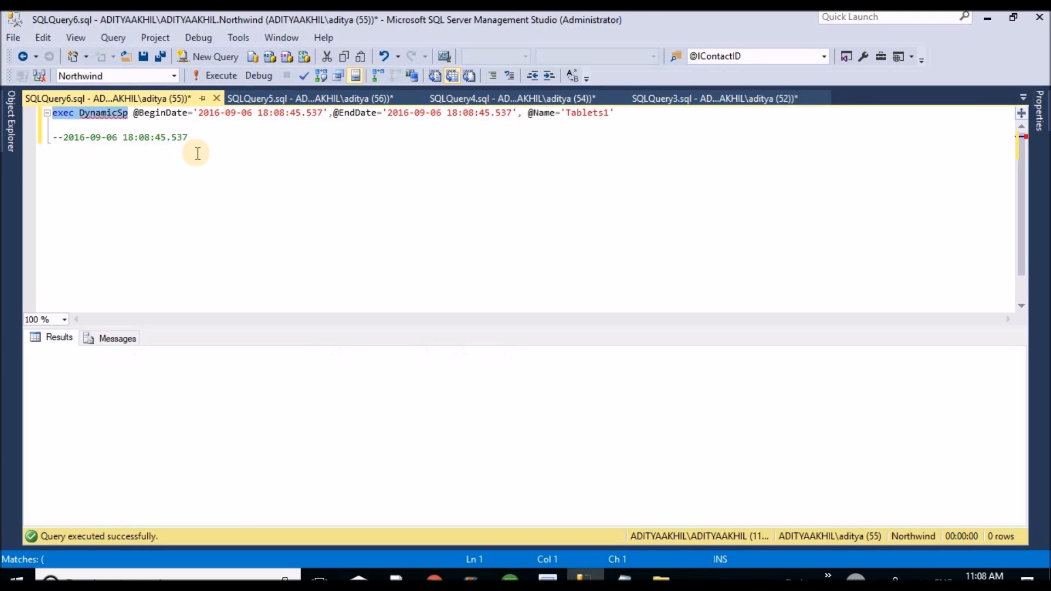
{"action": "left_click", "coordinate": [220, 76]}
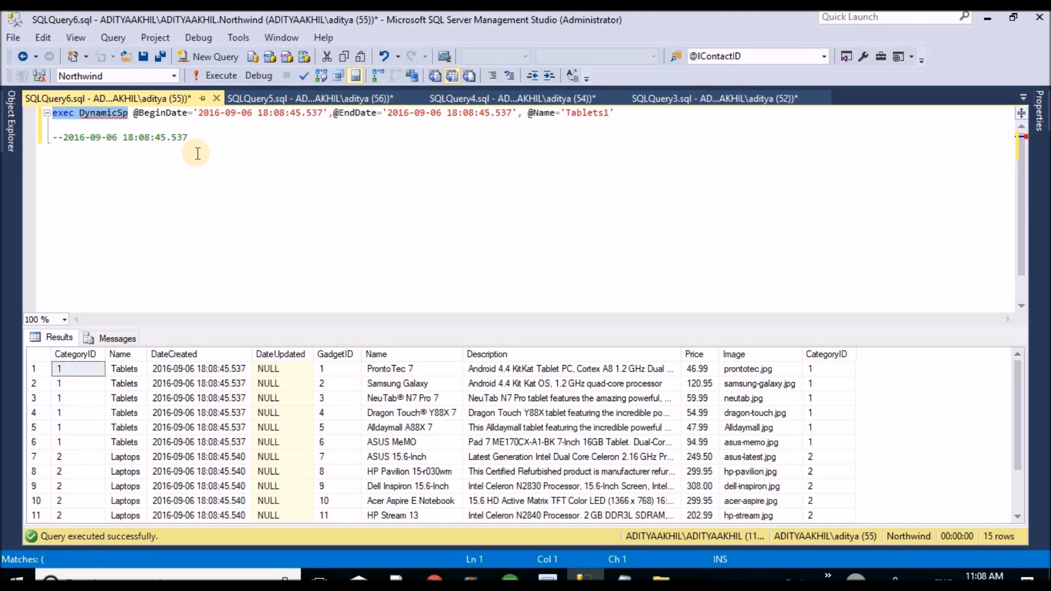
{"action": "left_click", "coordinate": [469, 113]}
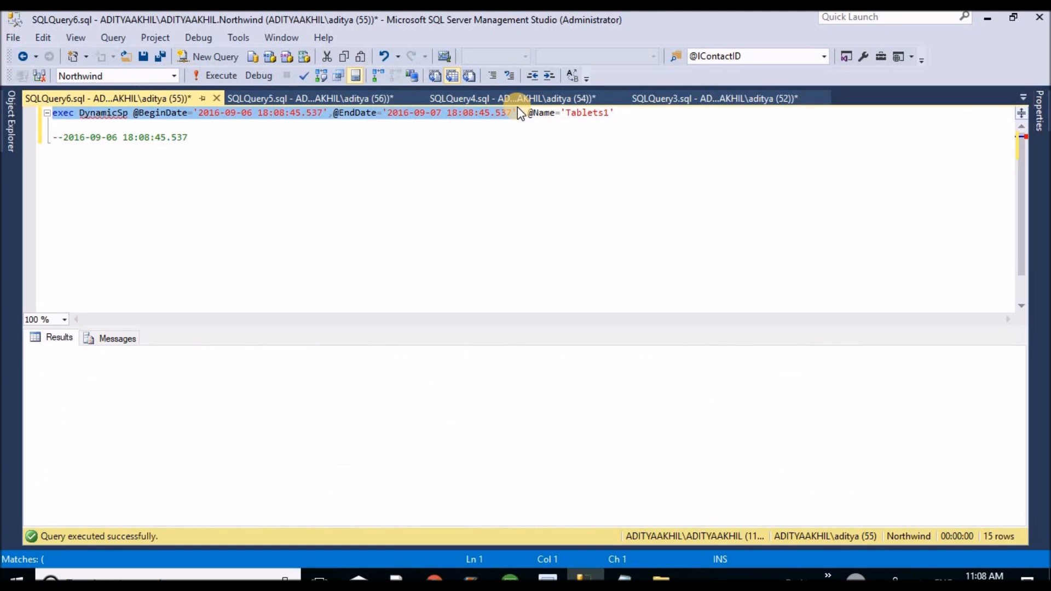
Change the end date to 2016-09-07 and rerun, scrolling through the 15 rows across categories.
{"action": "left_click", "coordinate": [220, 76]}
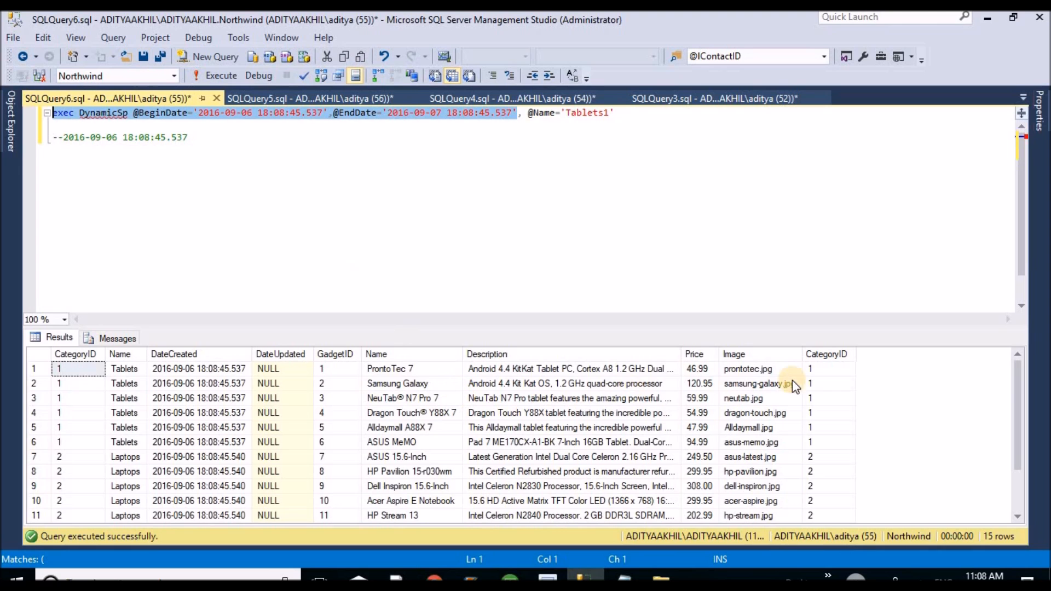
{"action": "scroll", "scroll_direction": "down", "scroll_amount": 3}
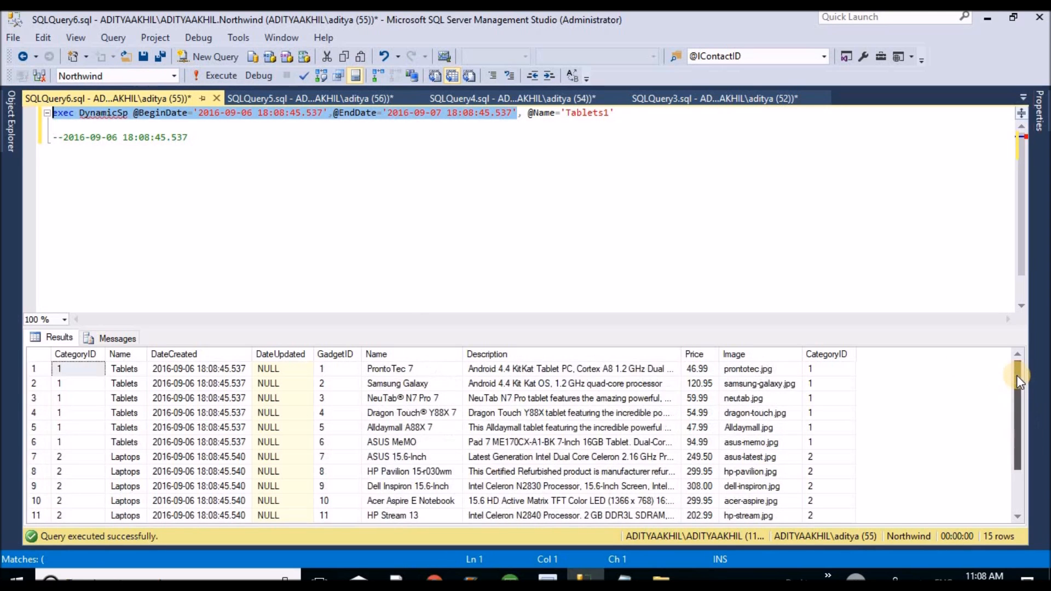
{"action": "scroll", "scroll_direction": "down", "scroll_amount": 3}
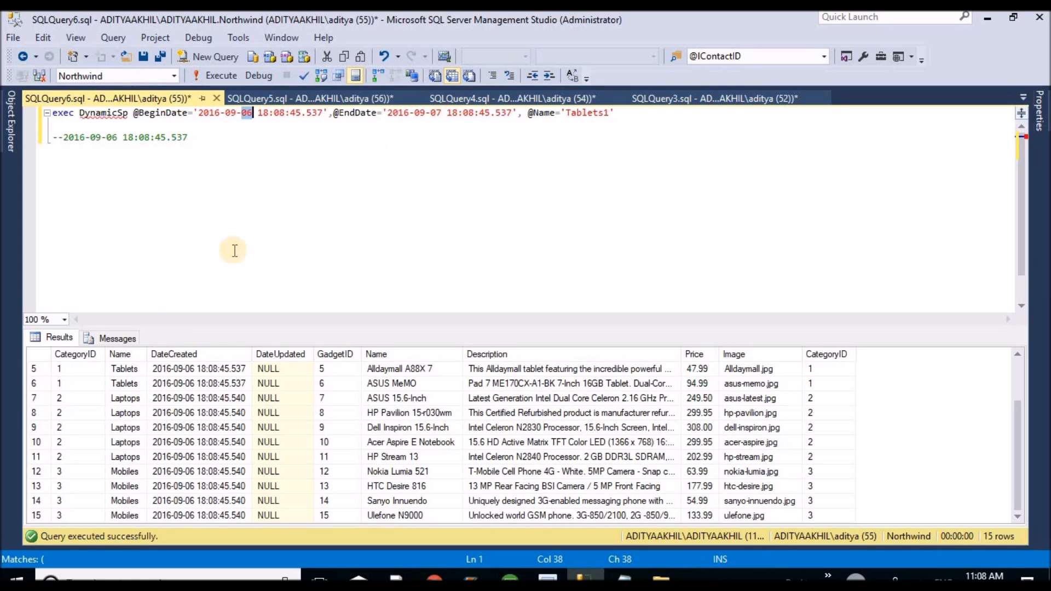
{"action": "mouse_move", "coordinate": [259, 435]}
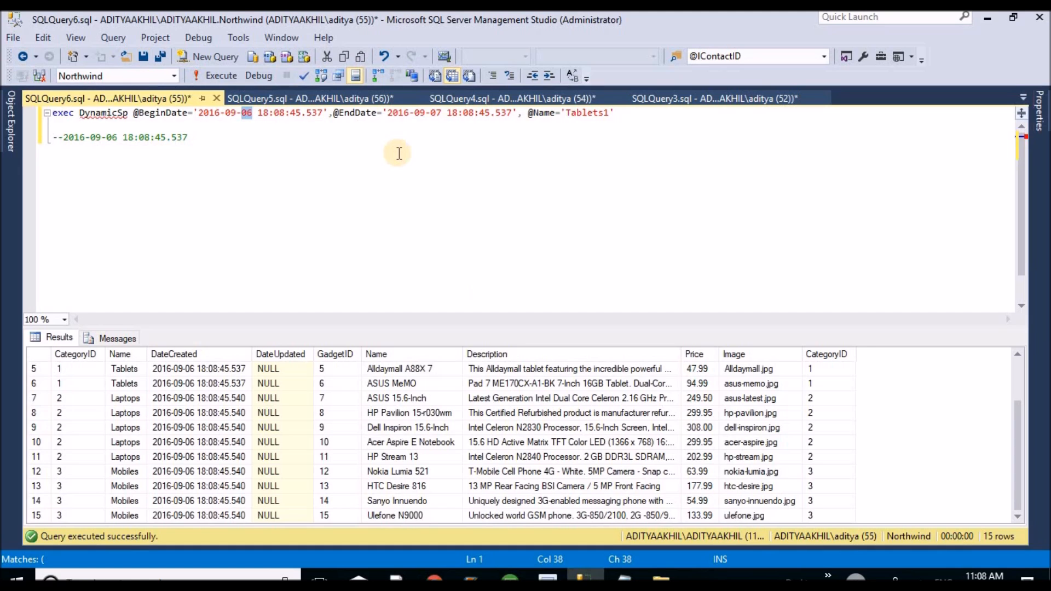
{"action": "mouse_move", "coordinate": [315, 410]}
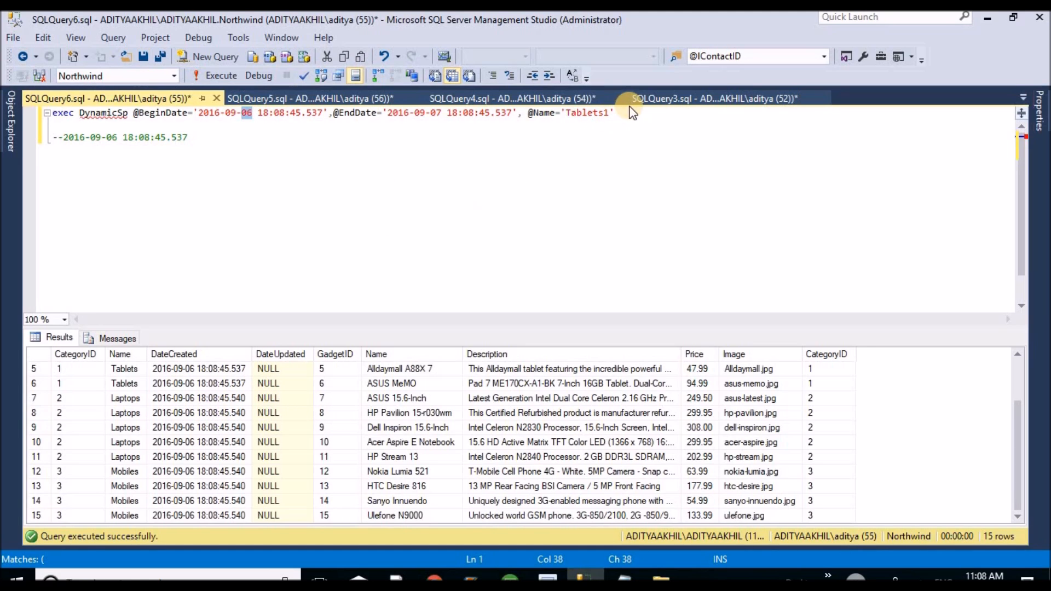
Change 'Tablets1' back to 'Tablets' with both dates and run DynamicSp, returning six Tablets rows.
{"action": "left_click", "coordinate": [614, 113]}
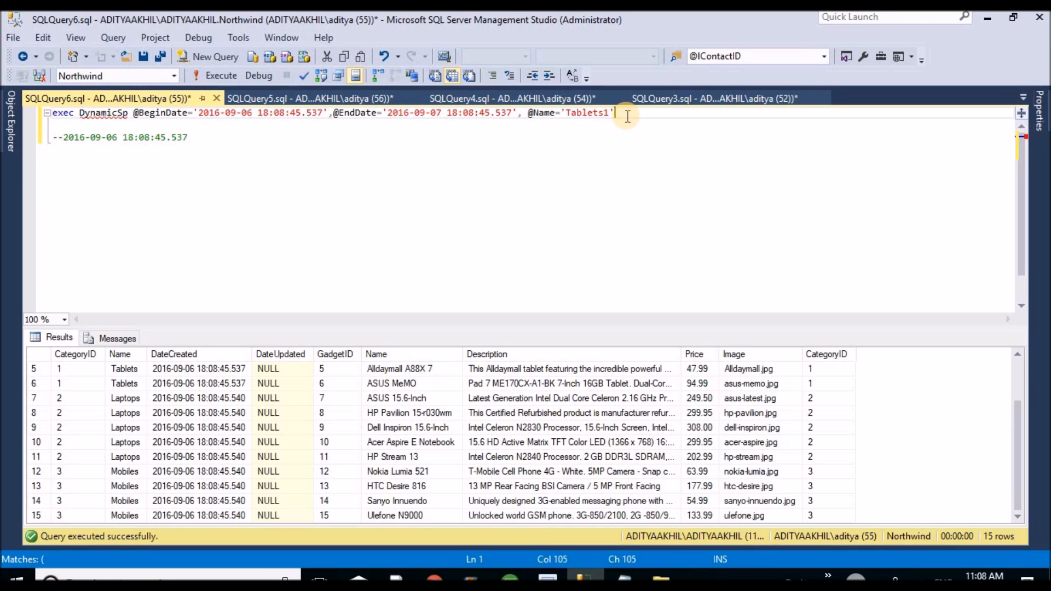
{"action": "left_click", "coordinate": [220, 76]}
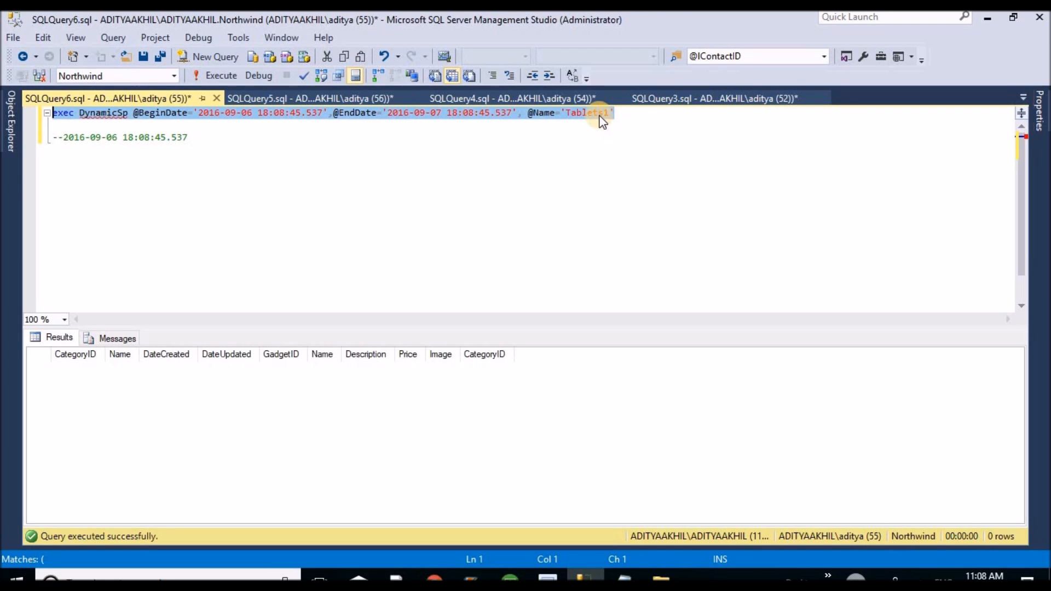
{"action": "left_click", "coordinate": [603, 113]}
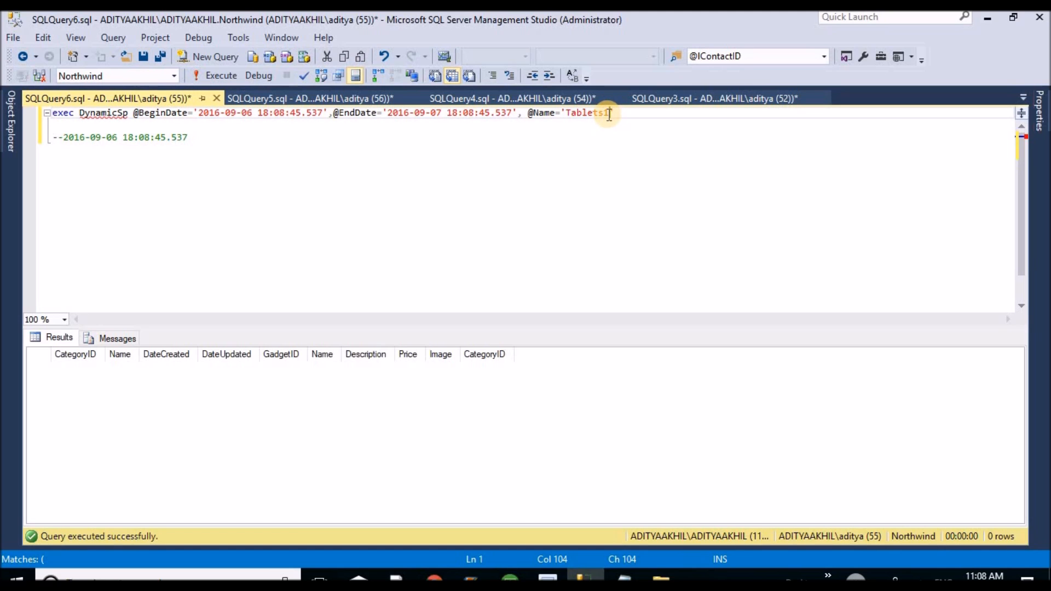
{"action": "triple_click", "coordinate": [268, 113]}
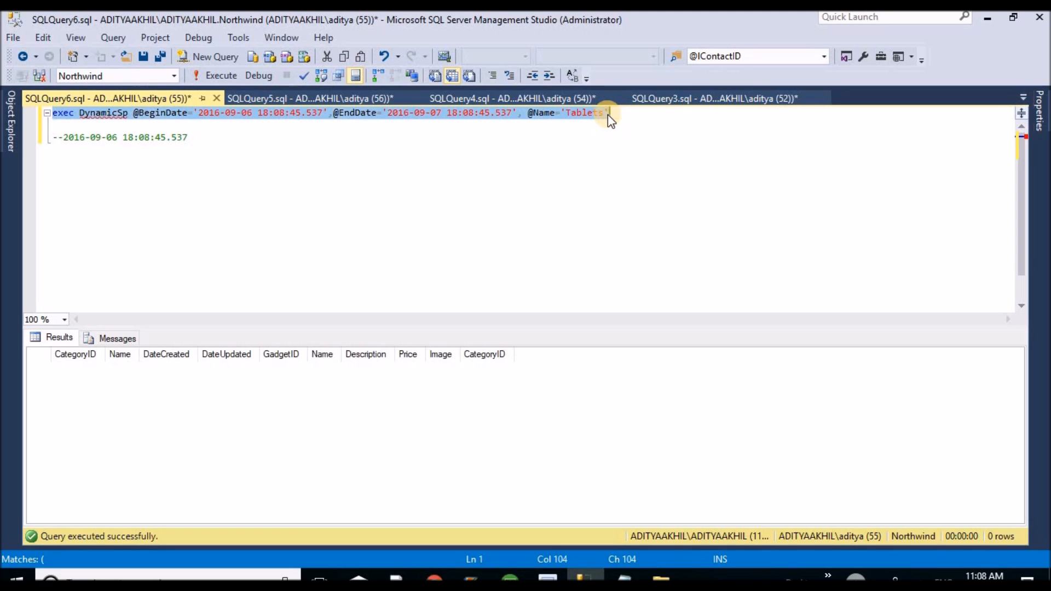
{"action": "left_click", "coordinate": [219, 76]}
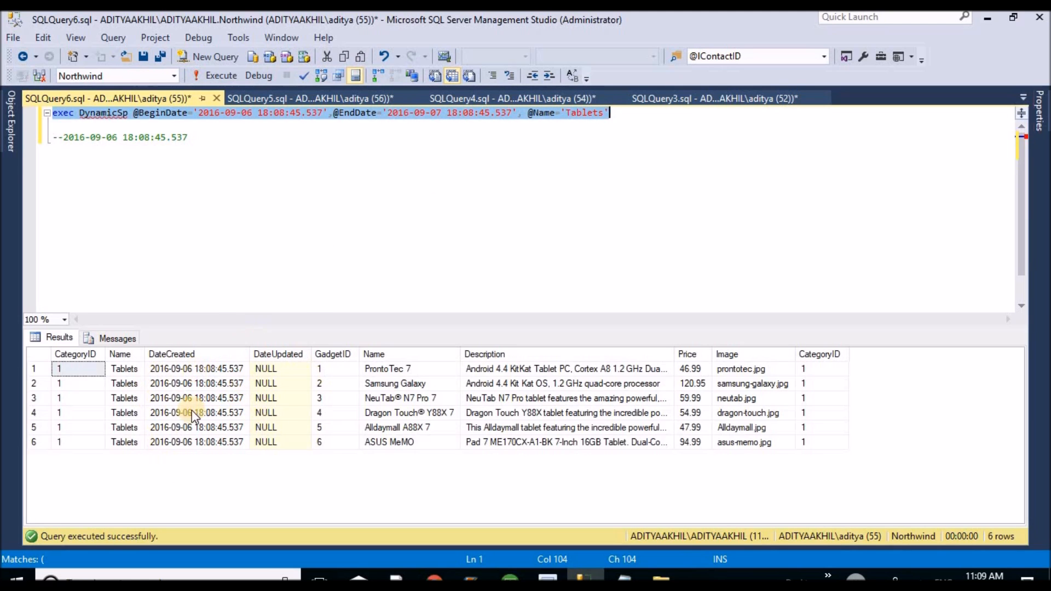
{"action": "mouse_move", "coordinate": [170, 237]}
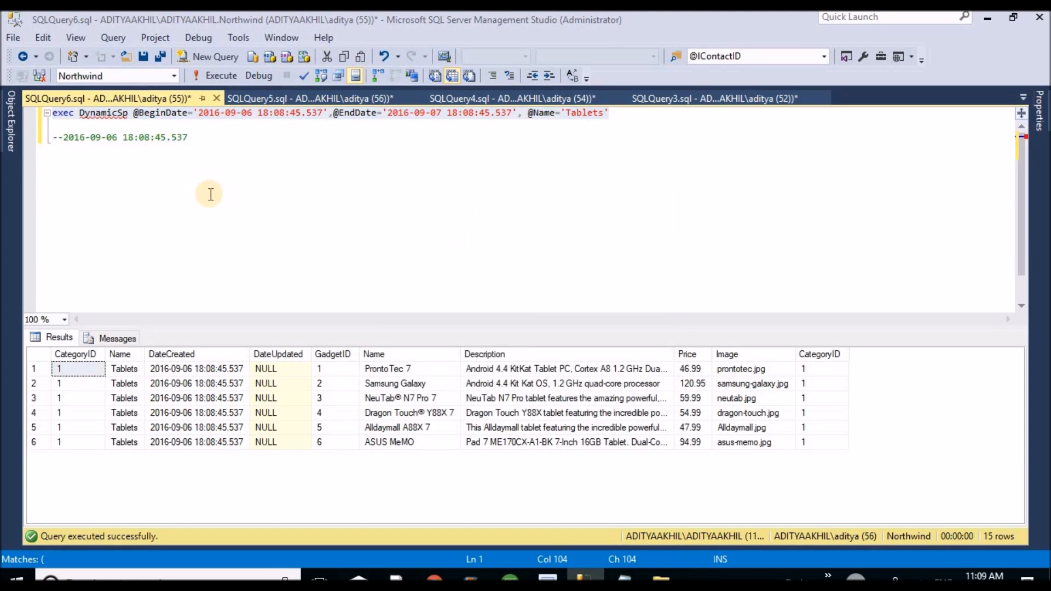
{"action": "left_click", "coordinate": [308, 98]}
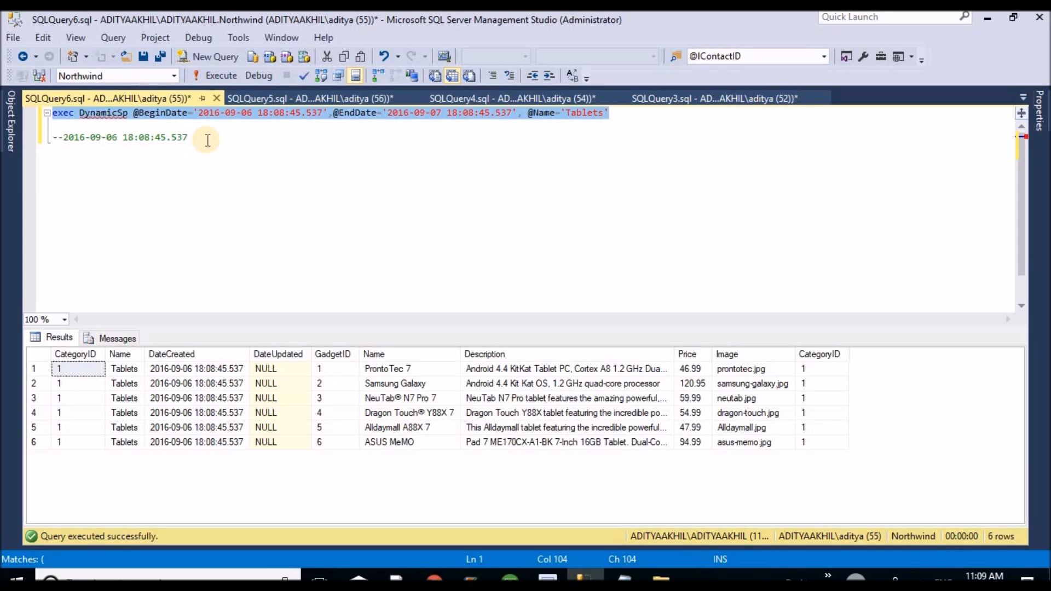
{"action": "mouse_move", "coordinate": [281, 139]}
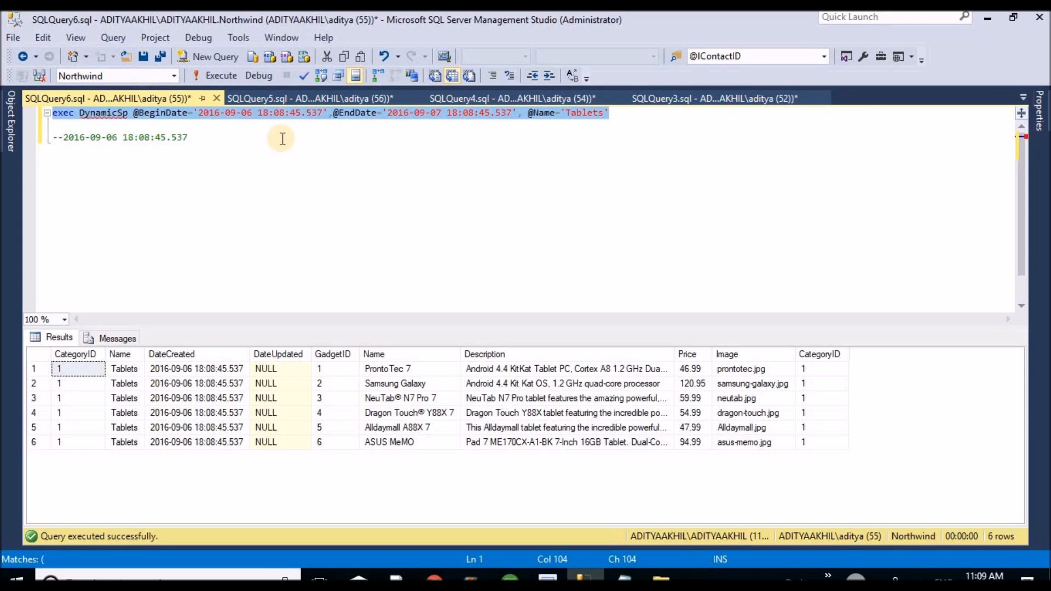
{"action": "left_click", "coordinate": [607, 113]}
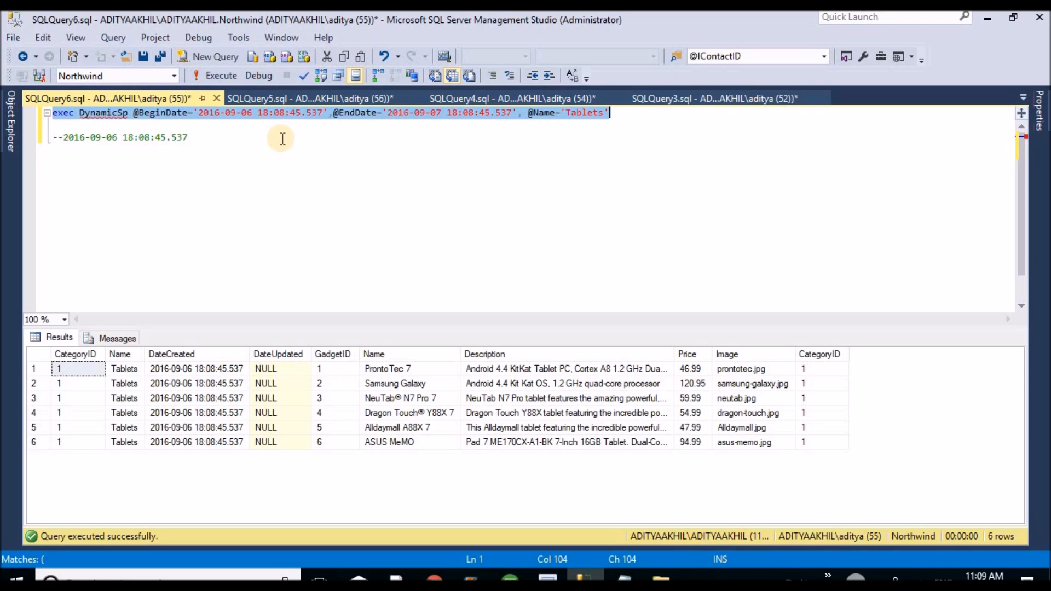
{"action": "mouse_move", "coordinate": [267, 119]}
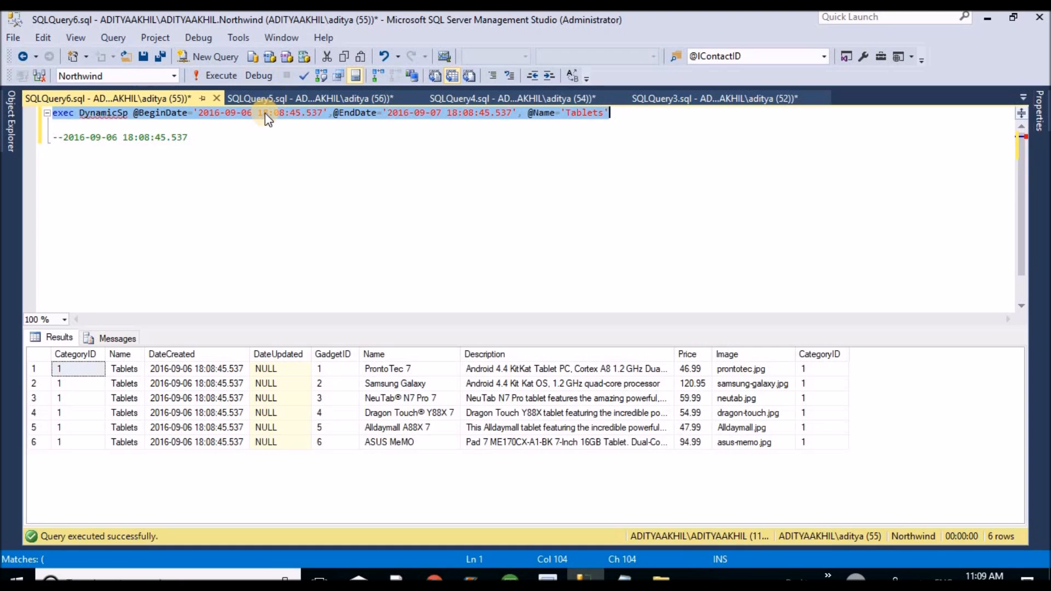